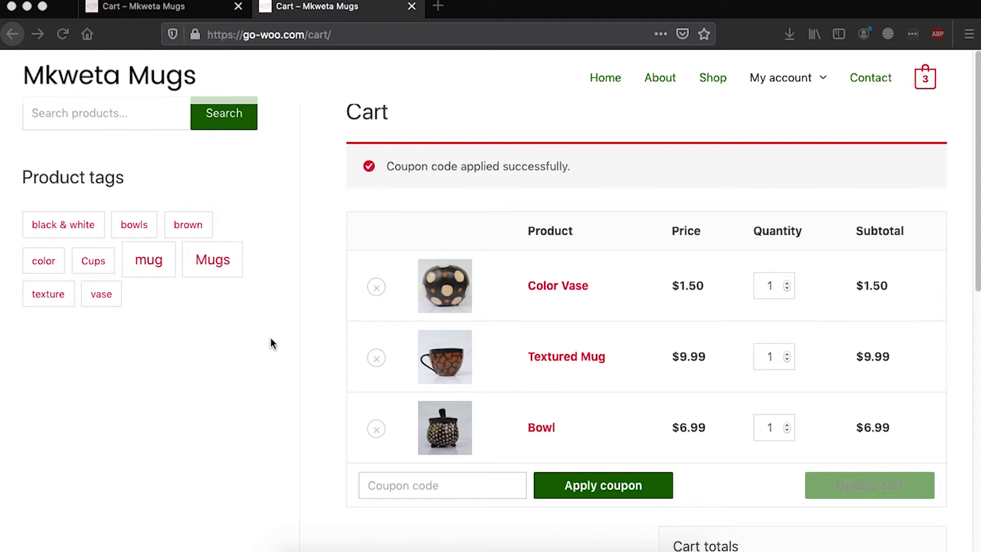
# Go to WooCommerce Settings > Shipping to view the Local Delivery and Global zones.
pyautogui.scroll(-3)
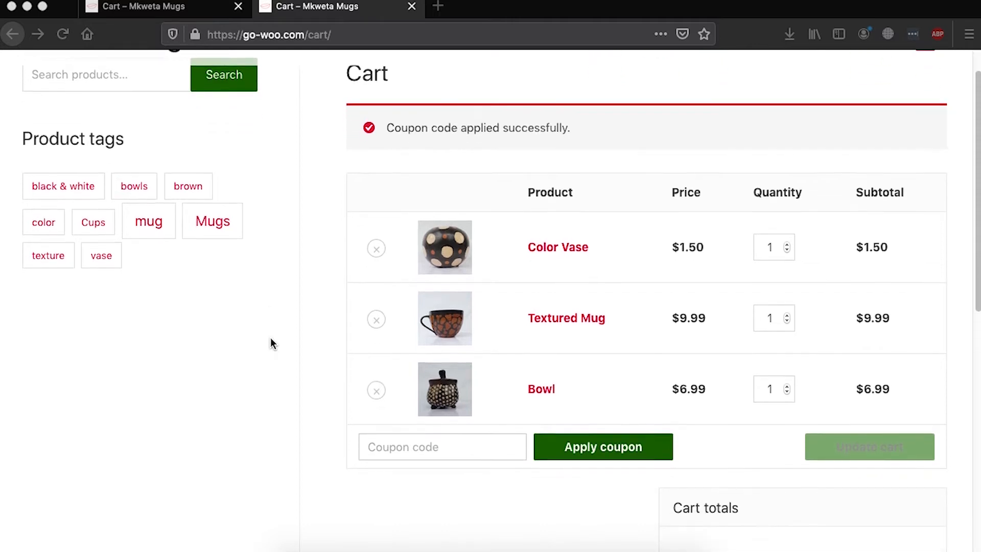
pyautogui.scroll(-3)
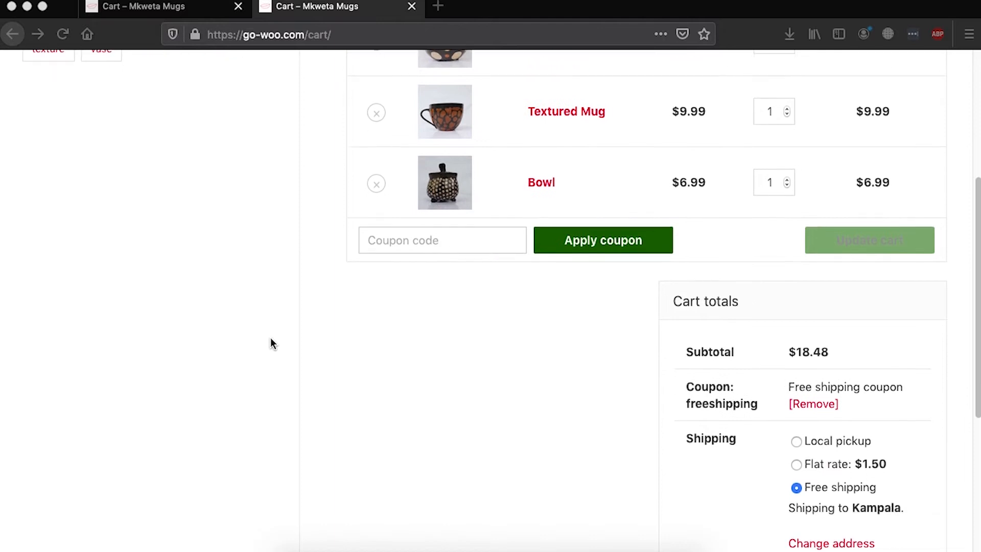
pyautogui.scroll(-3)
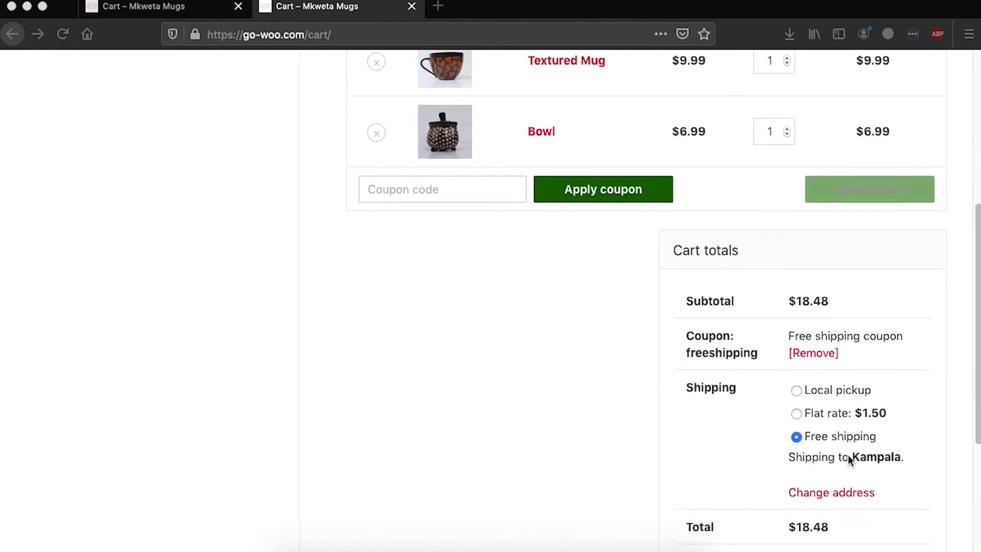
pyautogui.moveTo(591, 410)
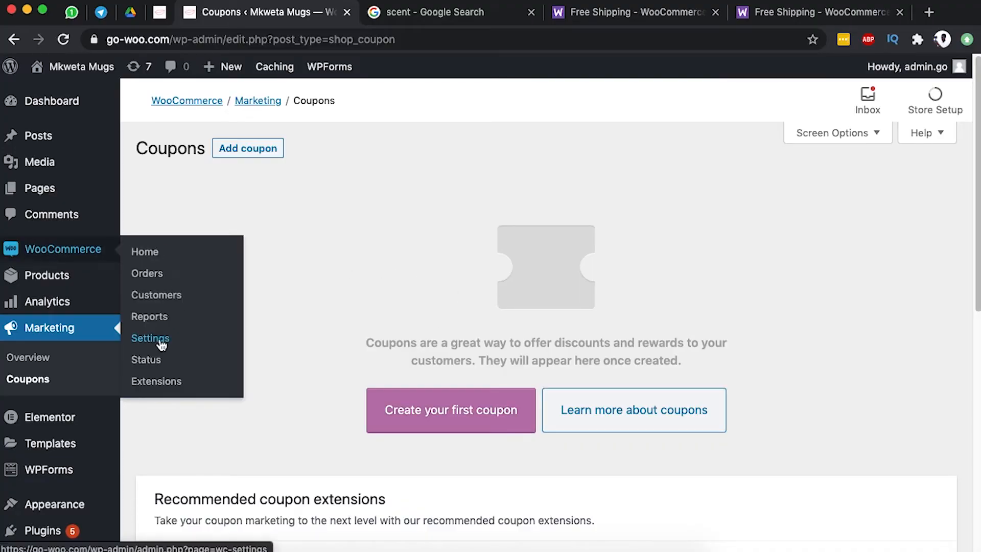
pyautogui.click(150, 337)
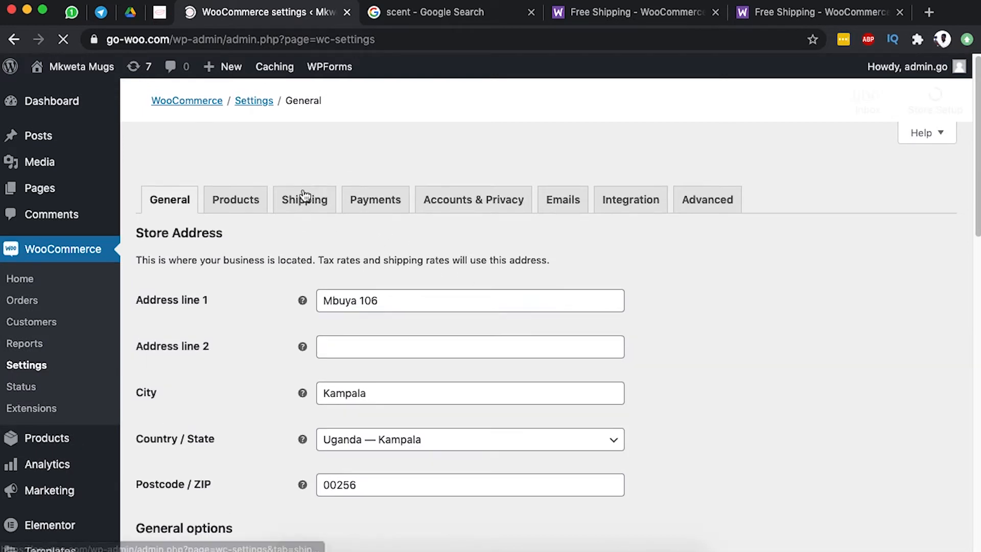
pyautogui.click(304, 198)
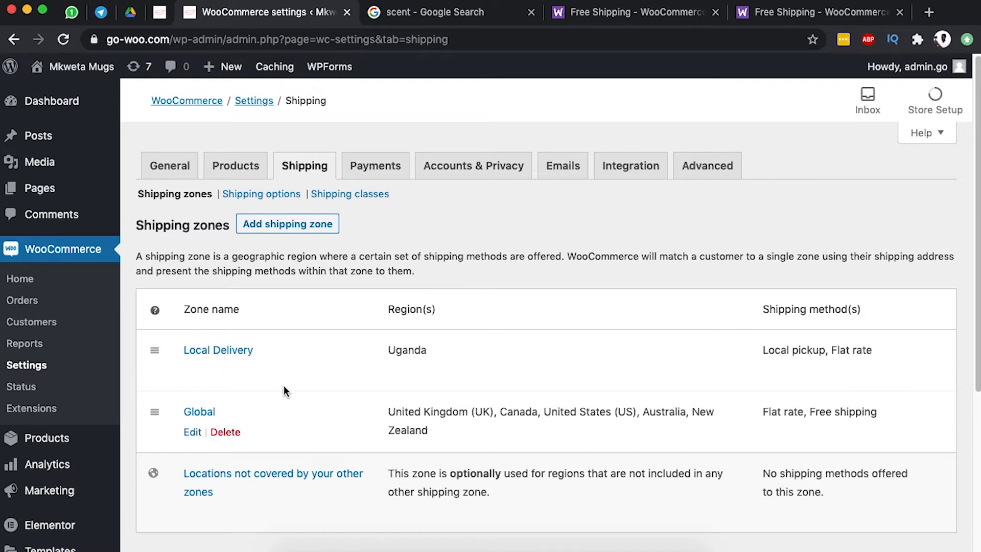
pyautogui.moveTo(287, 224)
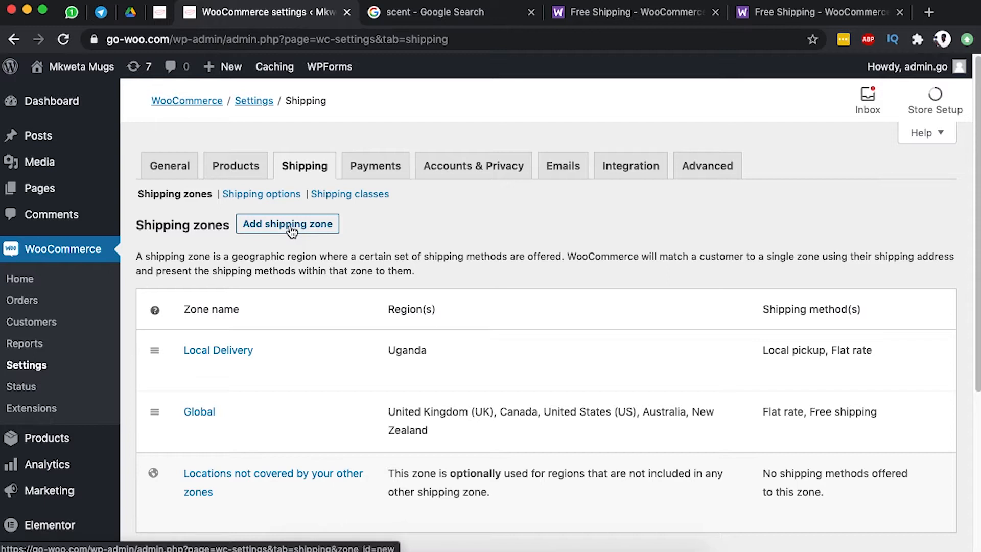
pyautogui.moveTo(286, 233)
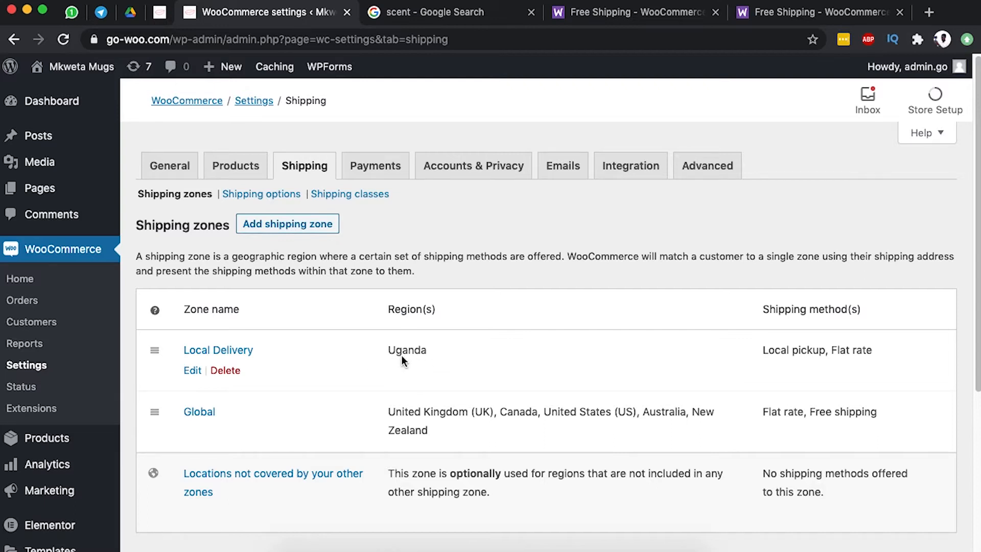
pyautogui.moveTo(409, 425)
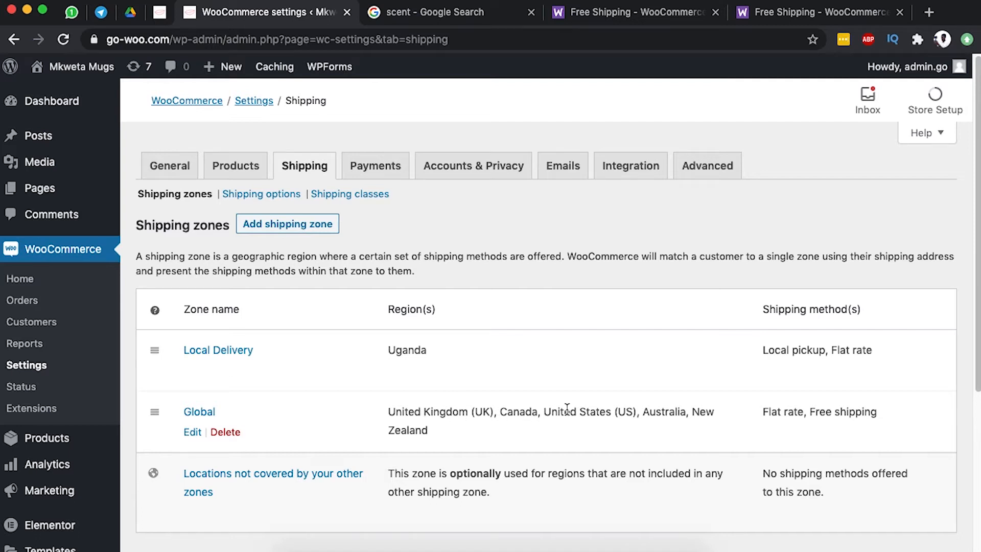
pyautogui.moveTo(481, 433)
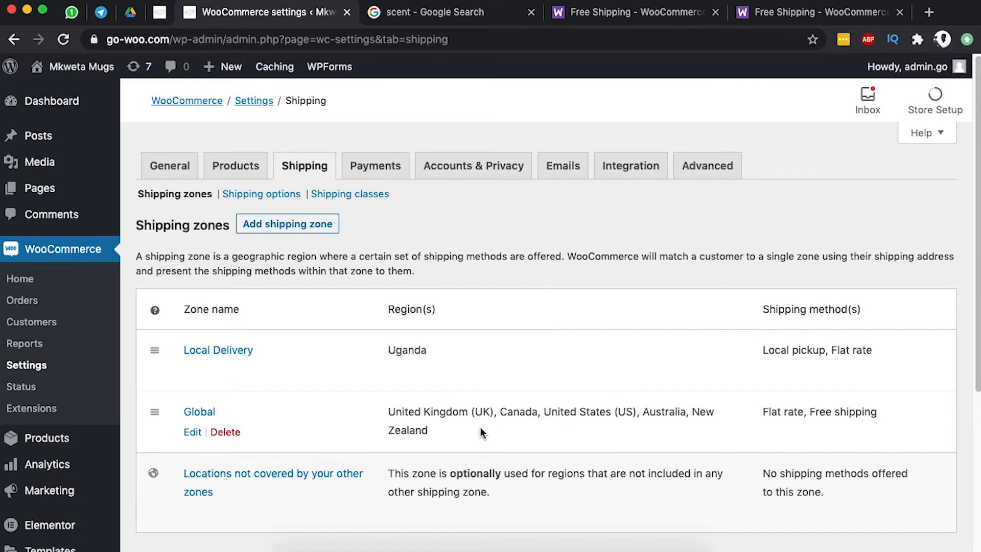
pyautogui.moveTo(406, 355)
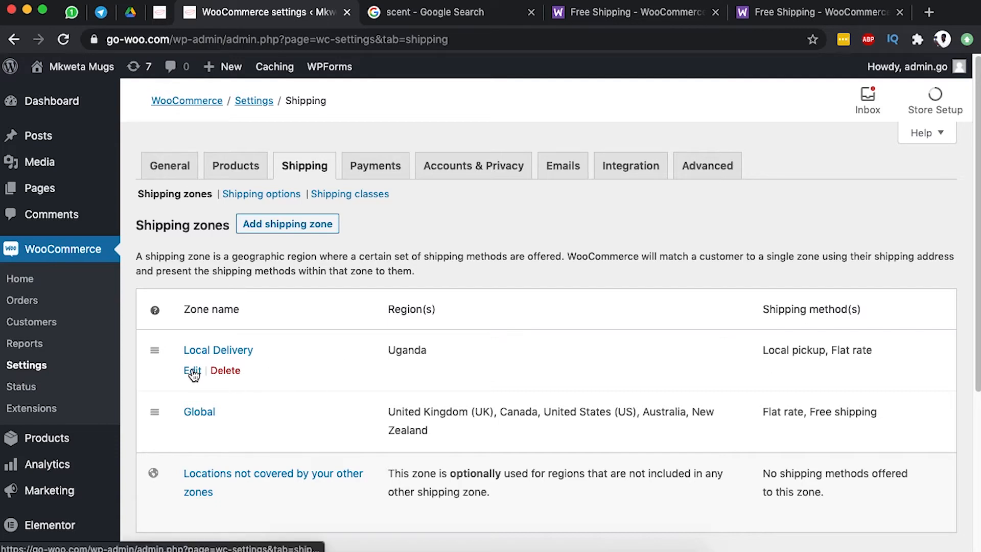
# Edit the Local Delivery zone and review its Flat rate method costing 1.5.
pyautogui.click(192, 370)
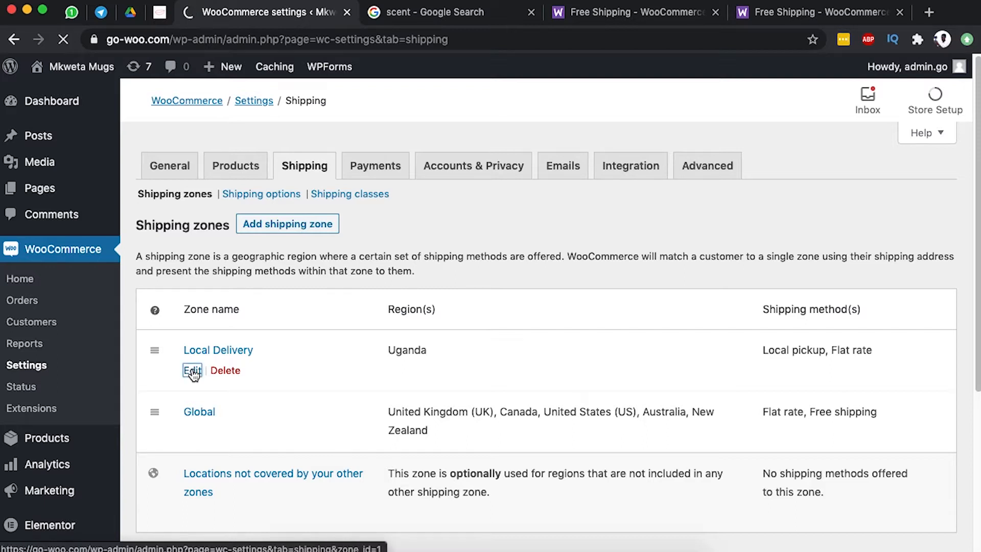
pyautogui.click(191, 370)
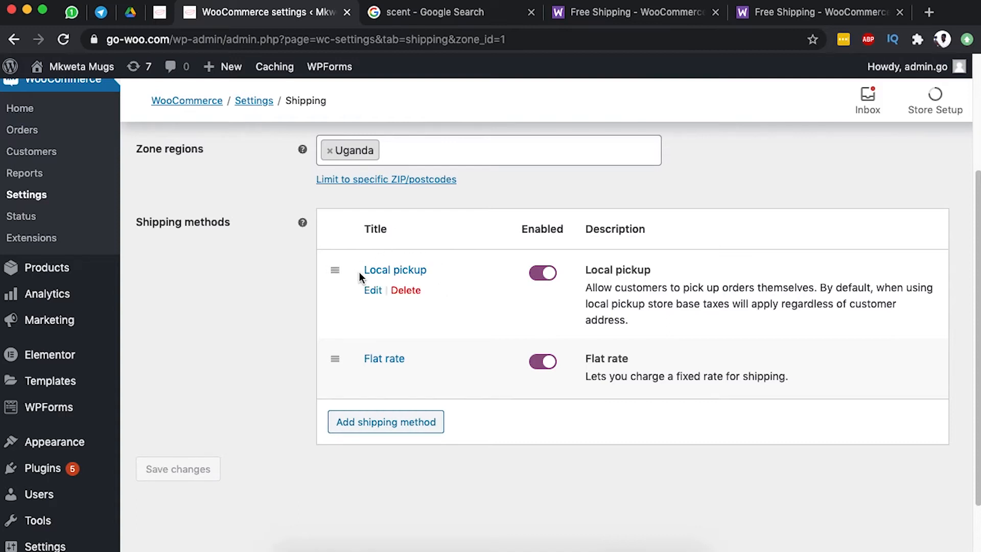
pyautogui.moveTo(627, 259)
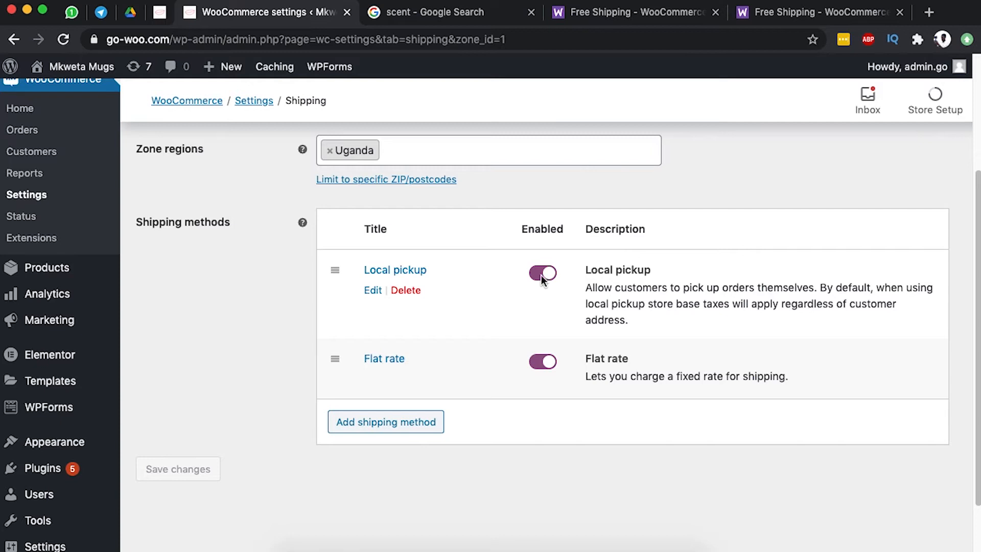
pyautogui.click(384, 359)
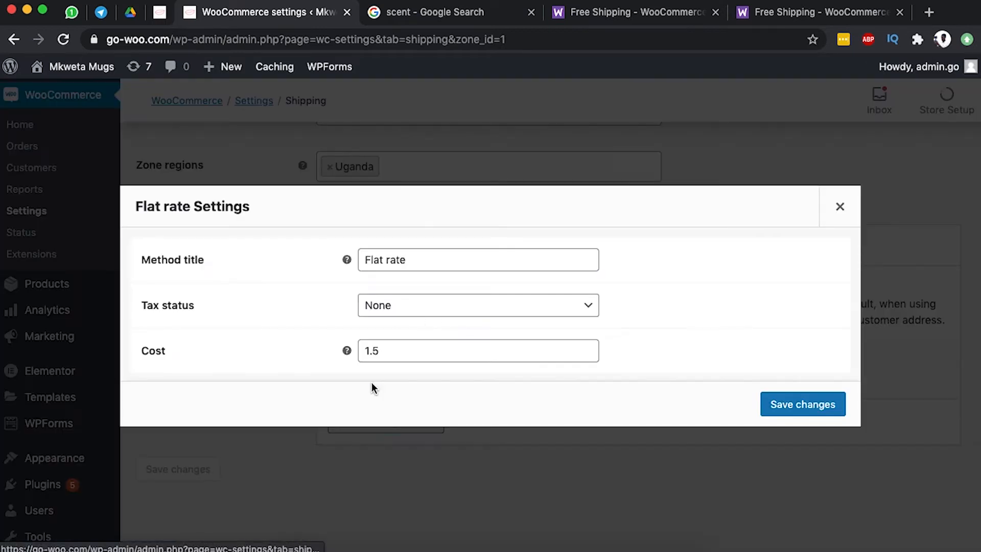
pyautogui.moveTo(345, 259)
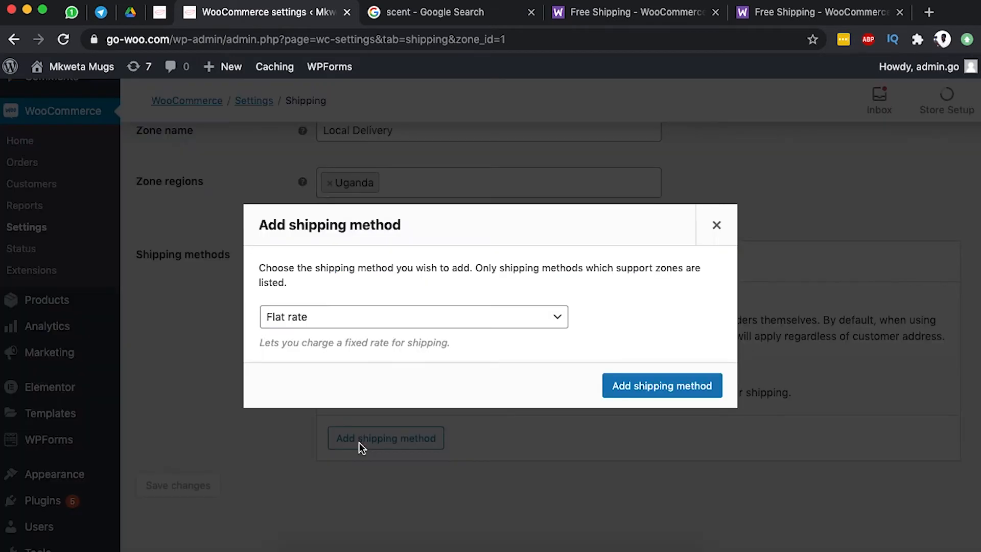
# Add Free shipping to Local Delivery alongside Local pickup and Flat rate.
pyautogui.click(413, 316)
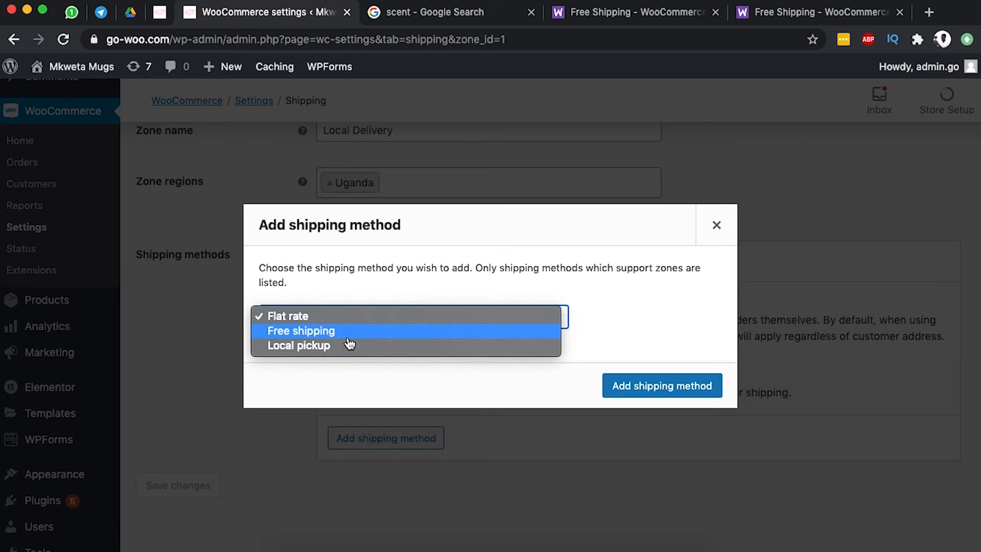
pyautogui.click(301, 330)
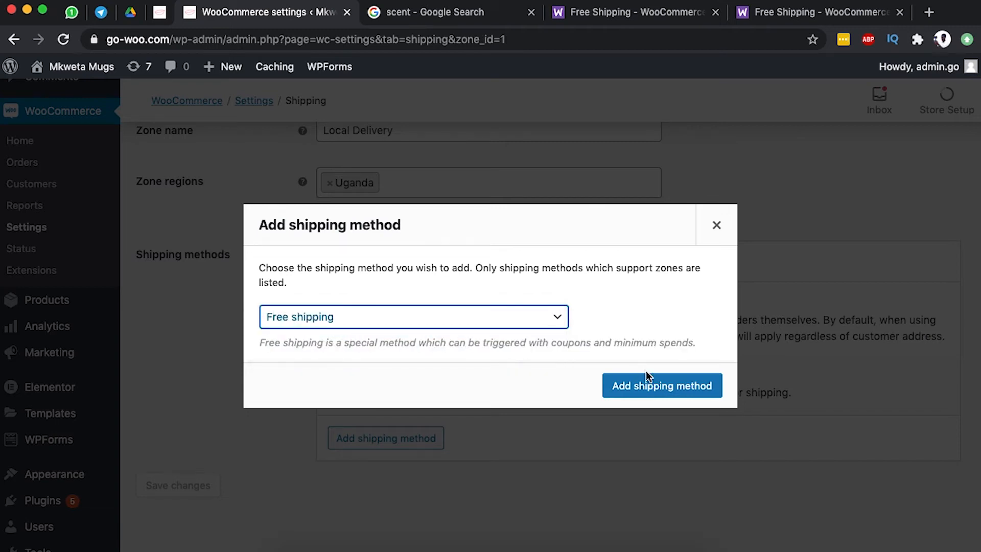
pyautogui.click(661, 385)
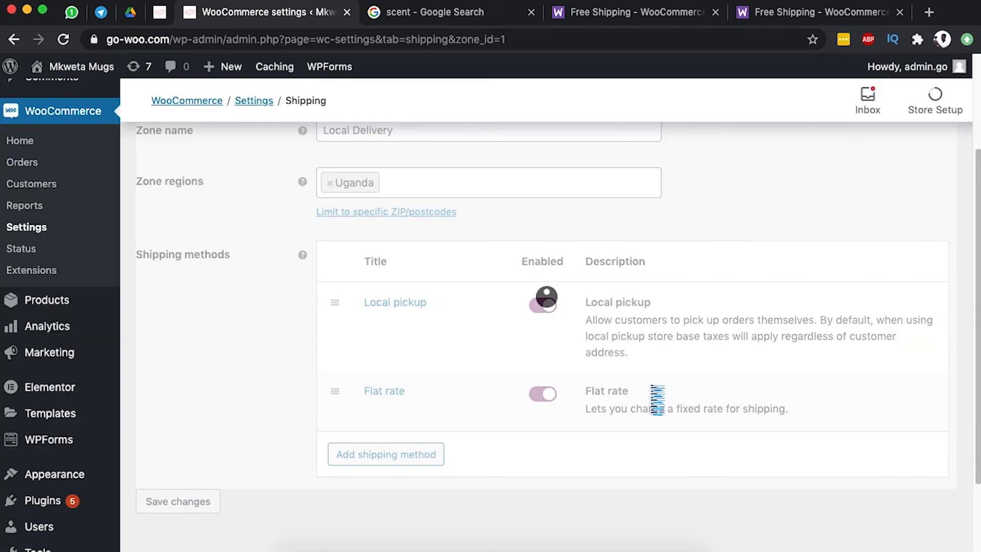
pyautogui.click(385, 453)
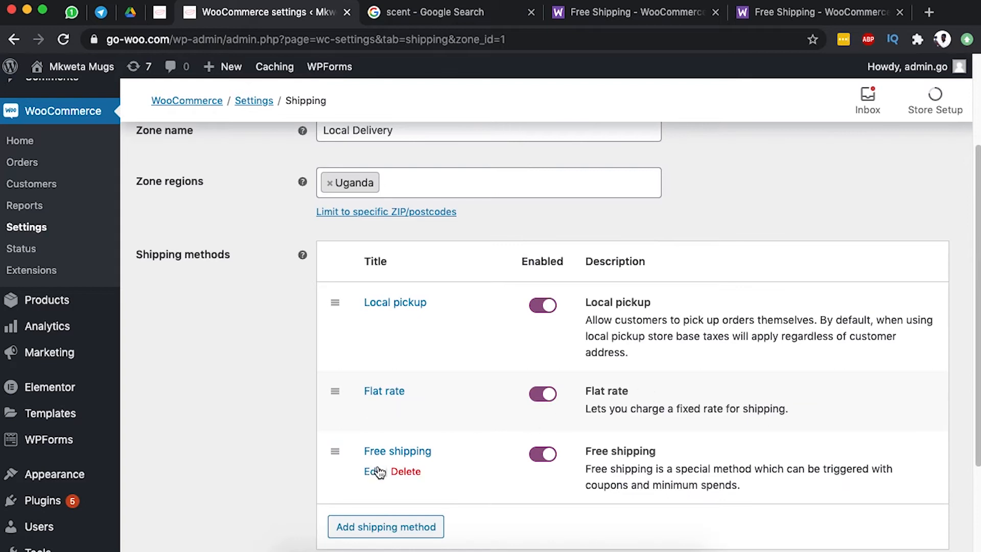
# Make Local Delivery's Free shipping require a valid free shipping coupon, and save.
pyautogui.click(368, 471)
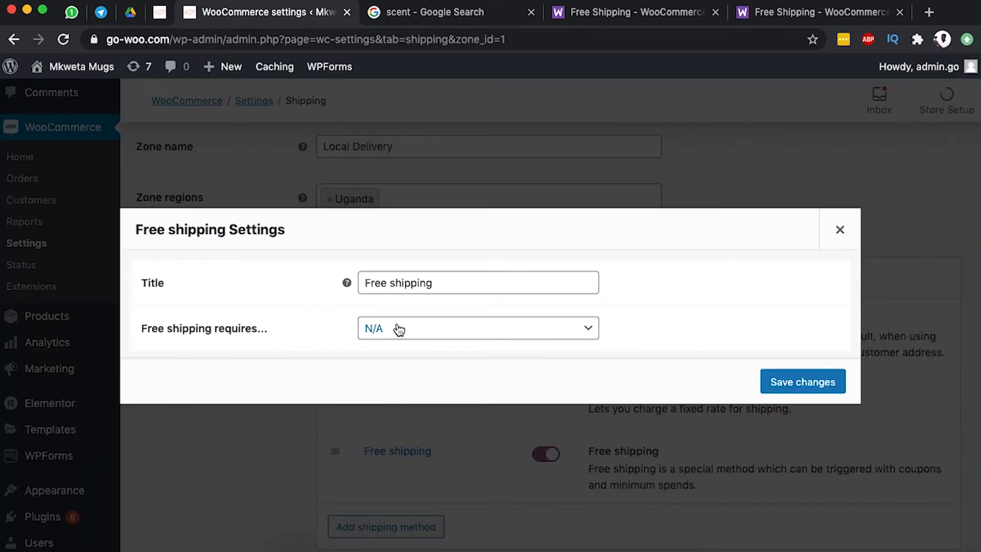
pyautogui.click(477, 328)
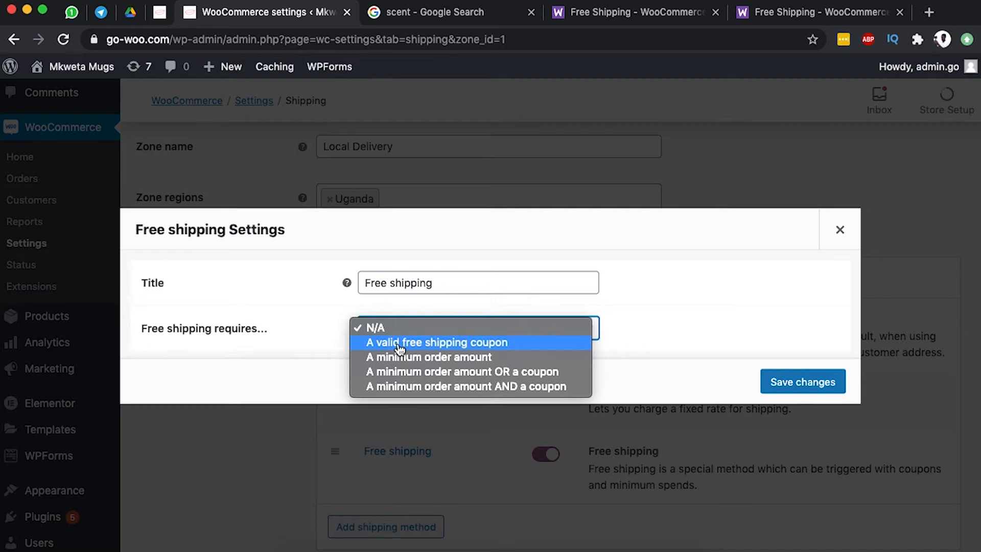
pyautogui.click(435, 342)
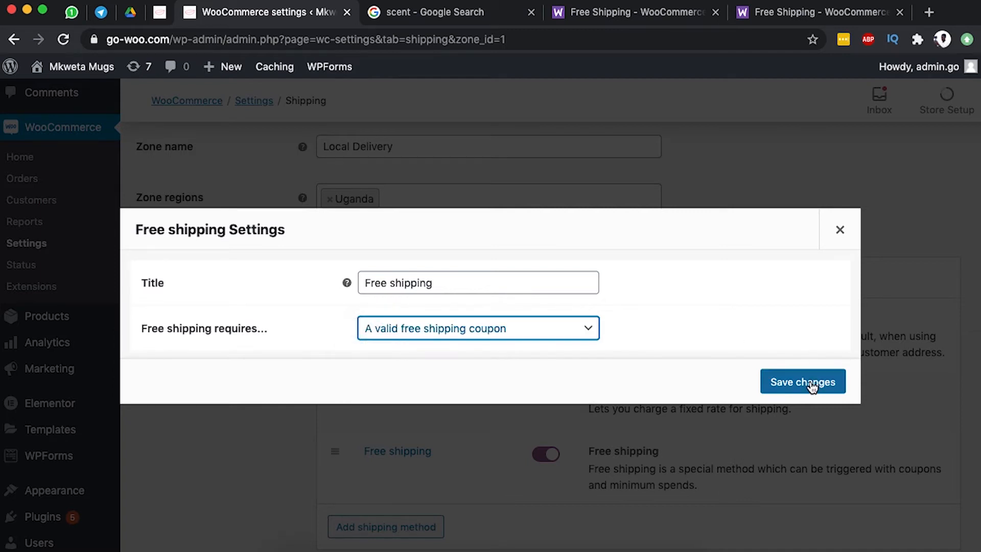
pyautogui.click(803, 382)
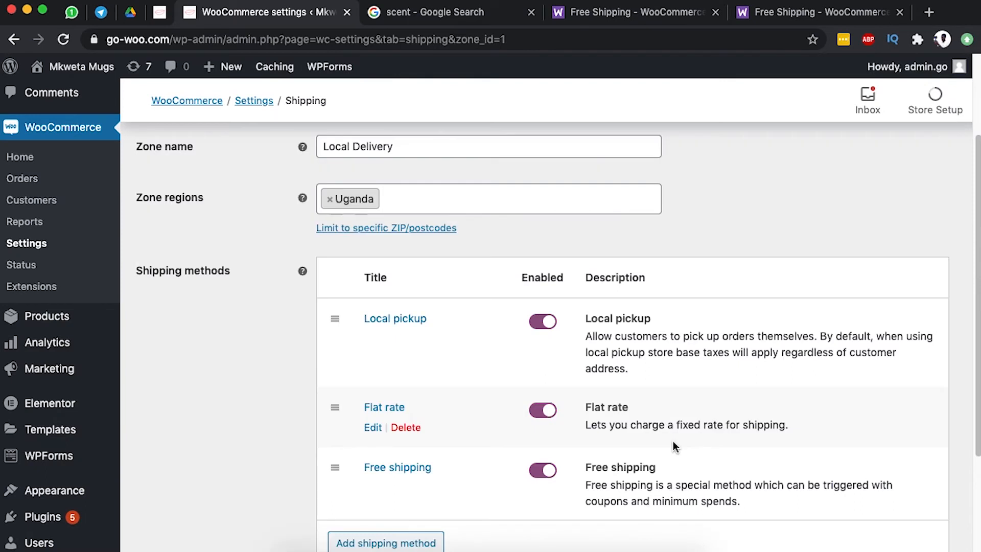
pyautogui.moveTo(398, 467)
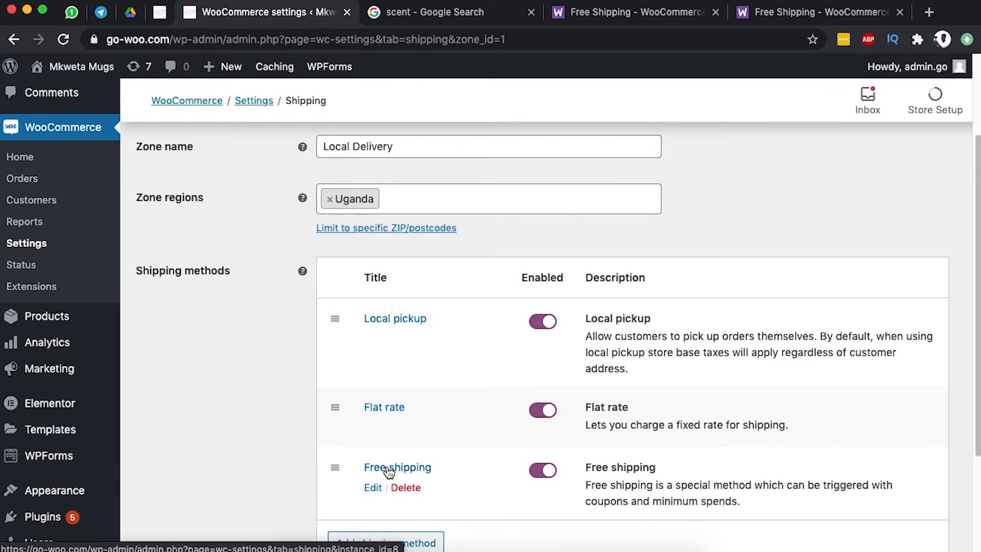
pyautogui.moveTo(376, 455)
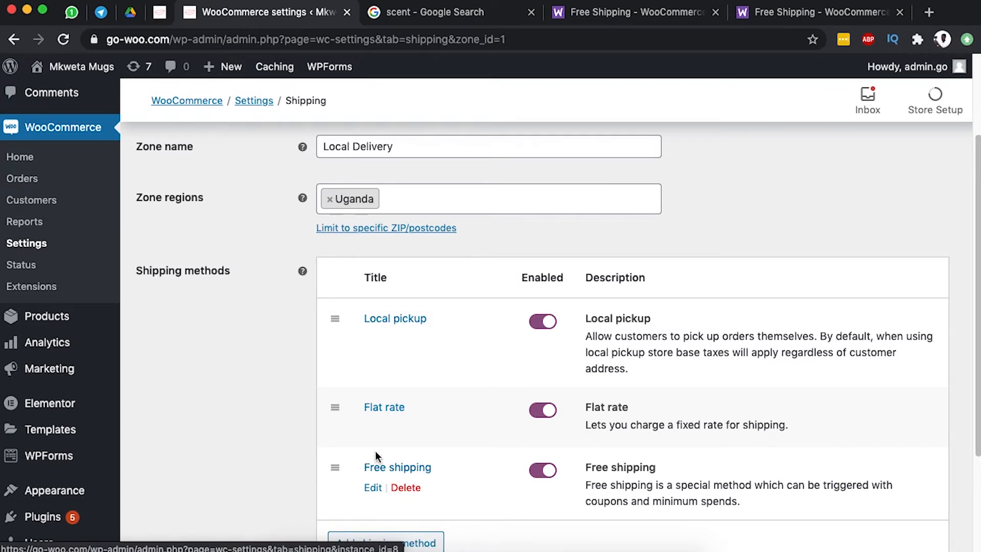
pyautogui.moveTo(47, 342)
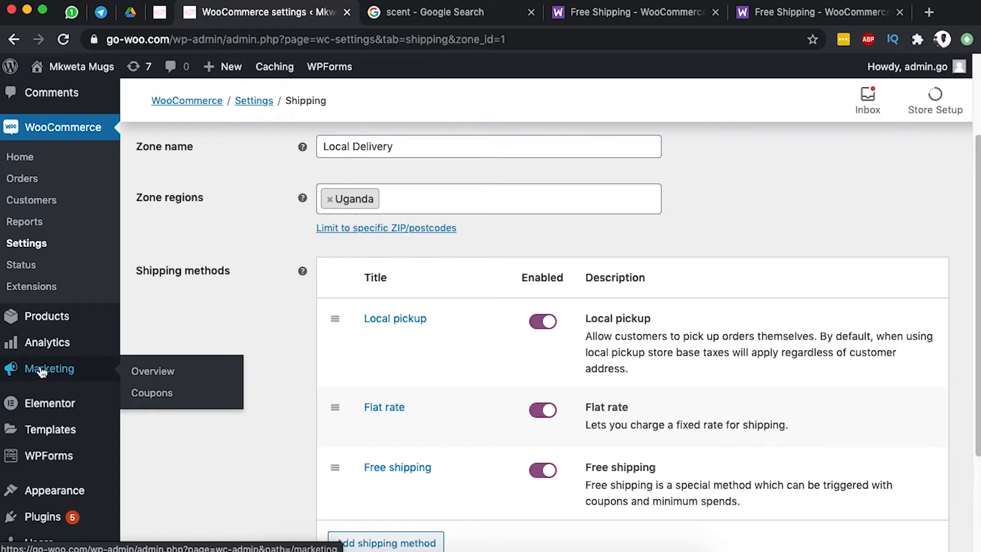
# Go to Marketing > Coupons and start adding a new coupon.
pyautogui.click(152, 393)
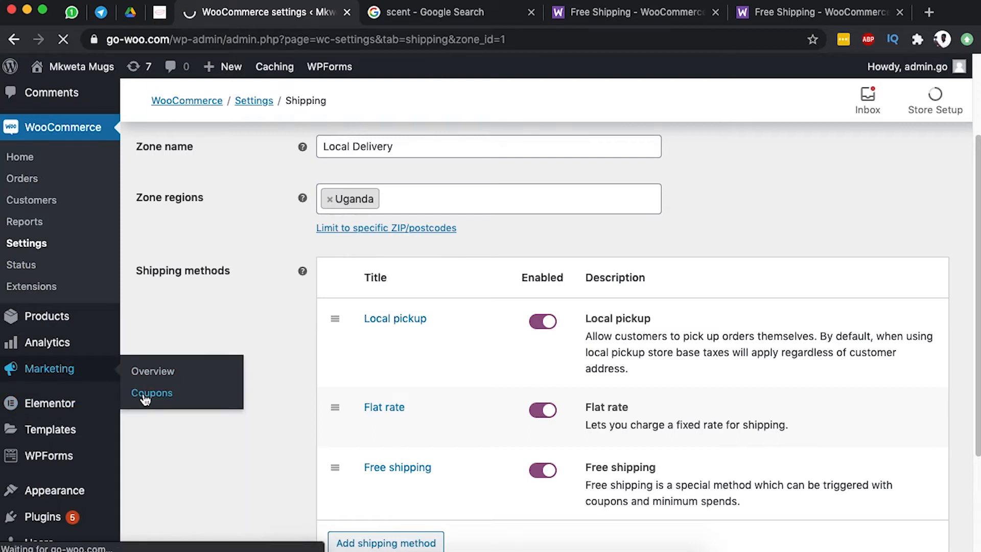
pyautogui.click(151, 393)
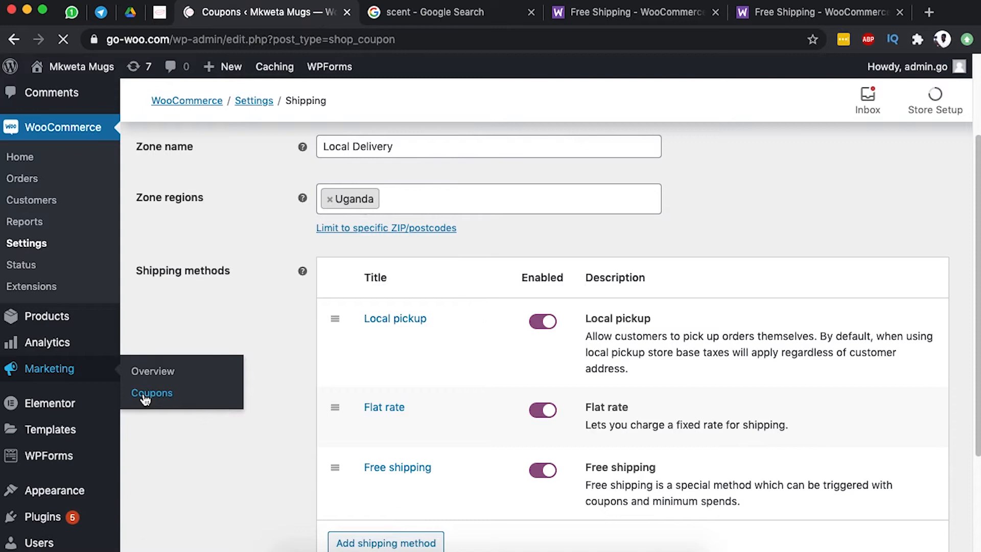
pyautogui.click(152, 393)
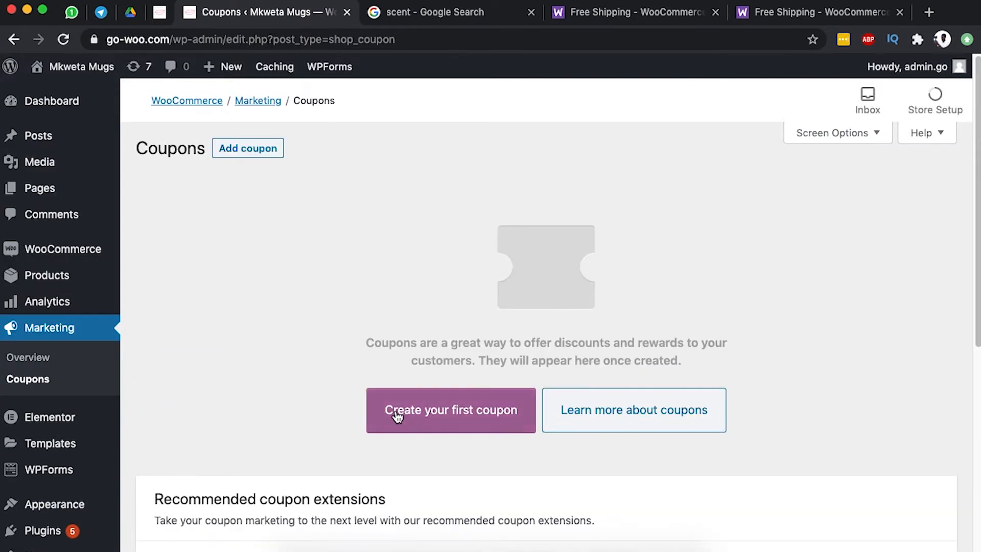
pyautogui.click(450, 409)
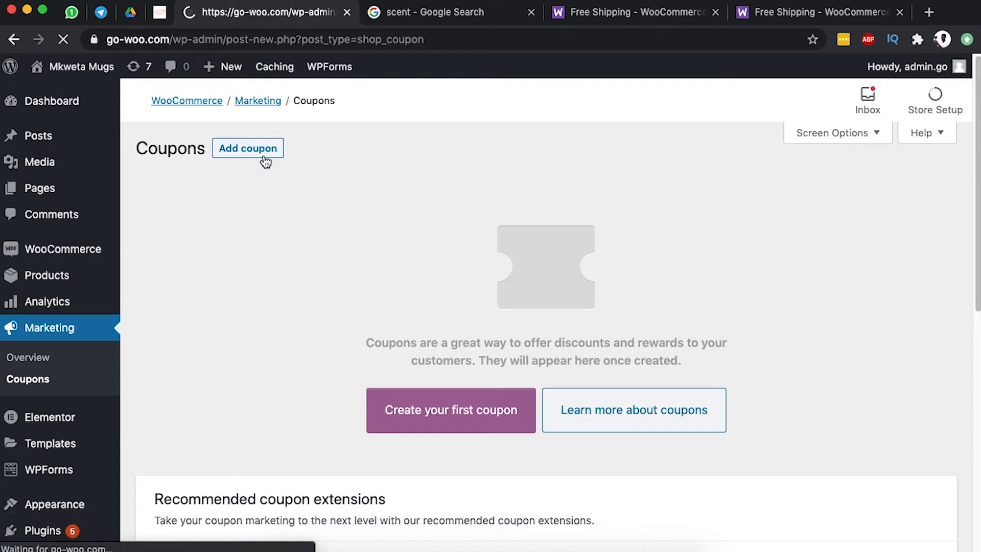
# Enter coupon code 'freeshipping' with a free-shipping description for Uganda region clients.
pyautogui.click(248, 148)
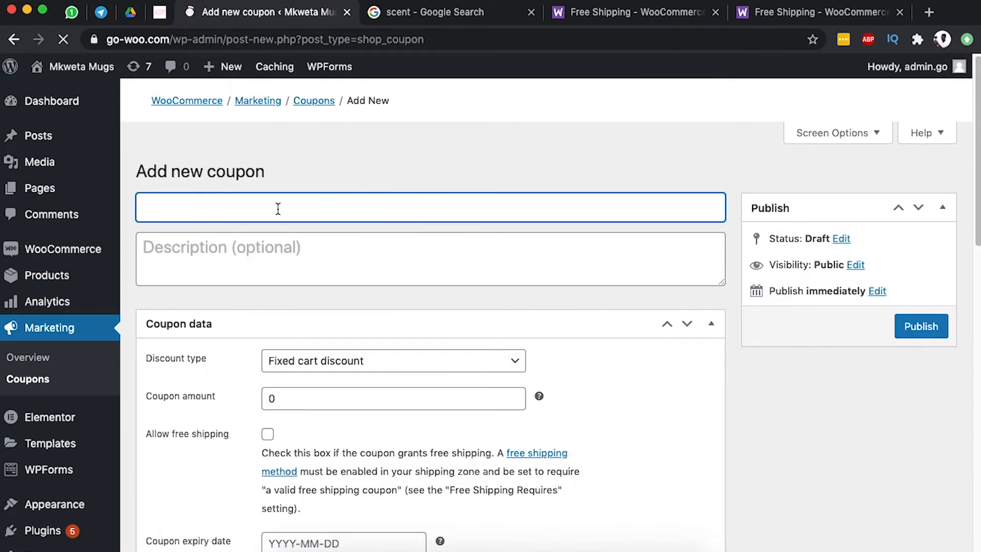
pyautogui.write('f')
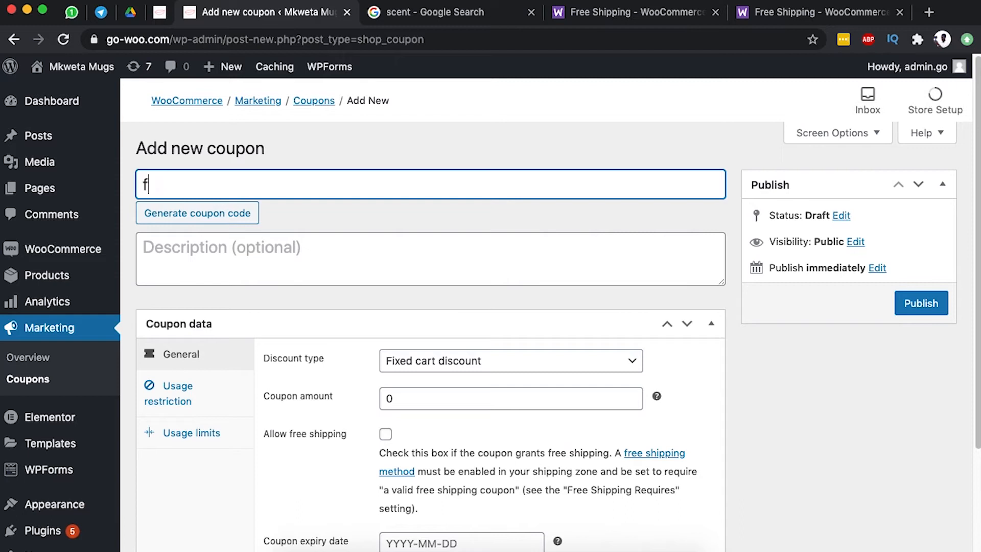
pyautogui.write('reeshi')
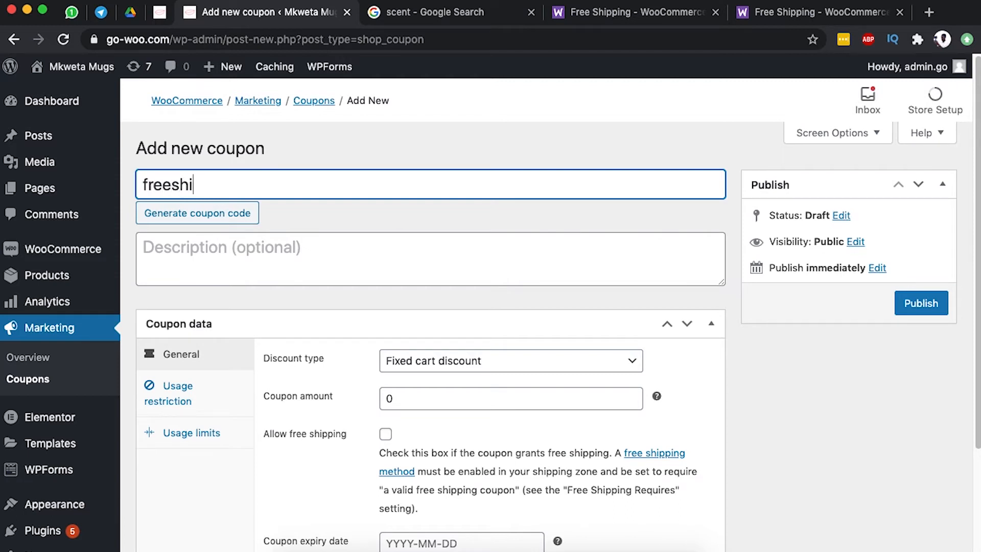
pyautogui.write('pping')
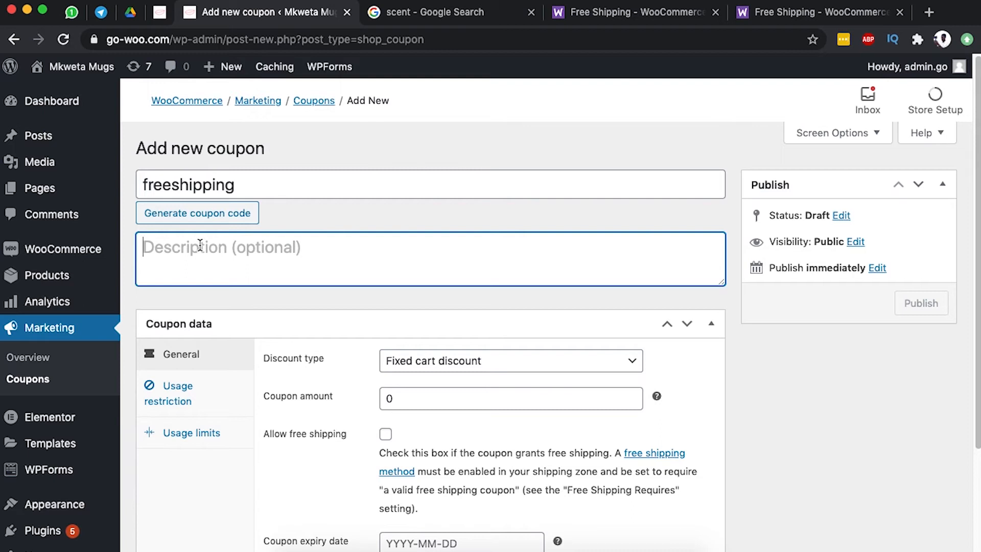
pyautogui.write('Free ship')
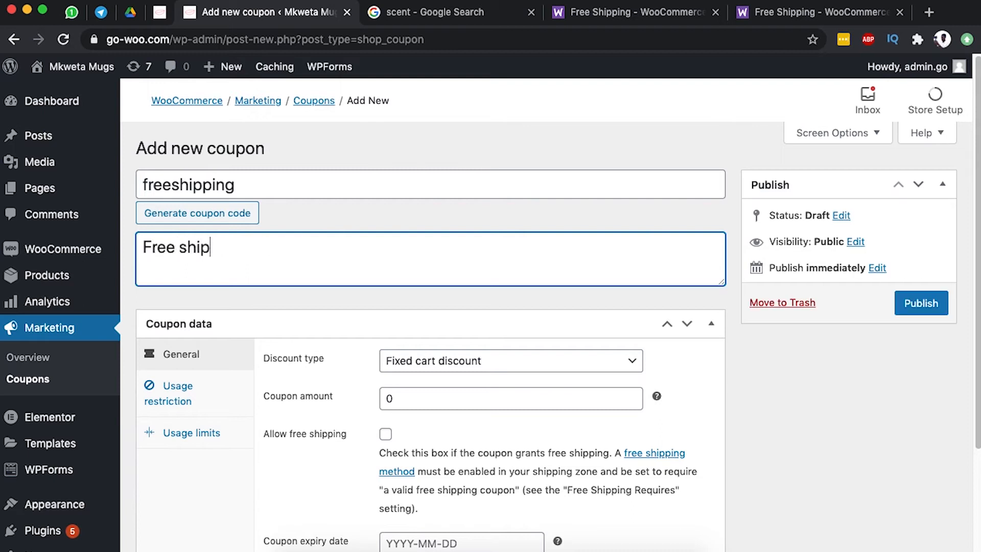
pyautogui.write('ping for')
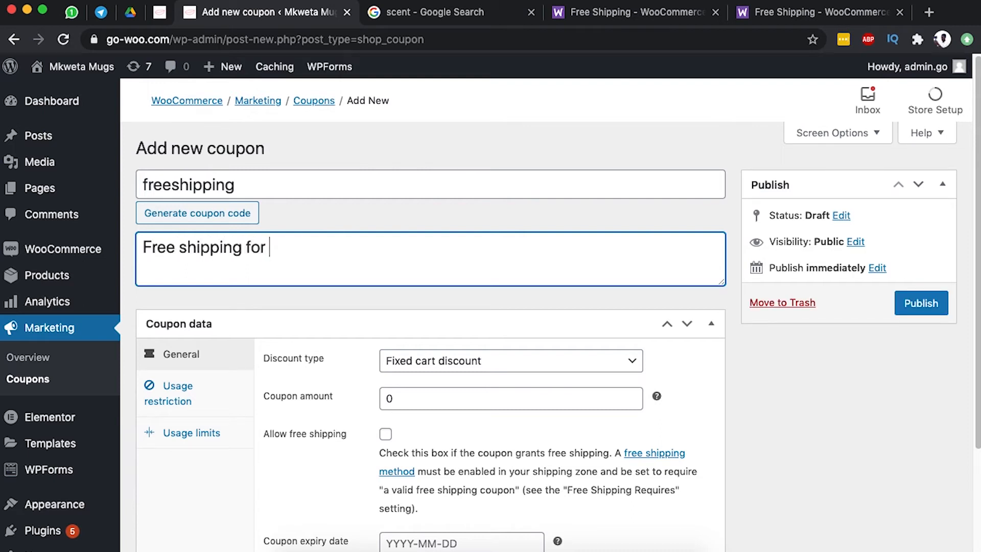
pyautogui.write('local')
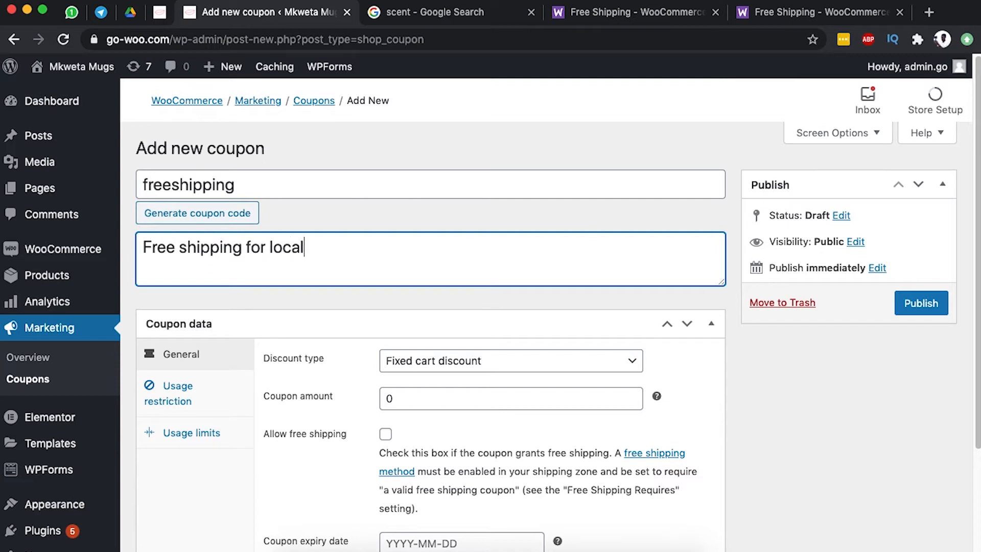
pyautogui.write('delivery o')
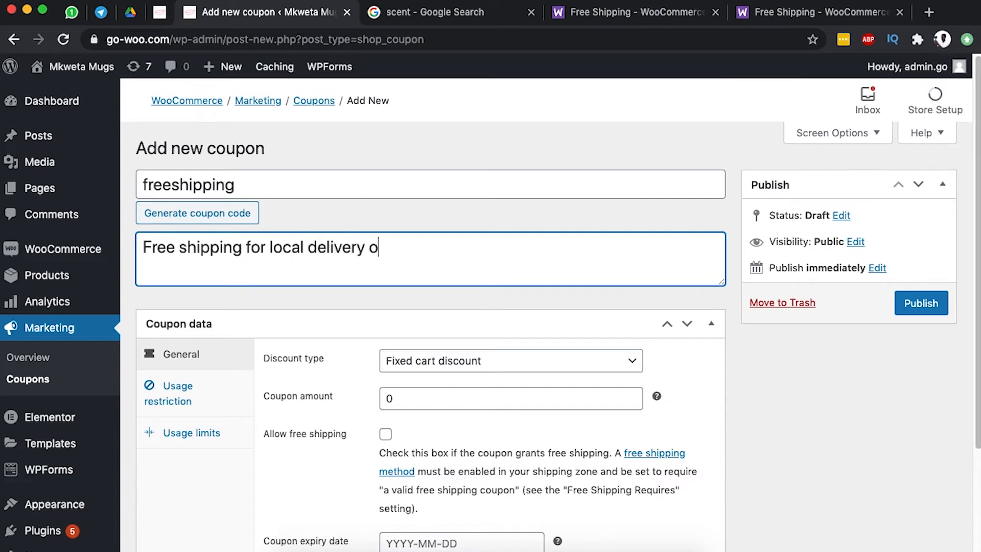
pyautogui.write('r clients in U')
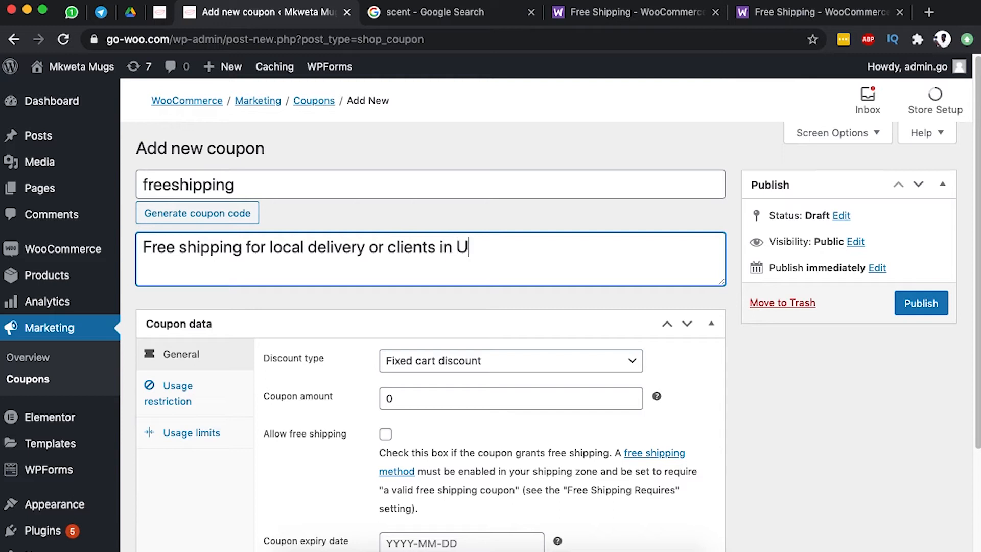
pyautogui.write('ganda r')
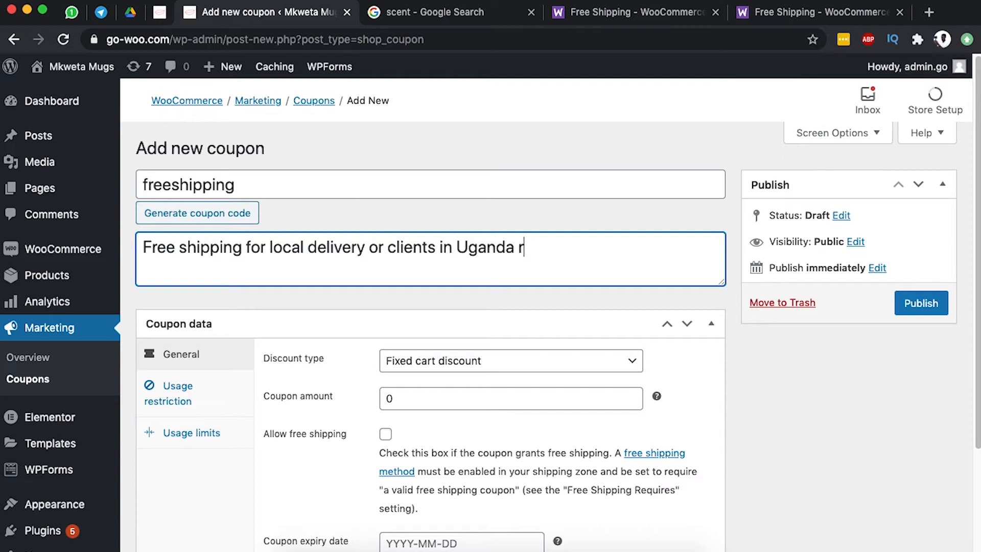
pyautogui.write('egion')
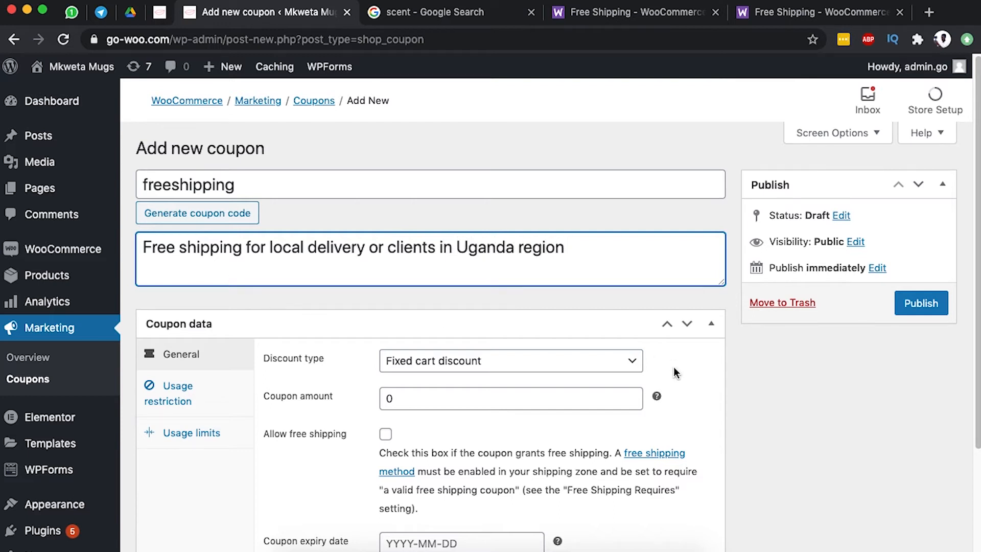
# Set the discount type to Percentage discount and allow free shipping.
pyautogui.scroll(-3)
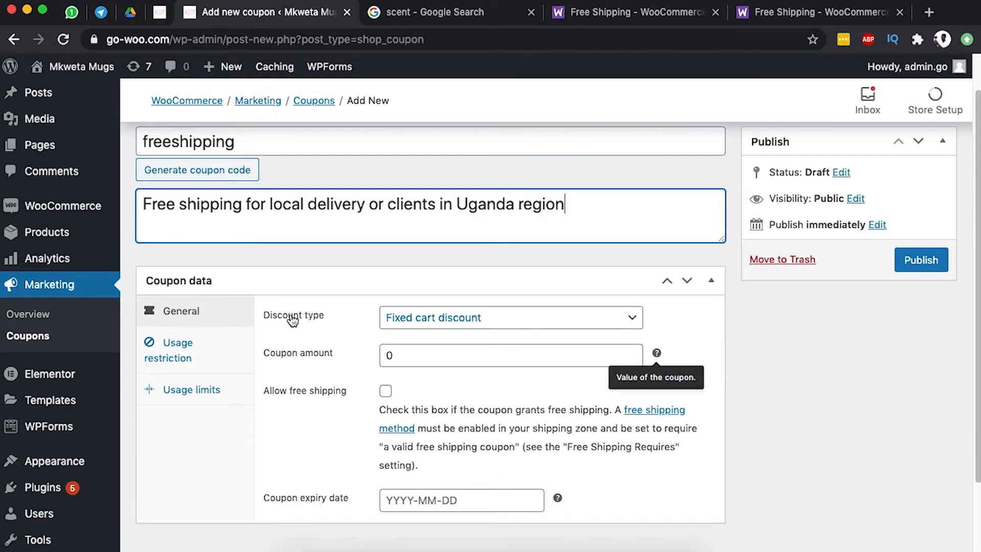
pyautogui.click(509, 317)
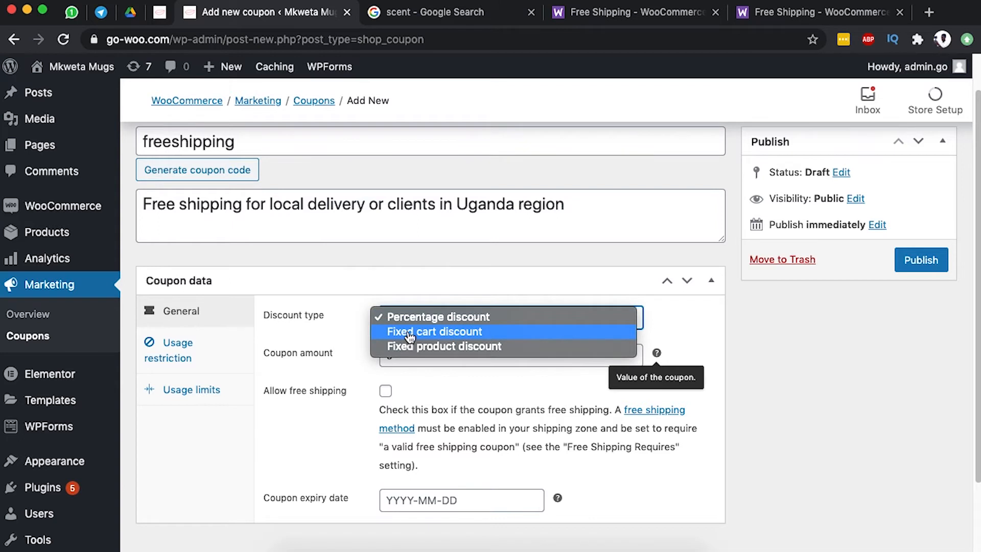
pyautogui.click(439, 316)
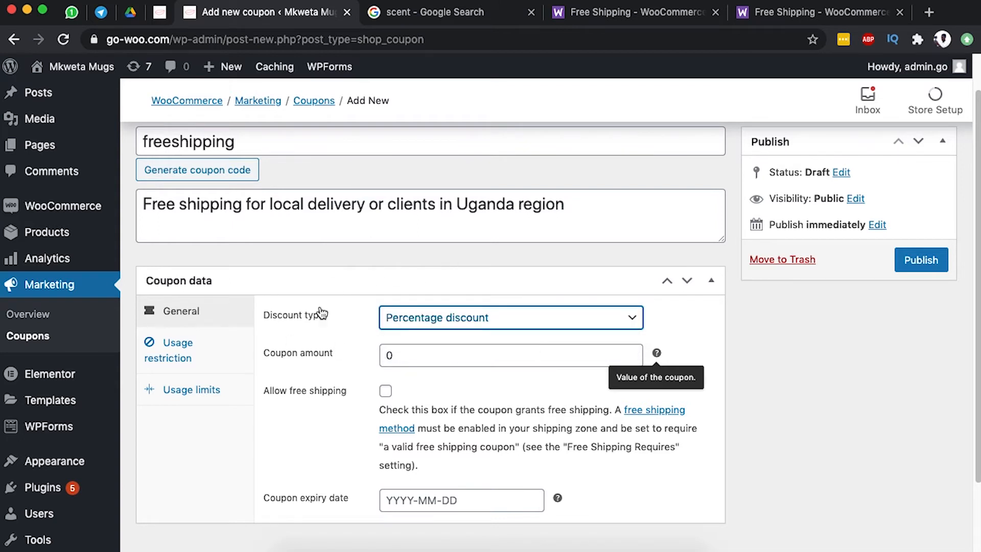
pyautogui.click(510, 354)
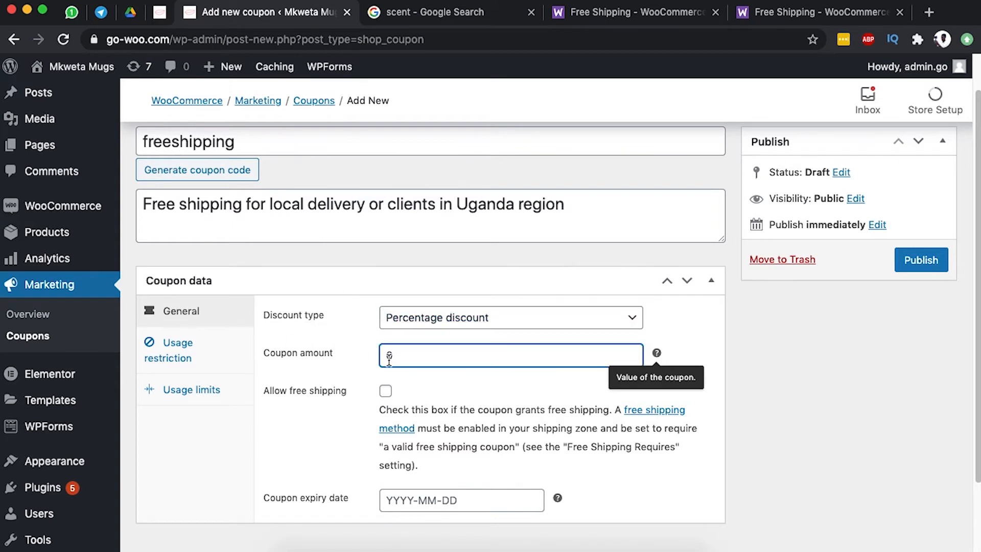
pyautogui.scroll(-3)
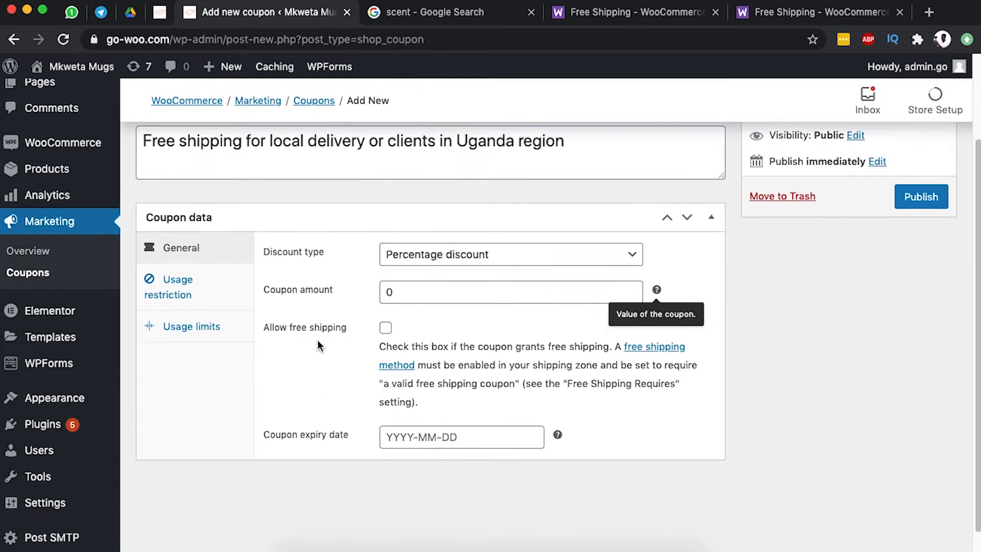
pyautogui.click(385, 327)
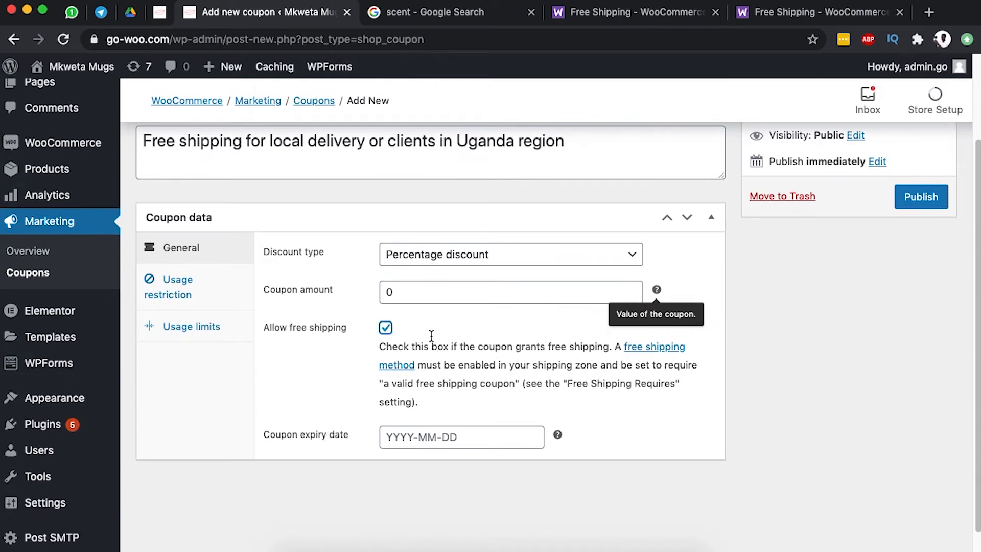
pyautogui.moveTo(632, 353)
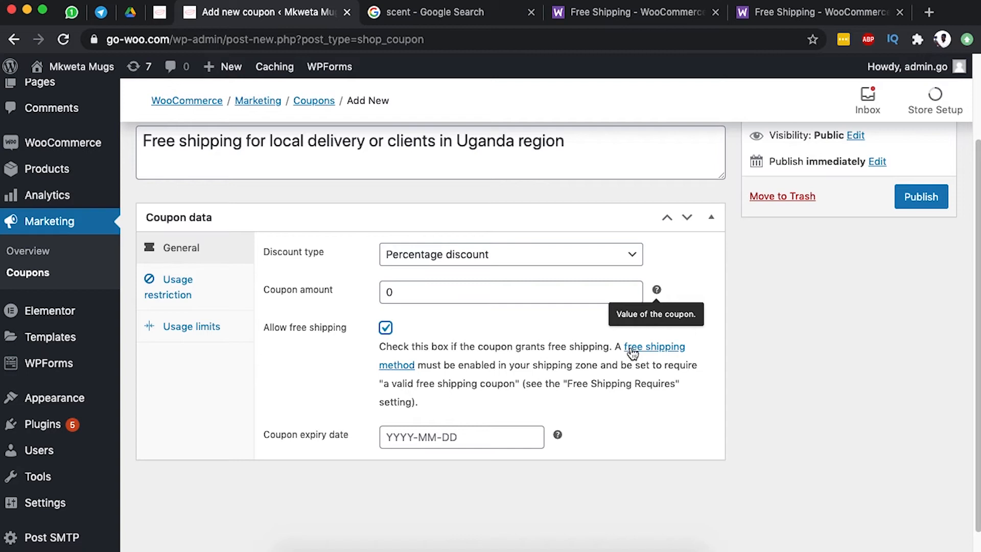
pyautogui.moveTo(480, 365)
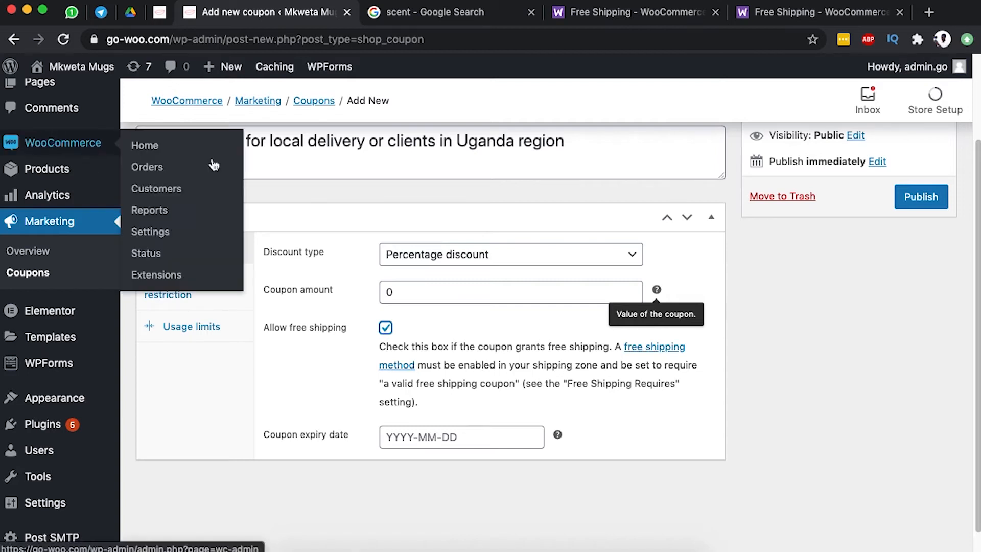
# Leave the coupon expiry date blank, closing the date picker unchosen.
pyautogui.click(461, 437)
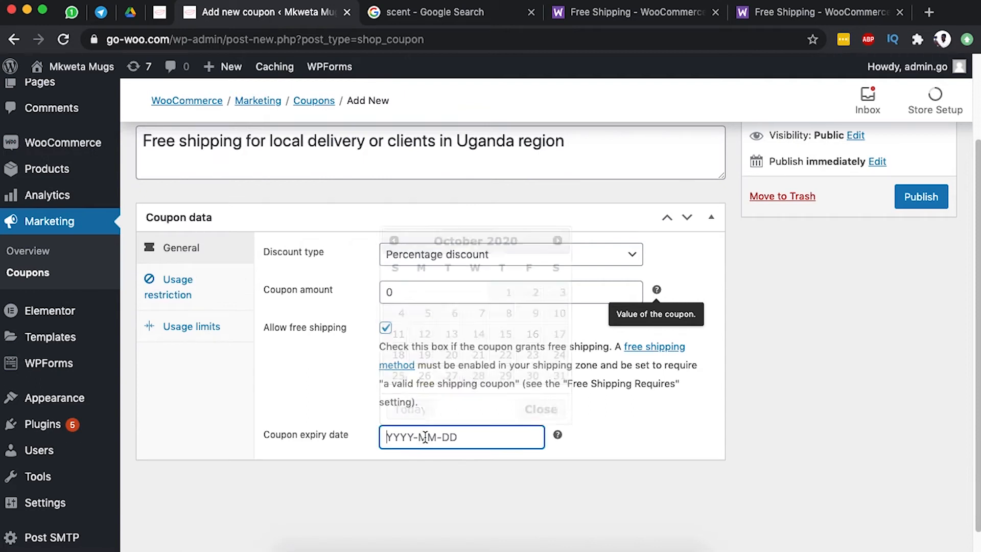
pyautogui.click(461, 437)
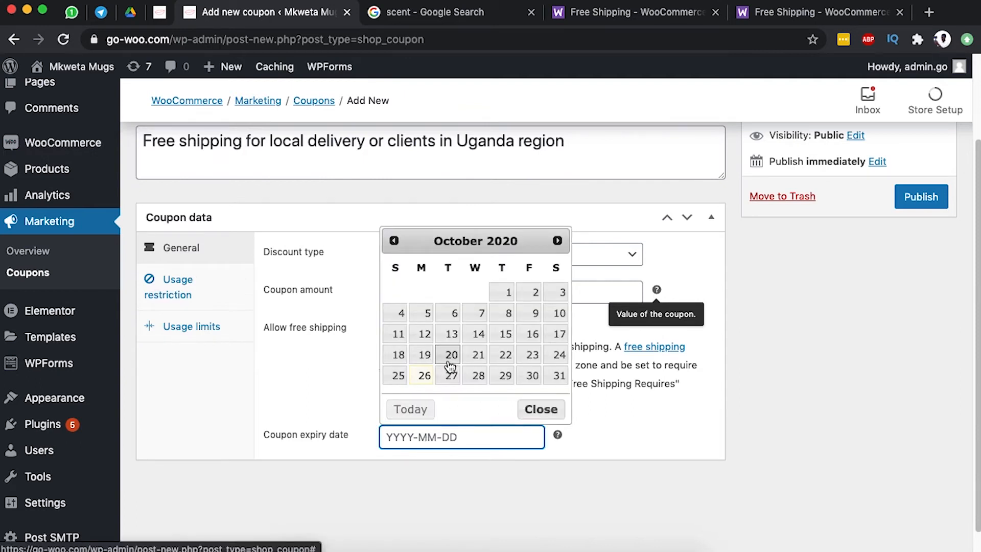
pyautogui.moveTo(505, 390)
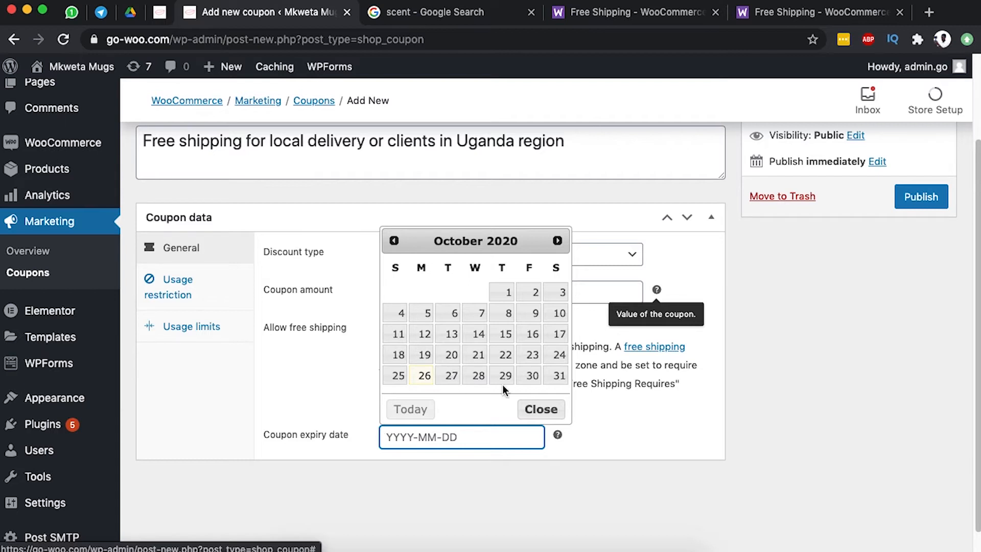
pyautogui.moveTo(324, 467)
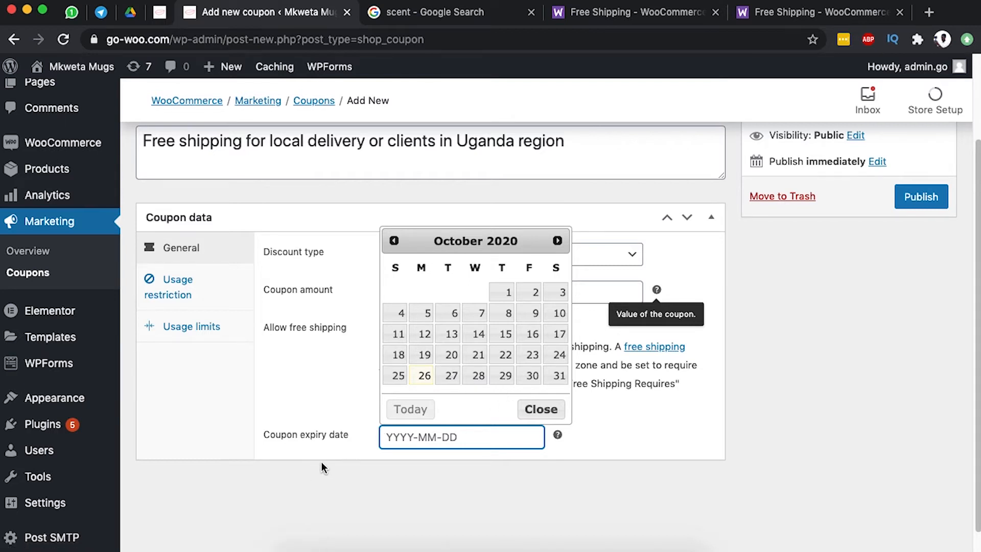
pyautogui.click(540, 409)
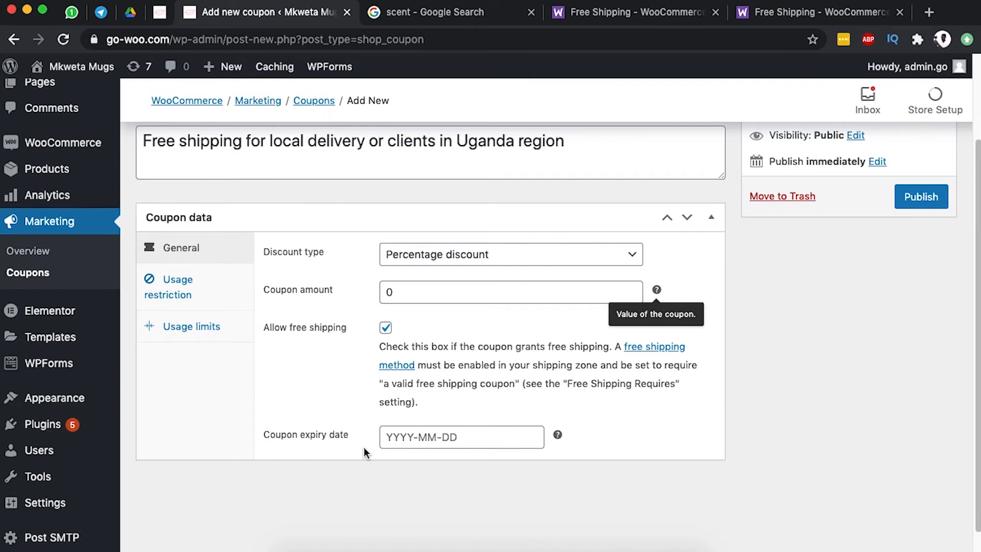
# Show the Usage restriction tab, with no spend or product limits set.
pyautogui.click(176, 286)
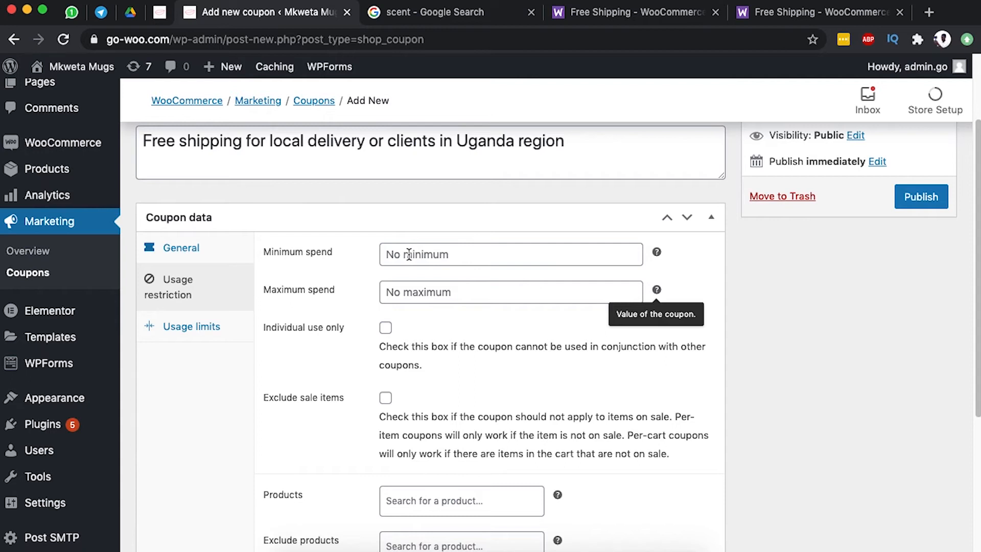
pyautogui.moveTo(434, 301)
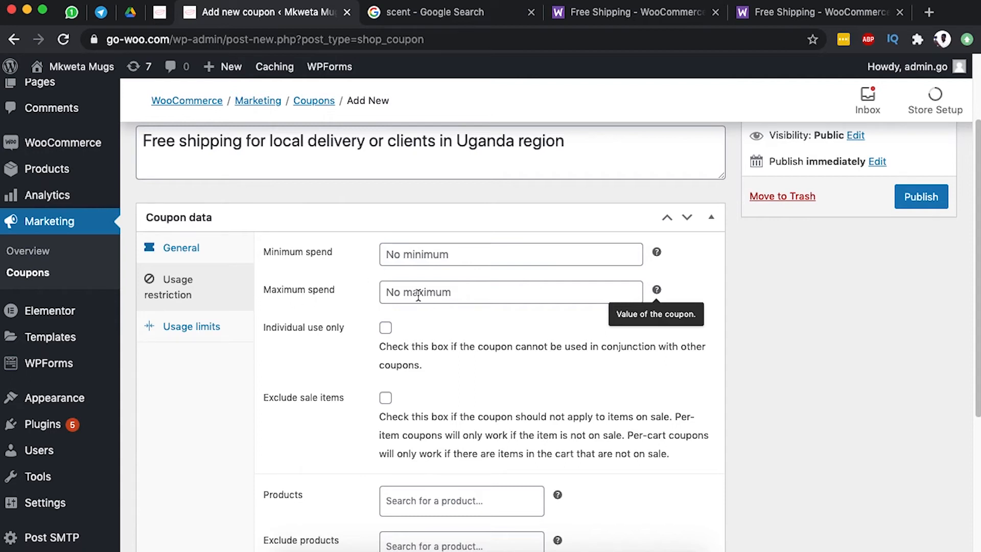
pyautogui.moveTo(460, 383)
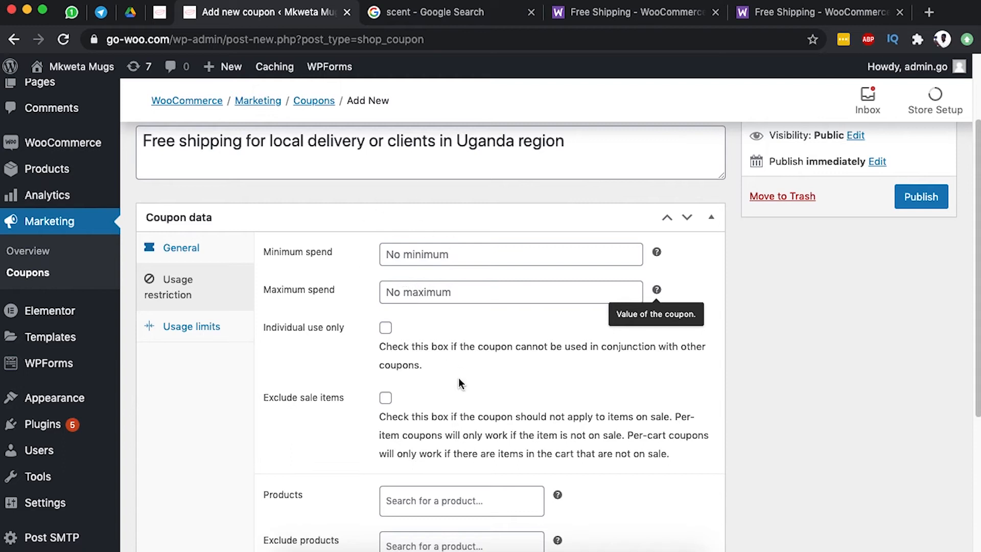
pyautogui.scroll(-3)
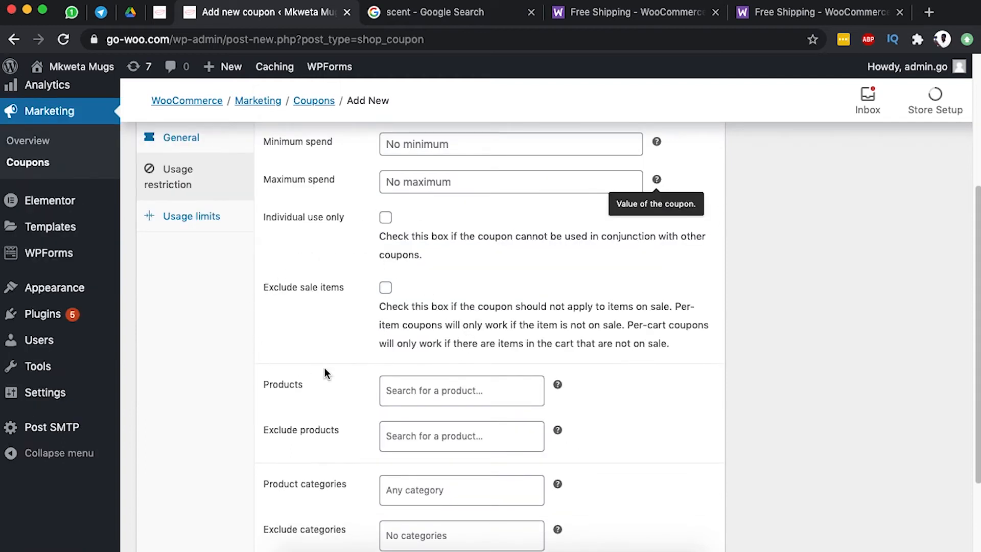
pyautogui.moveTo(425, 317)
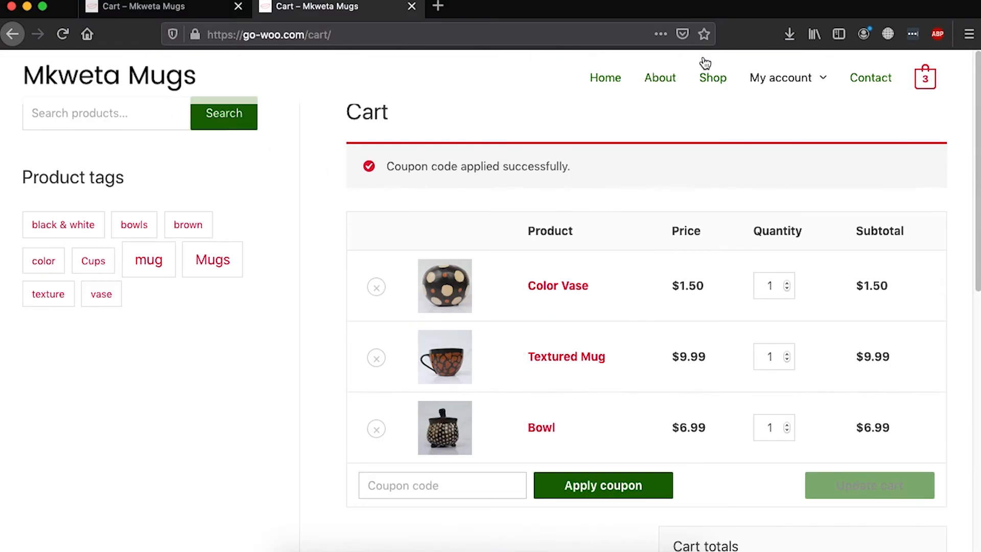
# Load the Mkweta Mugs Shop page listing all five products.
pyautogui.click(711, 78)
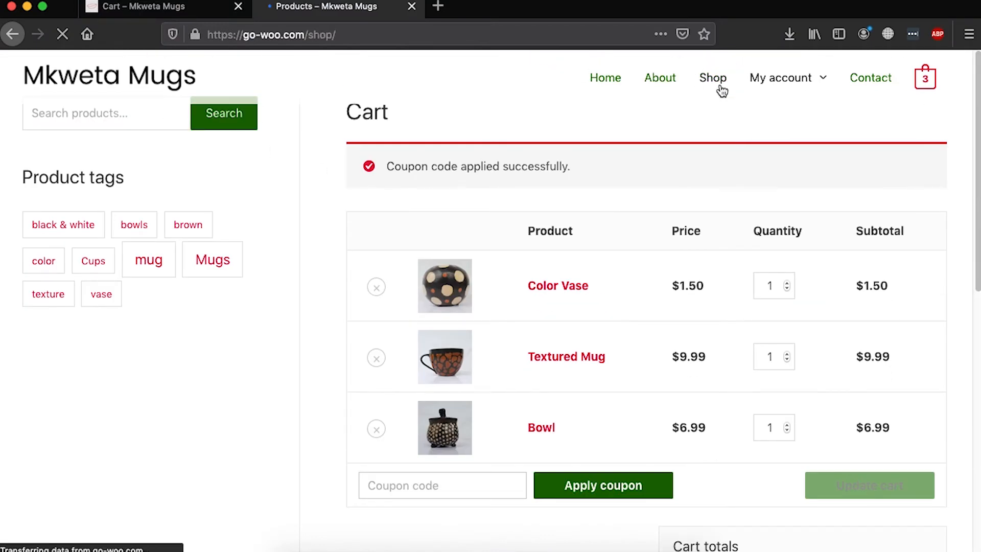
pyautogui.click(711, 78)
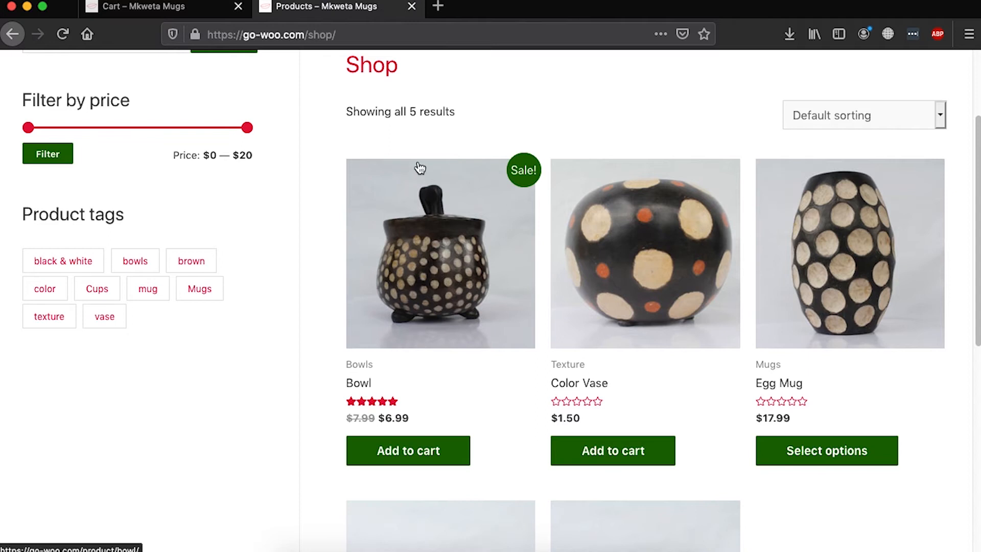
pyautogui.moveTo(383, 421)
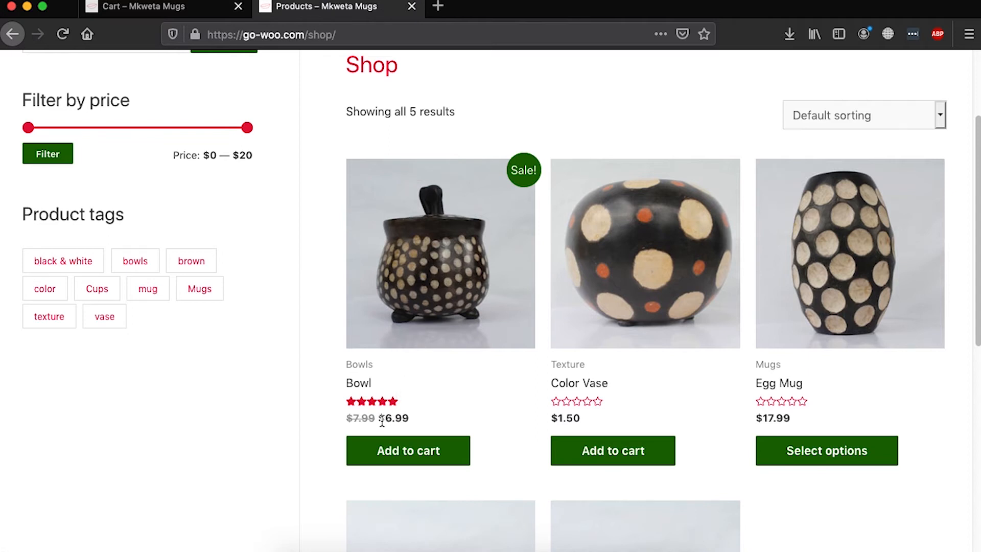
pyautogui.moveTo(389, 200)
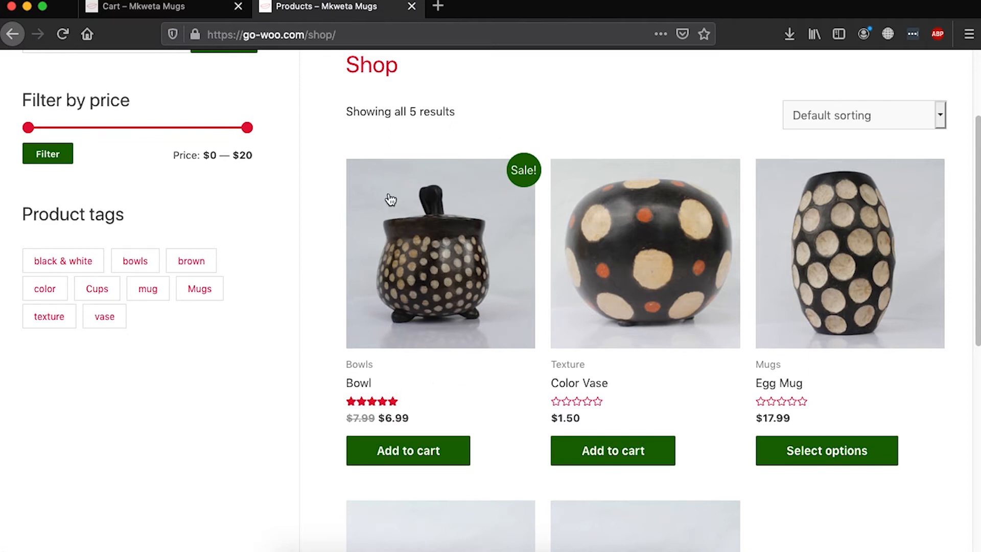
pyautogui.moveTo(456, 297)
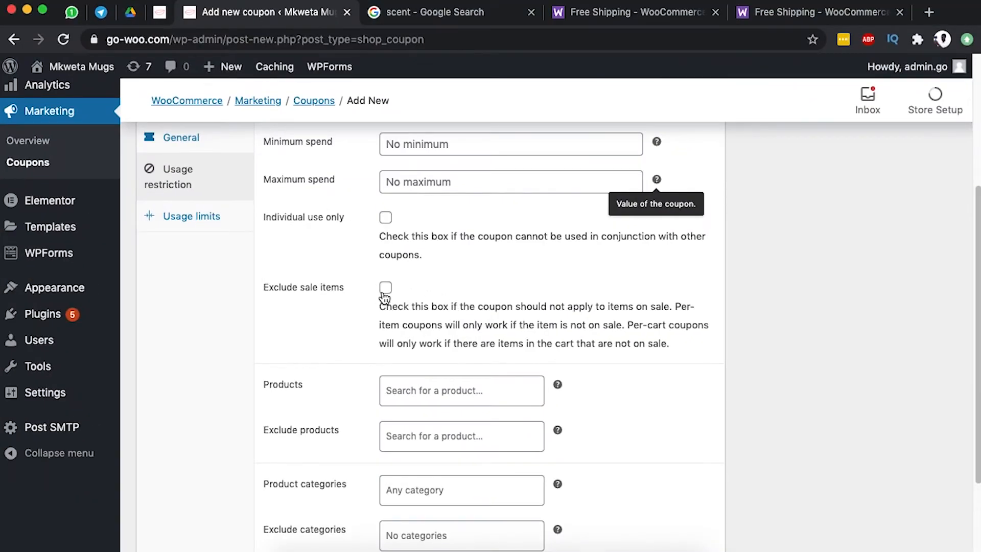
# Tick 'Exclude sale items' in the freeshipping coupon's usage restrictions.
pyautogui.click(385, 287)
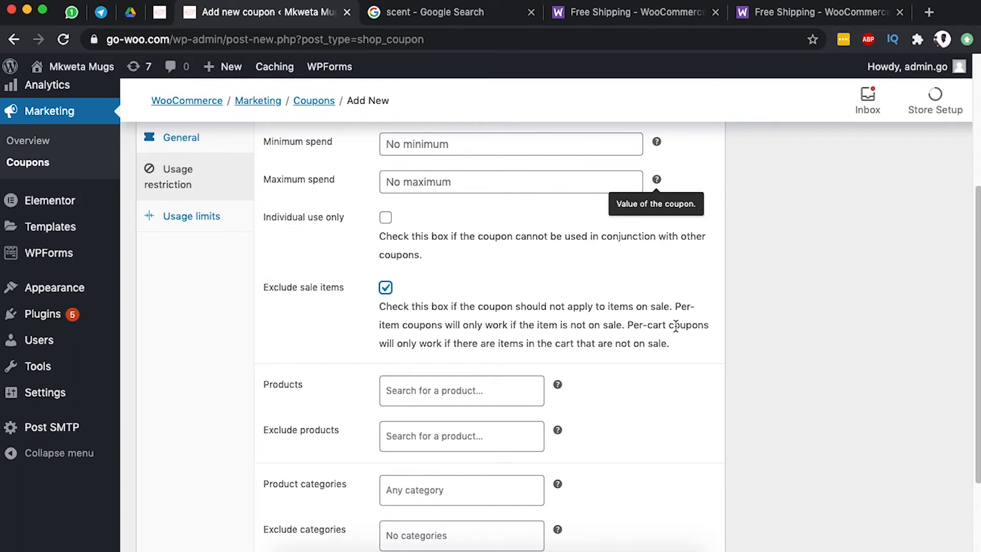
pyautogui.moveTo(507, 345)
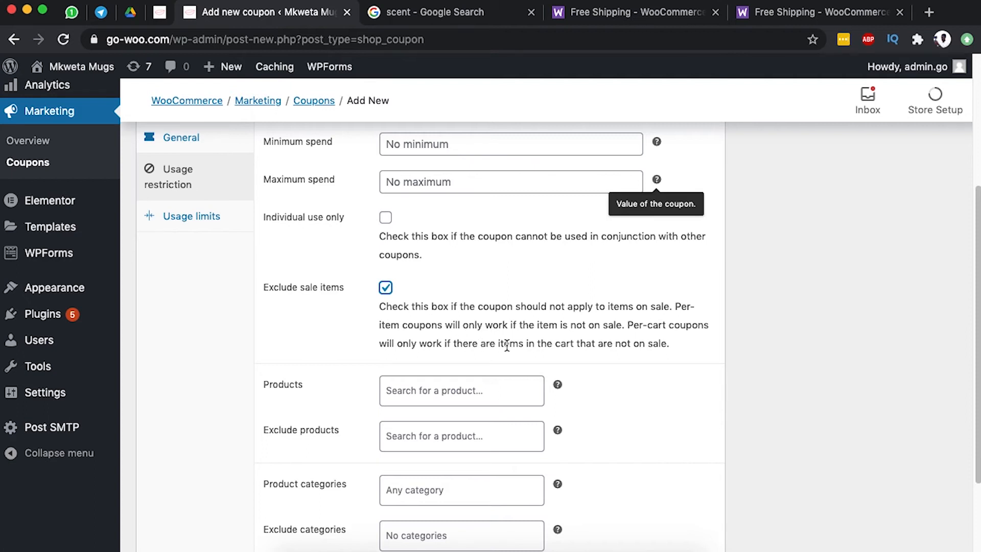
pyautogui.moveTo(608, 338)
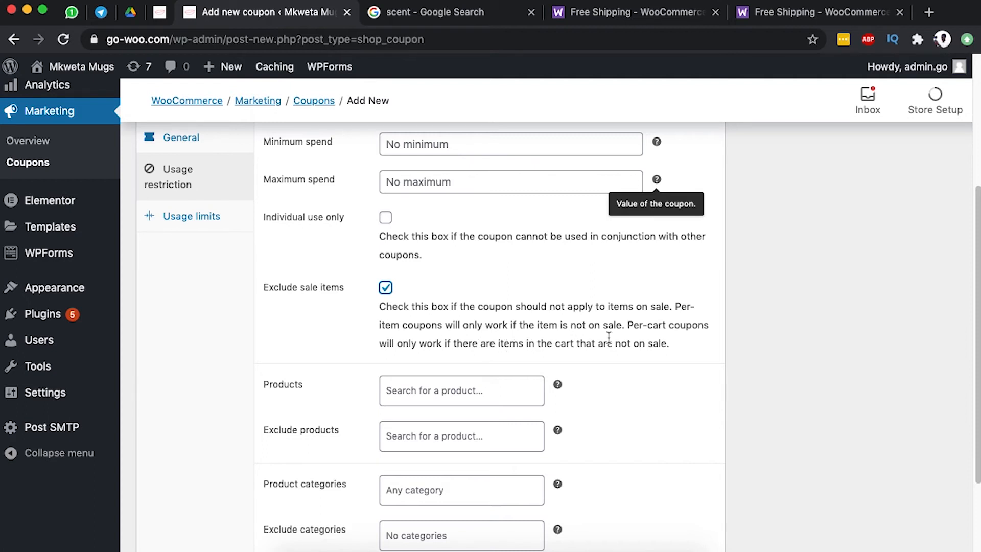
pyautogui.scroll(3)
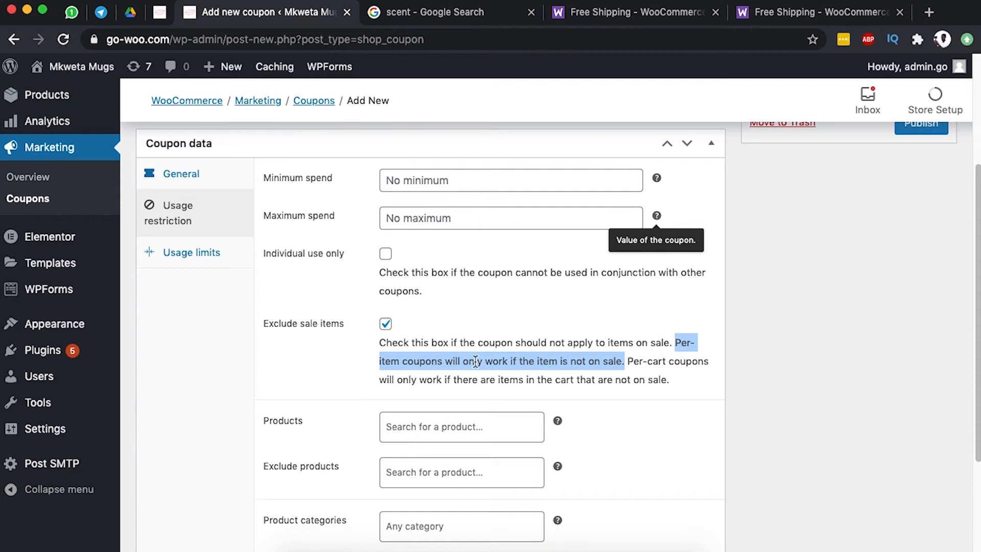
pyautogui.moveTo(547, 364)
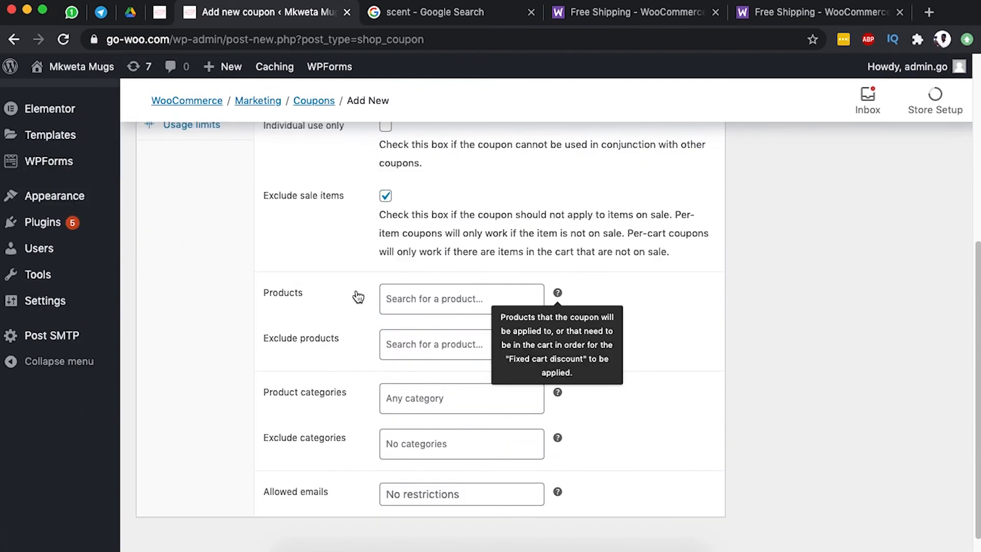
pyautogui.moveTo(605, 270)
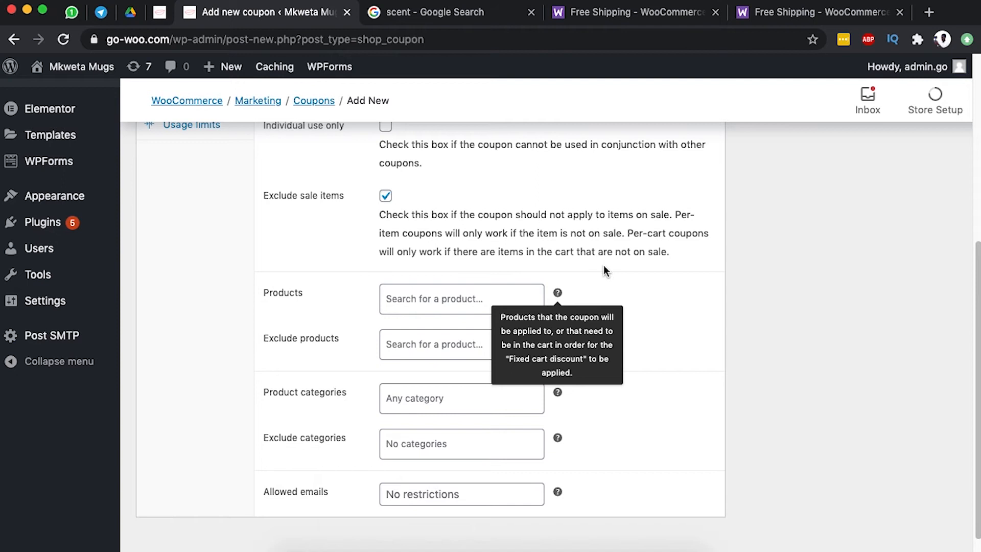
pyautogui.moveTo(572, 251)
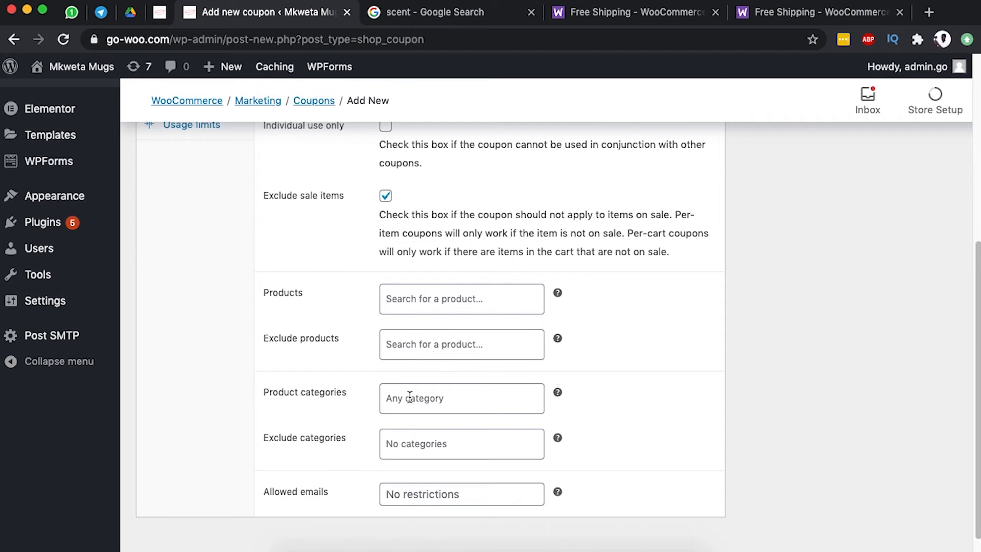
pyautogui.moveTo(399, 444)
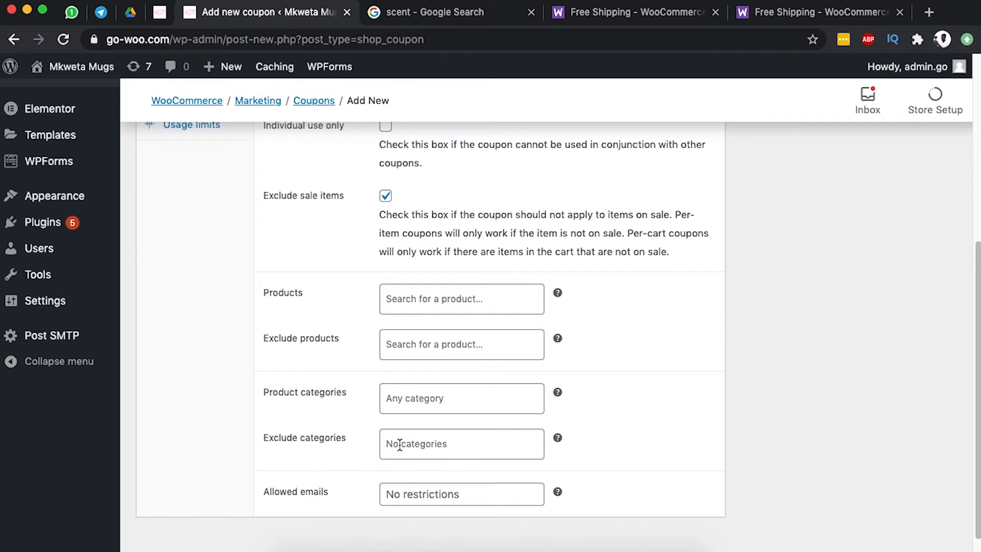
# Show the coupon's Usage limits tab, leaving every limit unlimited.
pyautogui.scroll(3)
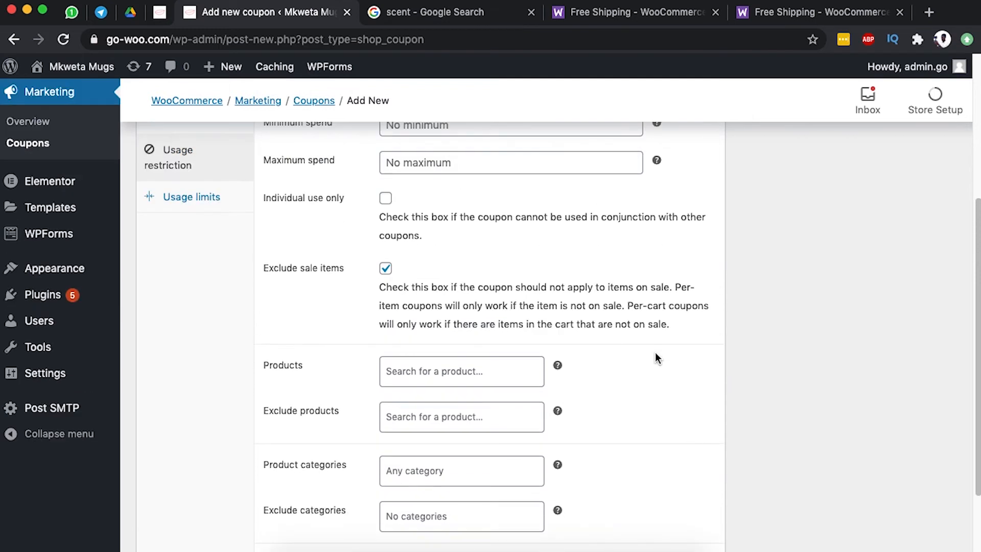
pyautogui.click(190, 196)
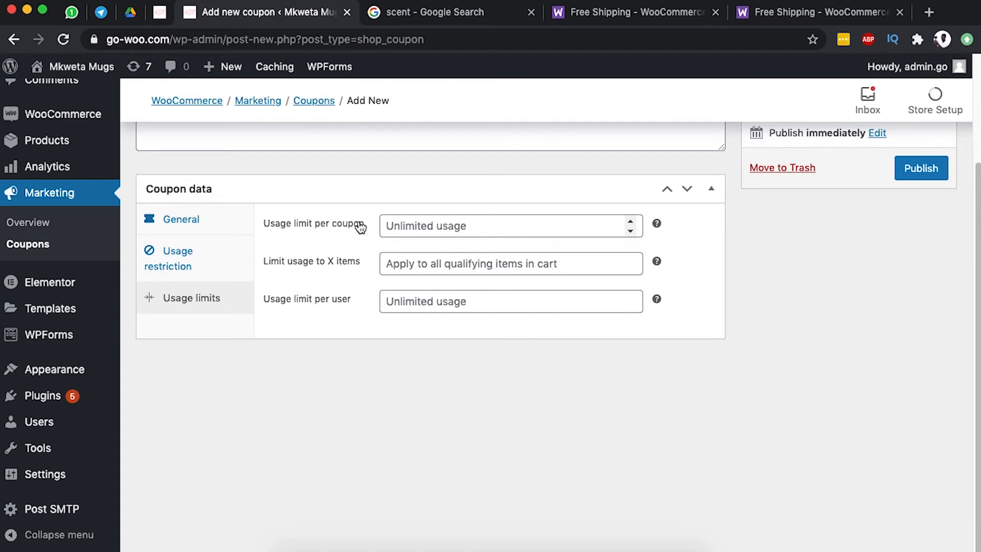
pyautogui.scroll(3)
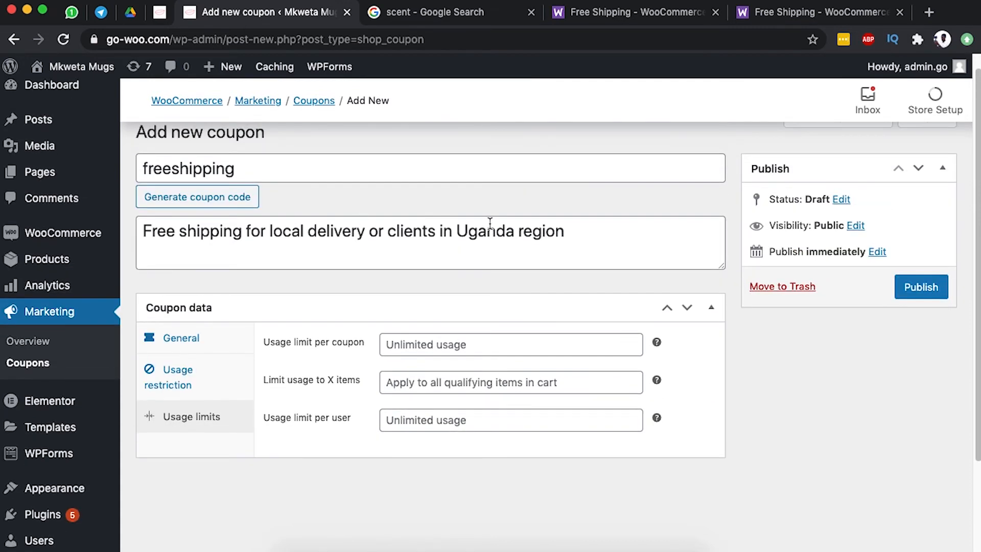
# Publish the freeshipping coupon from the Publish box.
pyautogui.click(920, 286)
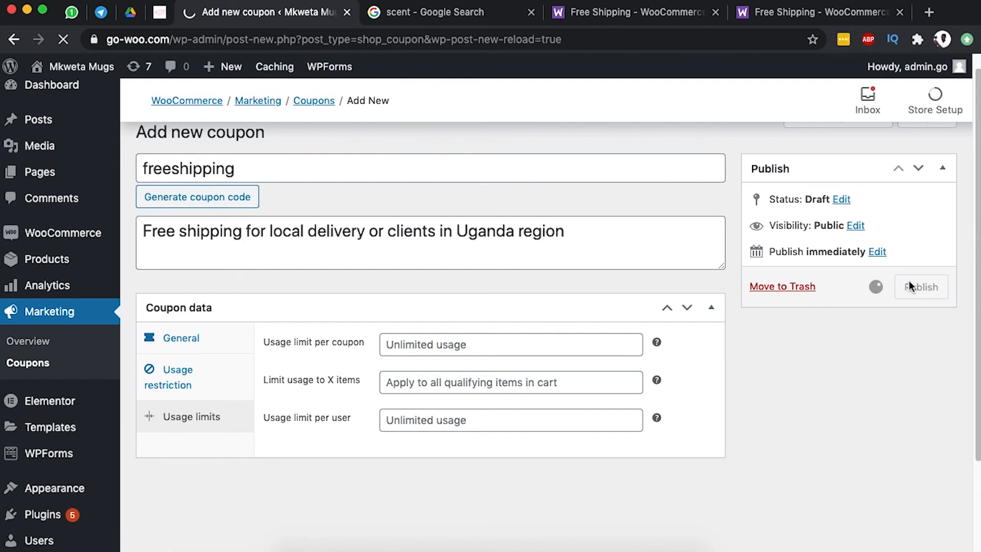
pyautogui.click(920, 287)
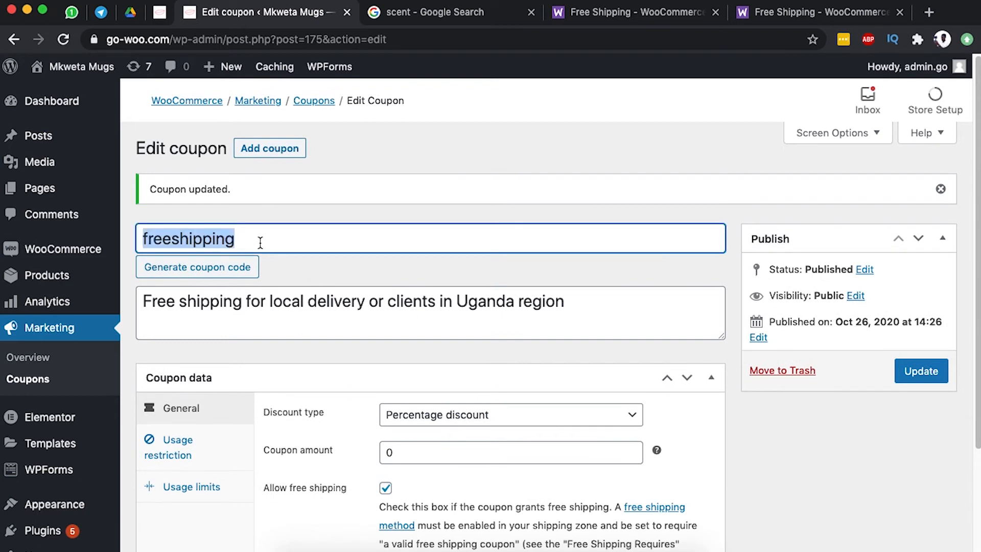
pyautogui.moveTo(197, 267)
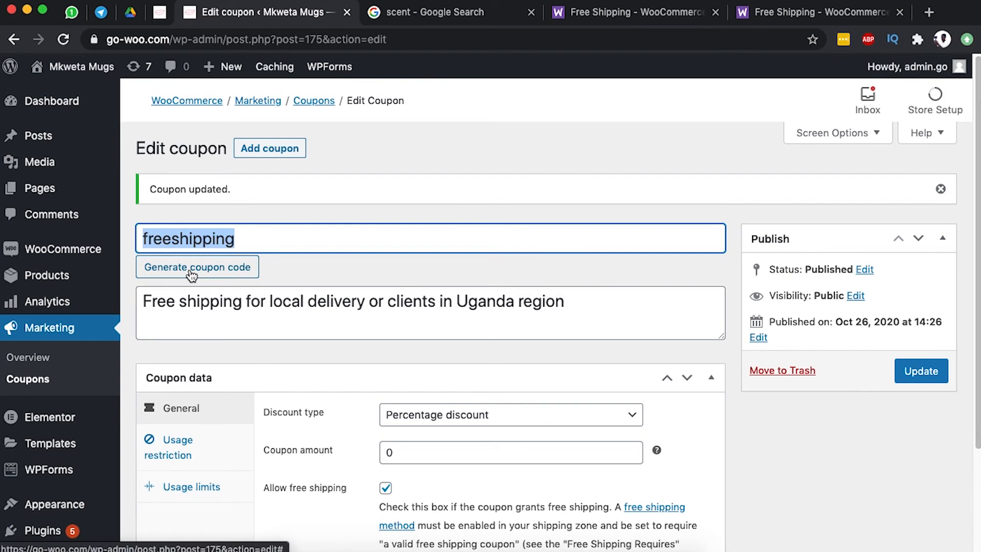
# Set the coupon code to 'freeshipping' and update the published coupon.
pyautogui.click(197, 267)
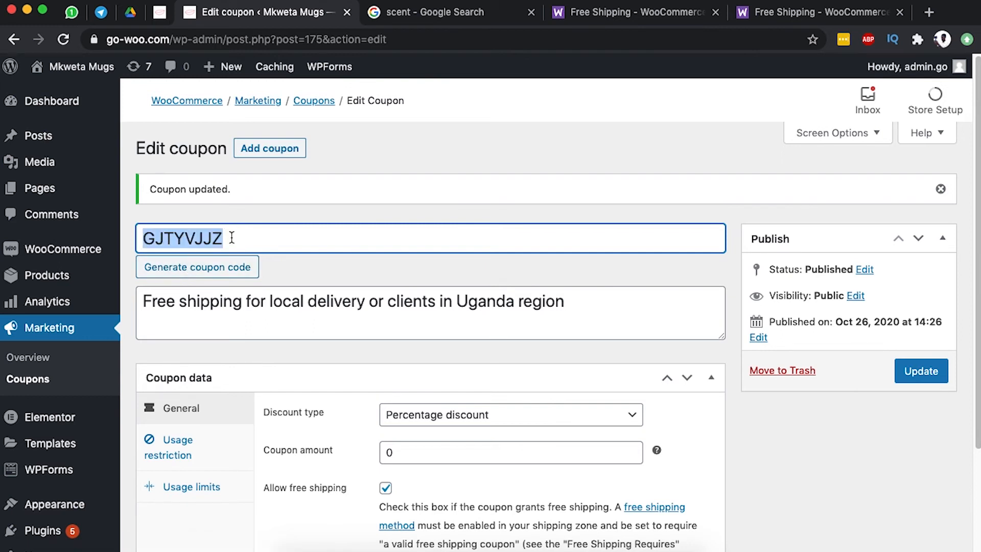
pyautogui.write('freeshipping')
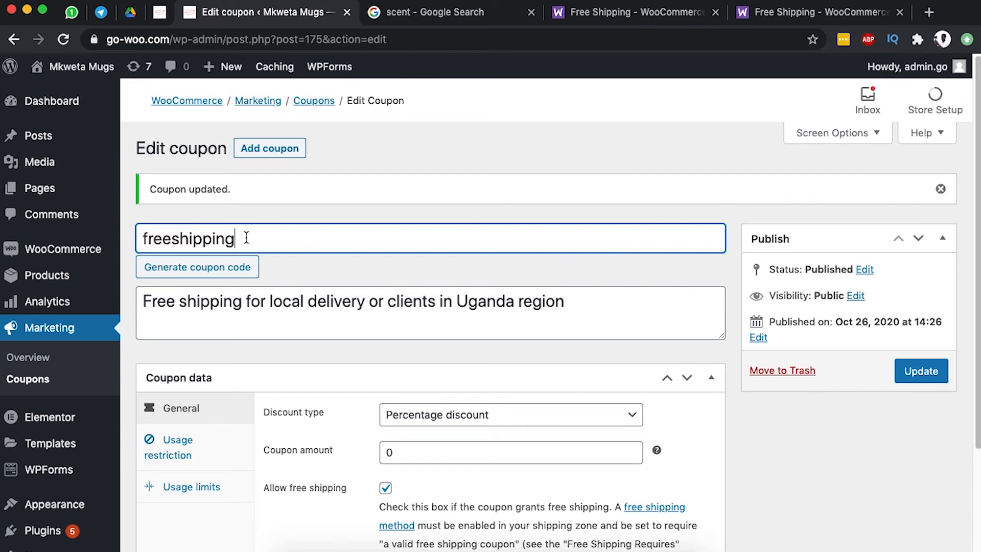
pyautogui.click(920, 370)
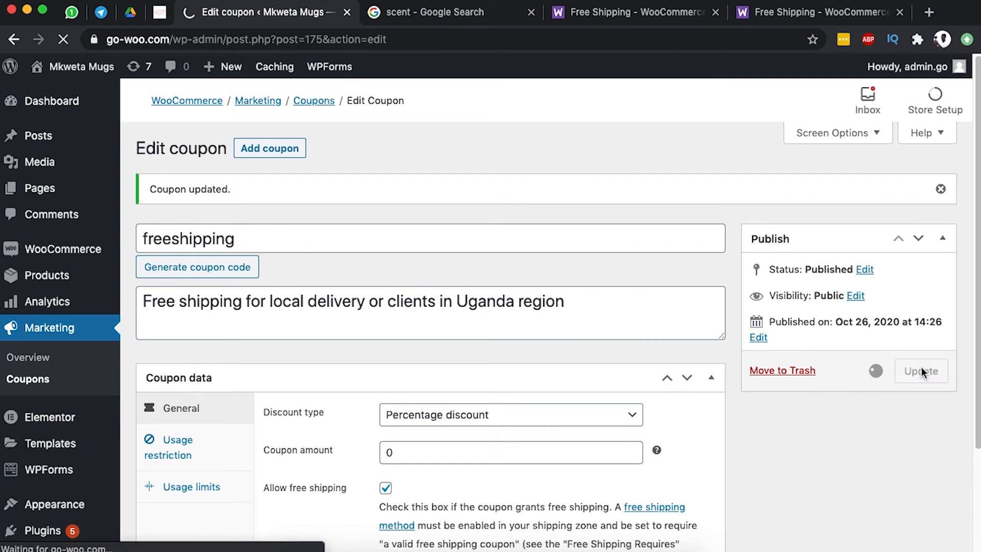
pyautogui.click(920, 370)
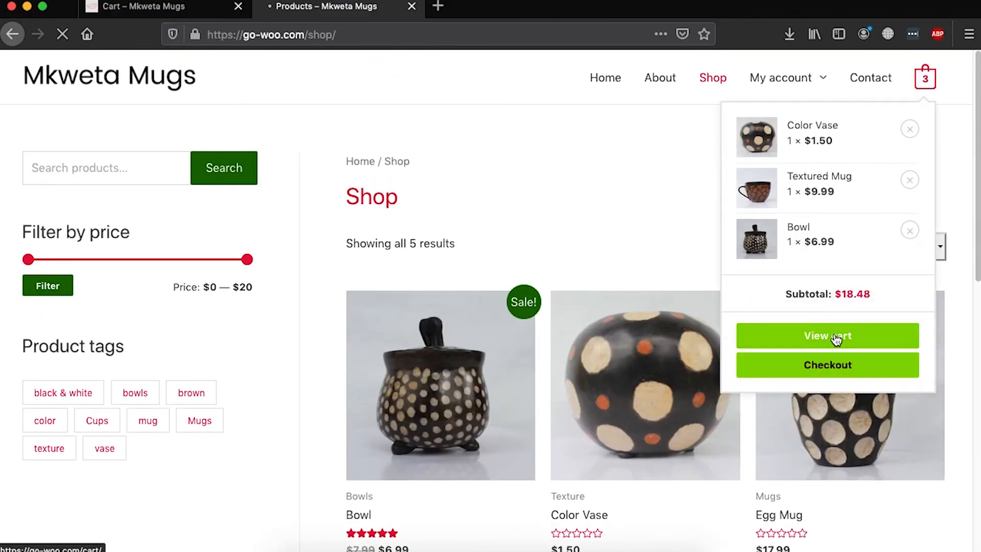
# Open the full cart and remove the applied freeshipping coupon under Cart totals.
pyautogui.click(826, 336)
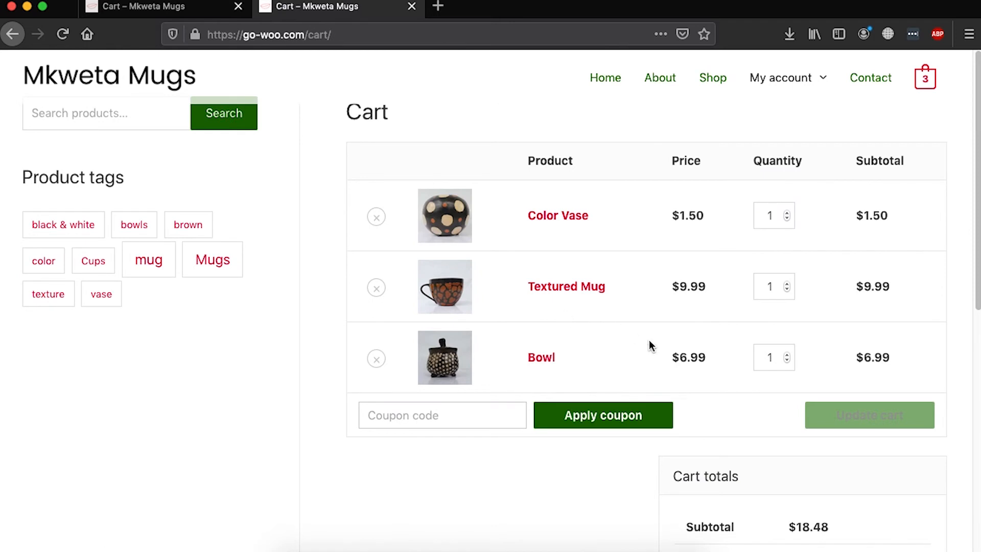
pyautogui.scroll(-3)
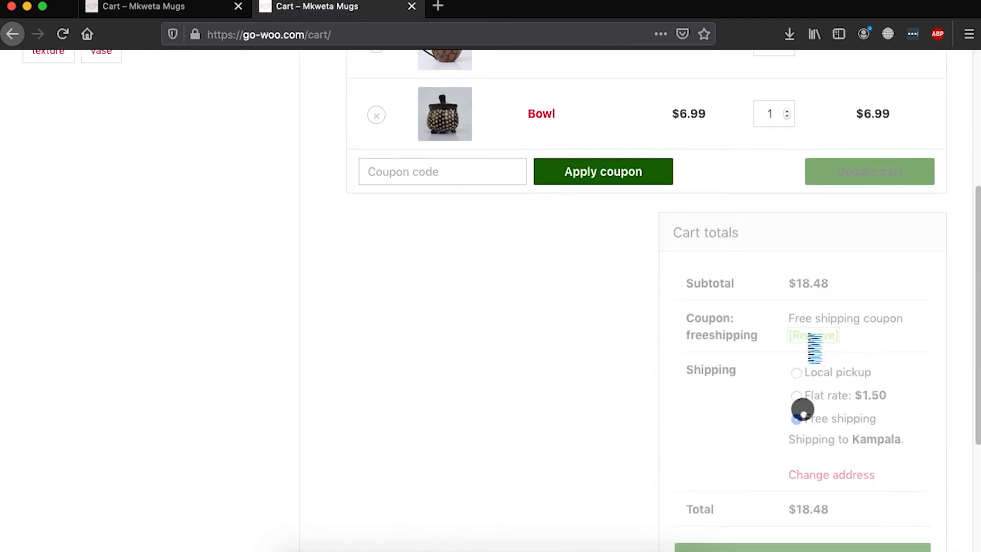
pyautogui.click(812, 335)
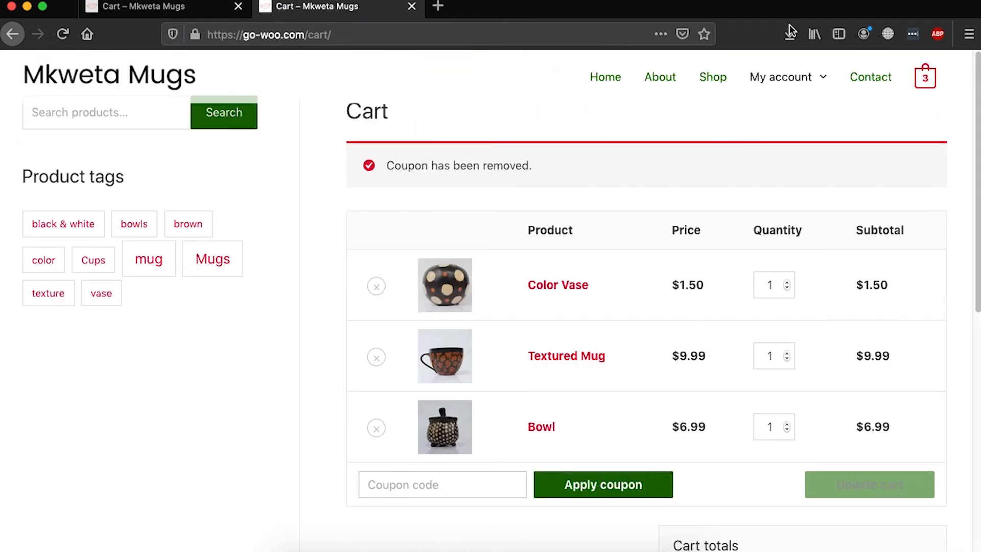
pyautogui.moveTo(829, 106)
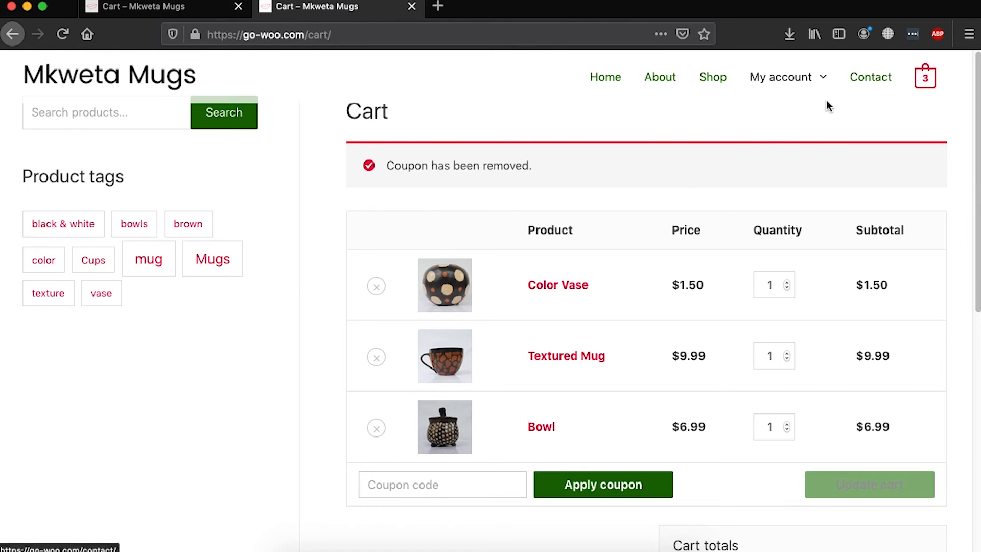
# Reload the cart and check that shipping offers only local pickup and $1.50 flat rate.
pyautogui.click(924, 76)
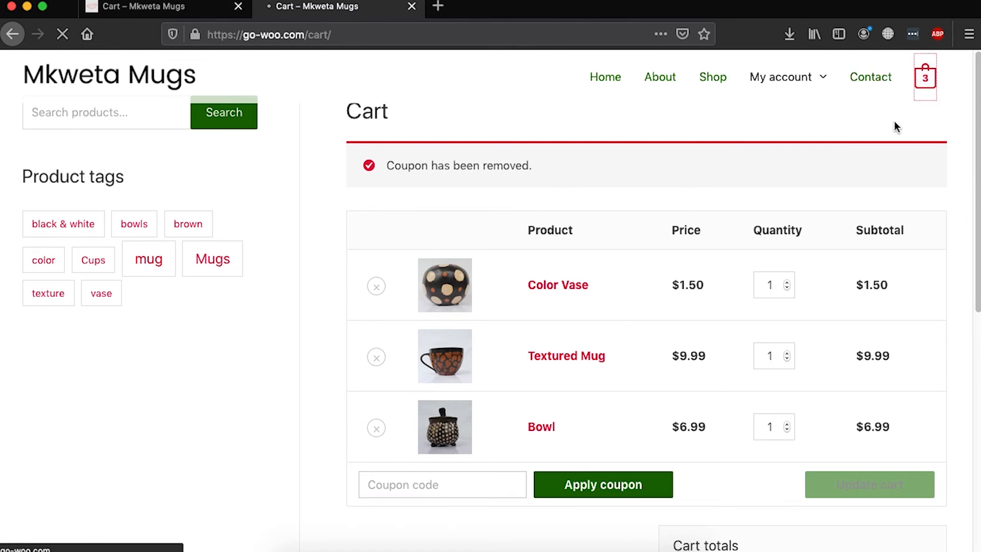
pyautogui.scroll(-3)
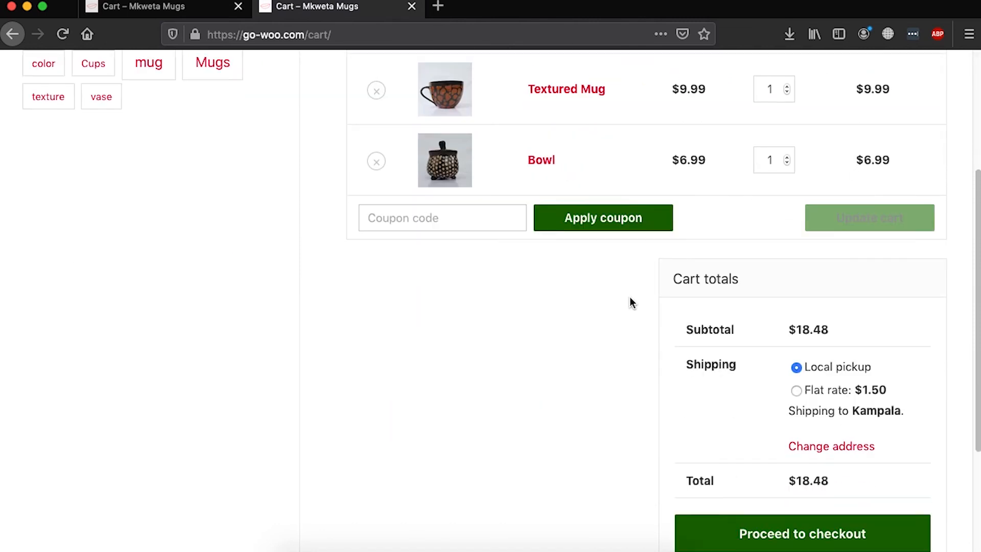
pyautogui.scroll(-3)
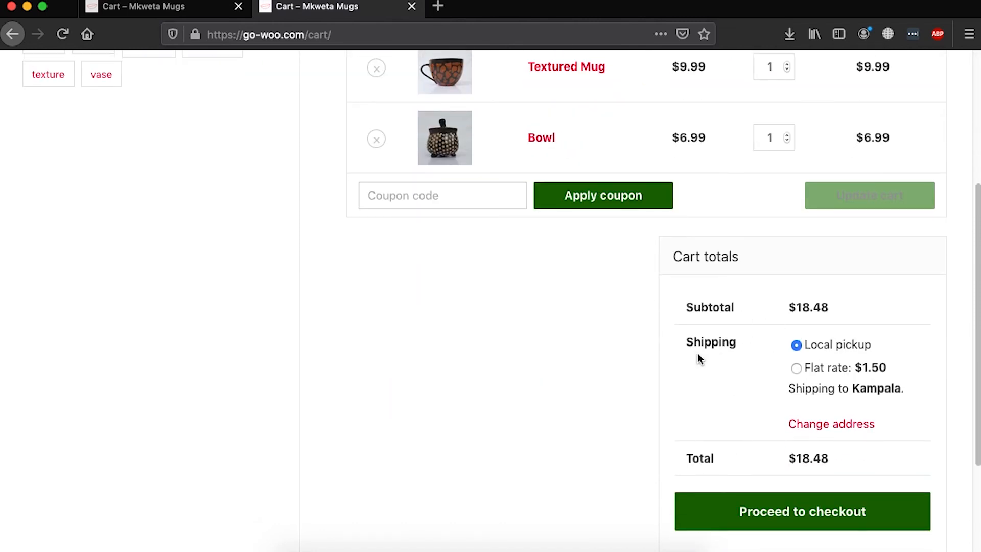
pyautogui.moveTo(813, 355)
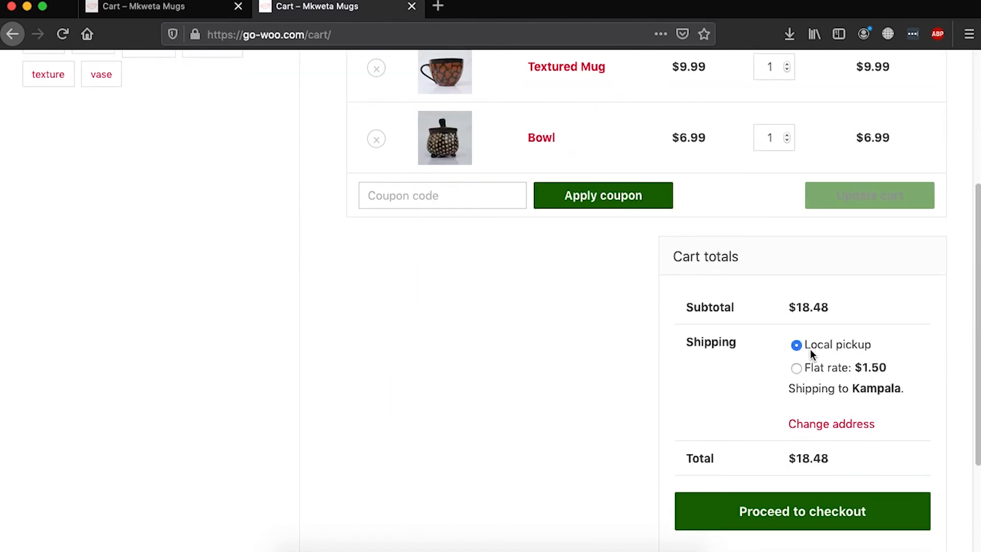
pyautogui.moveTo(890, 368)
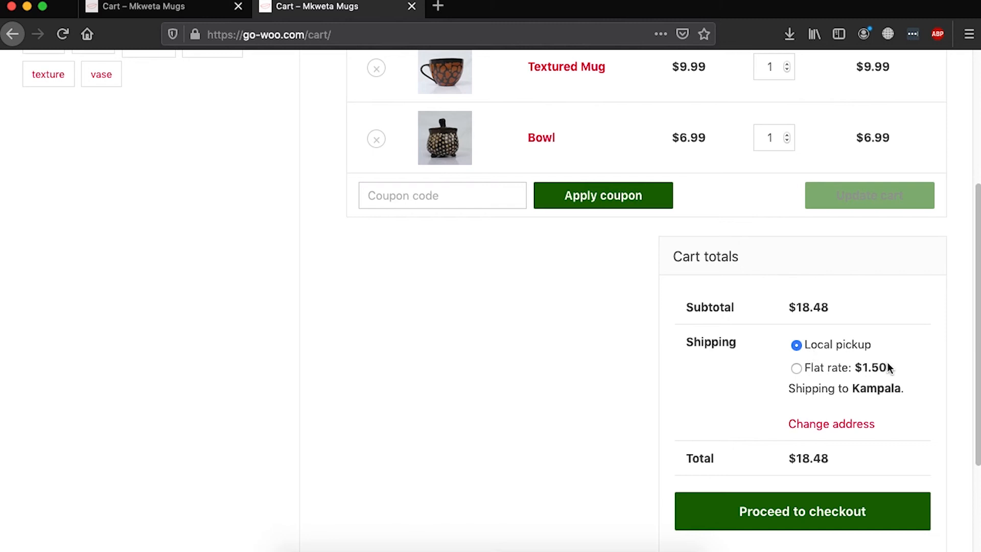
pyautogui.scroll(3)
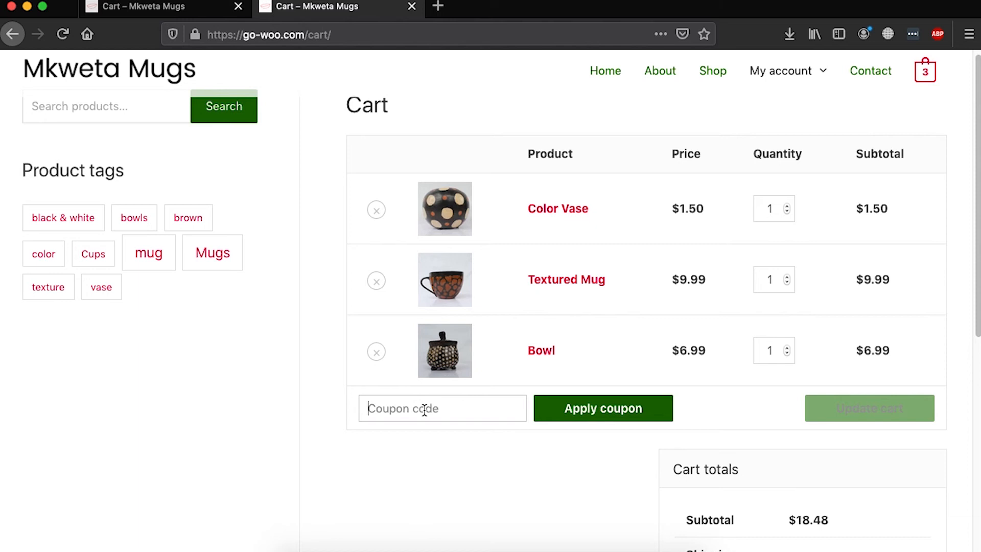
# Apply coupon code 'freeshipping' and confirm Free shipping is selected in Cart totals.
pyautogui.write('freeshipping')
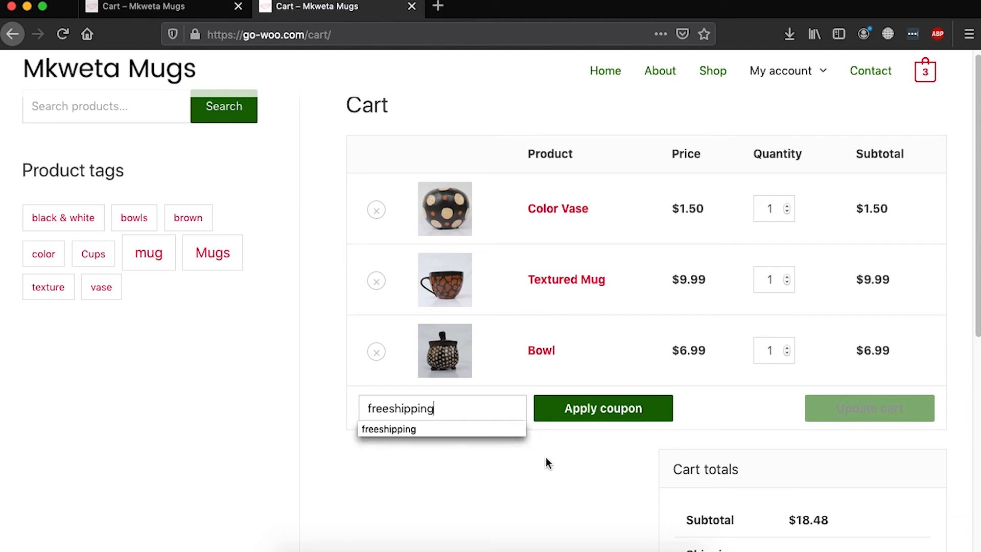
pyautogui.click(602, 408)
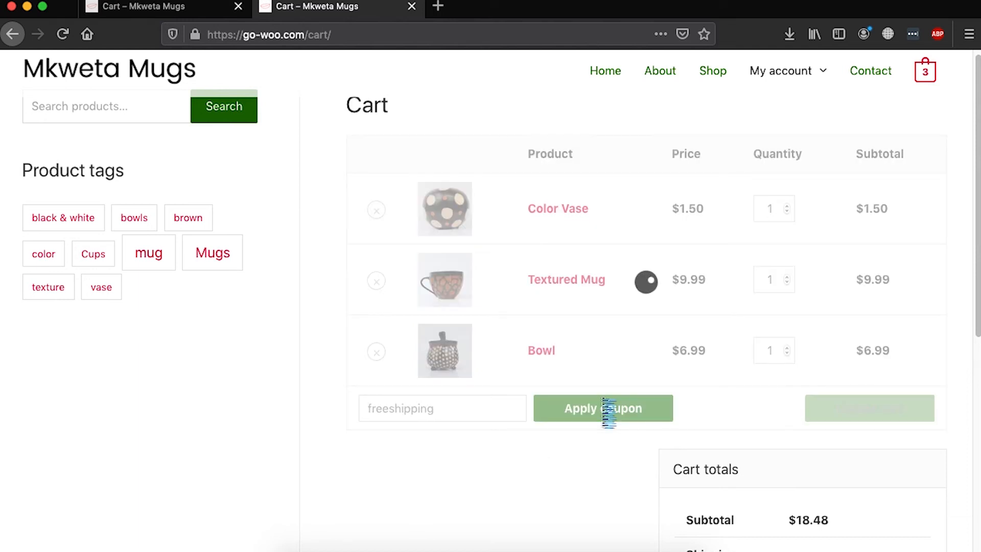
pyautogui.click(602, 407)
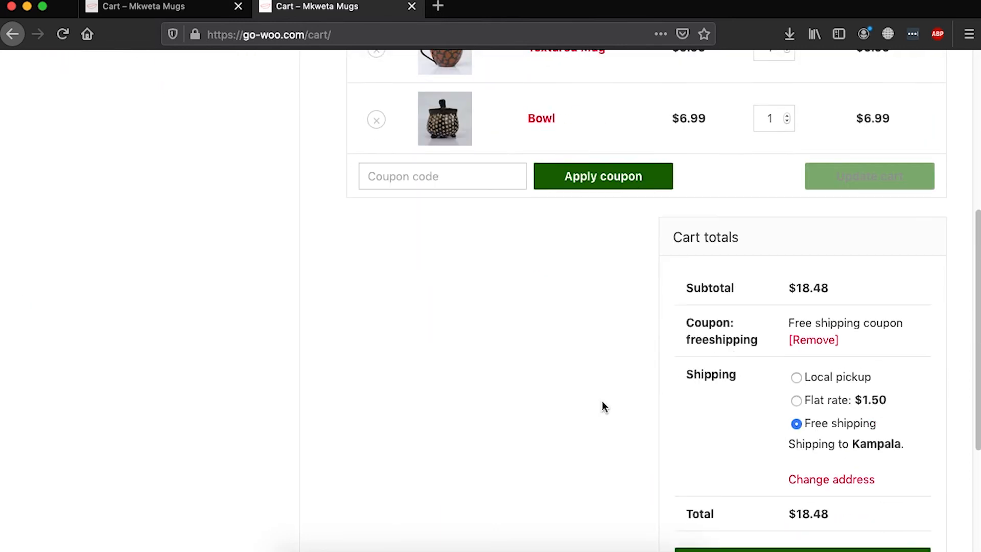
pyautogui.scroll(-3)
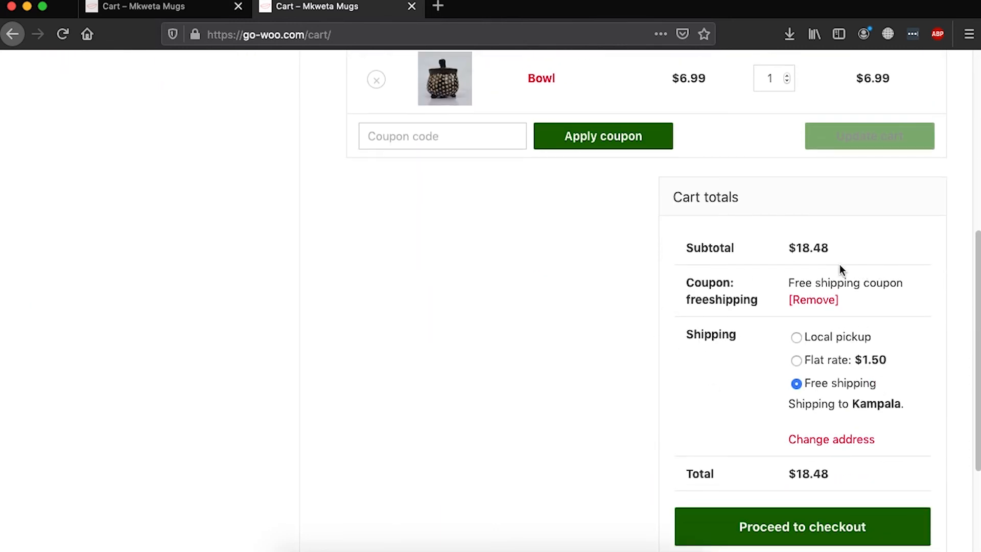
pyautogui.moveTo(824, 390)
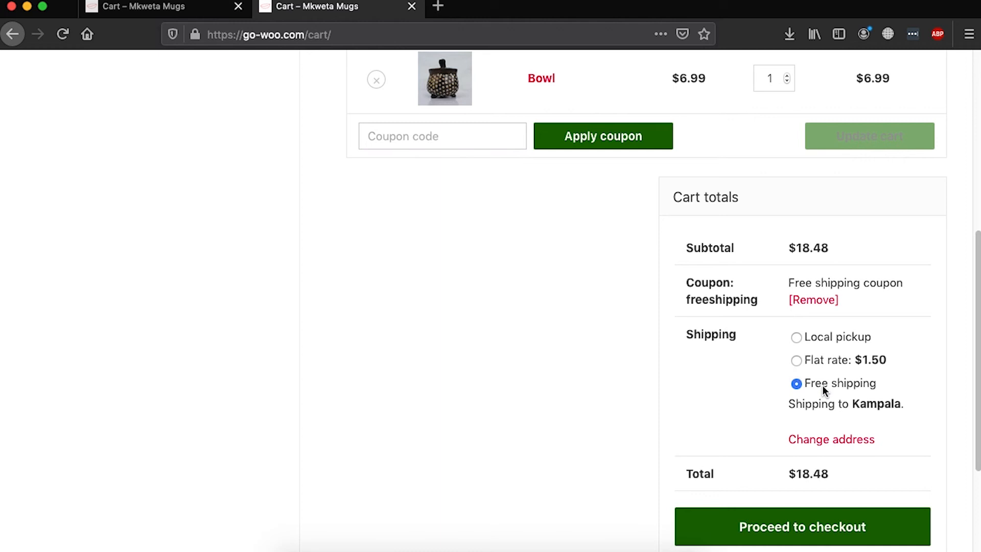
pyautogui.moveTo(806, 398)
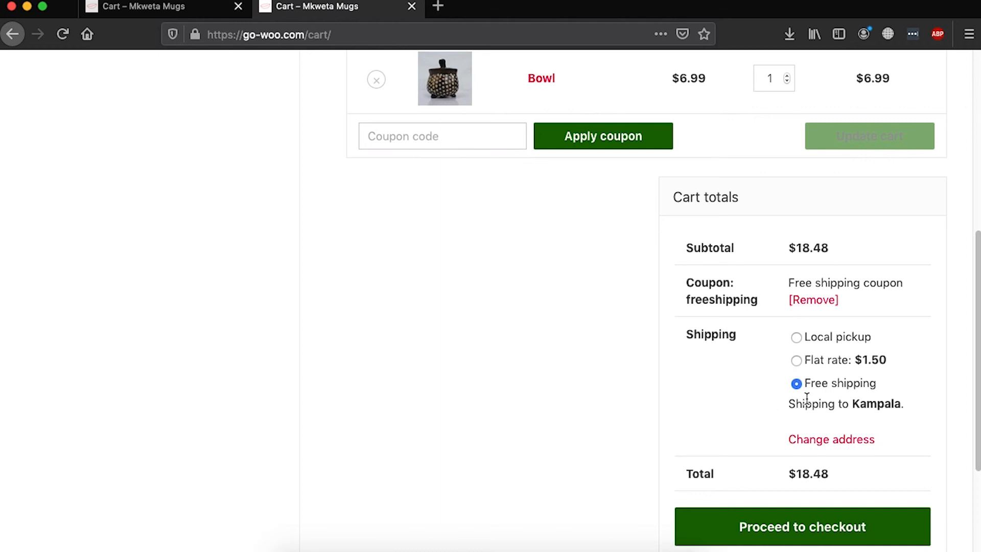
pyautogui.moveTo(890, 432)
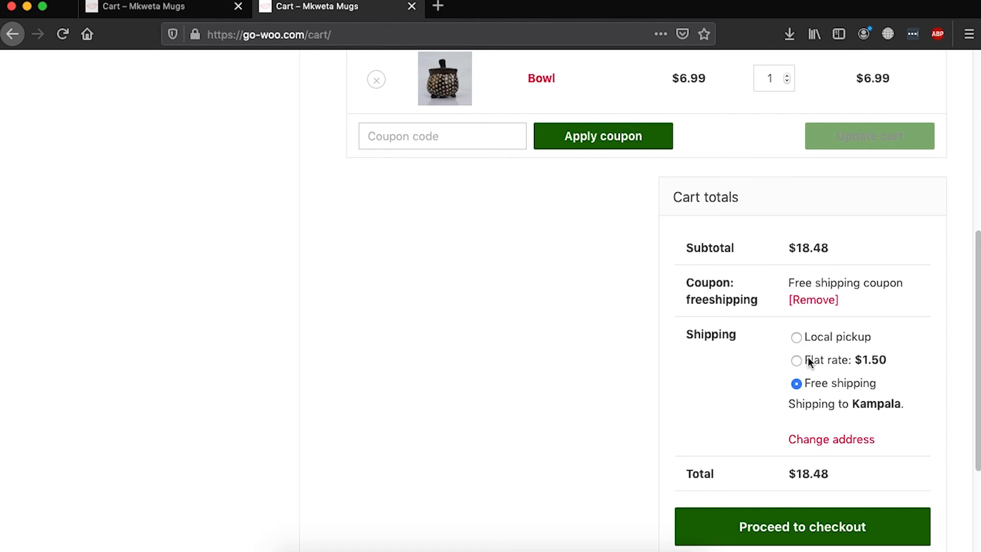
pyautogui.scroll(3)
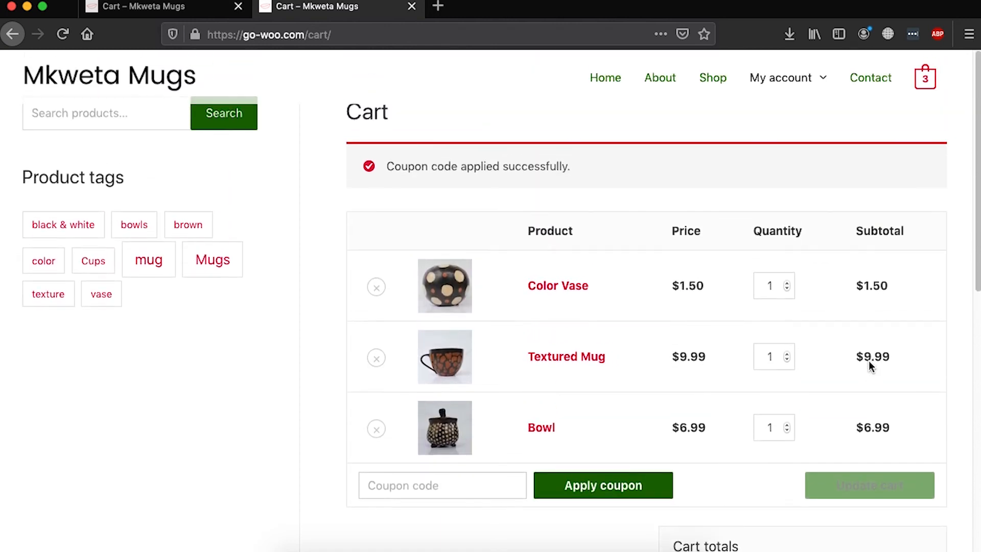
pyautogui.scroll(-3)
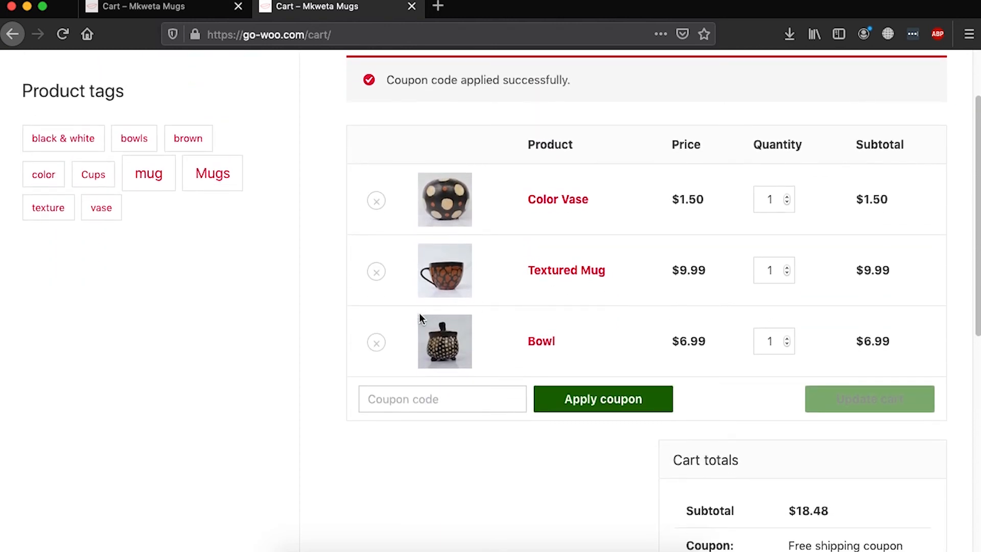
pyautogui.moveTo(461, 341)
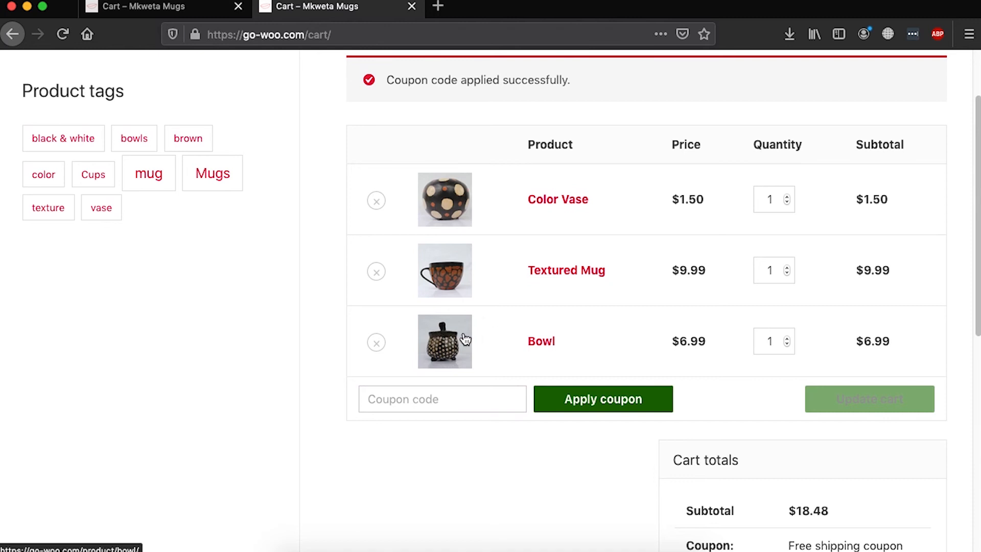
pyautogui.moveTo(505, 344)
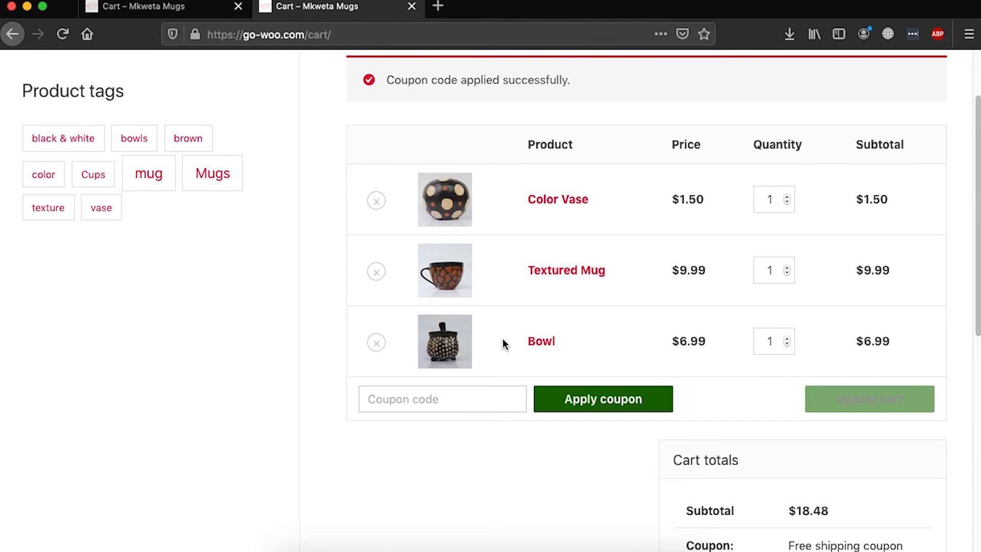
pyautogui.scroll(-3)
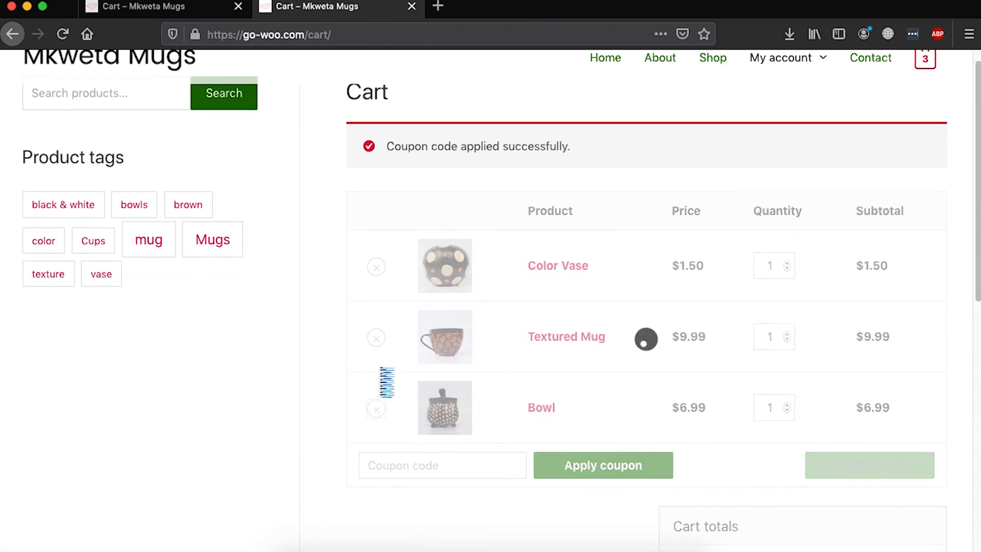
# Empty the cart, add the sale-priced Bowl, and review the $6.99 cart totals.
pyautogui.click(376, 338)
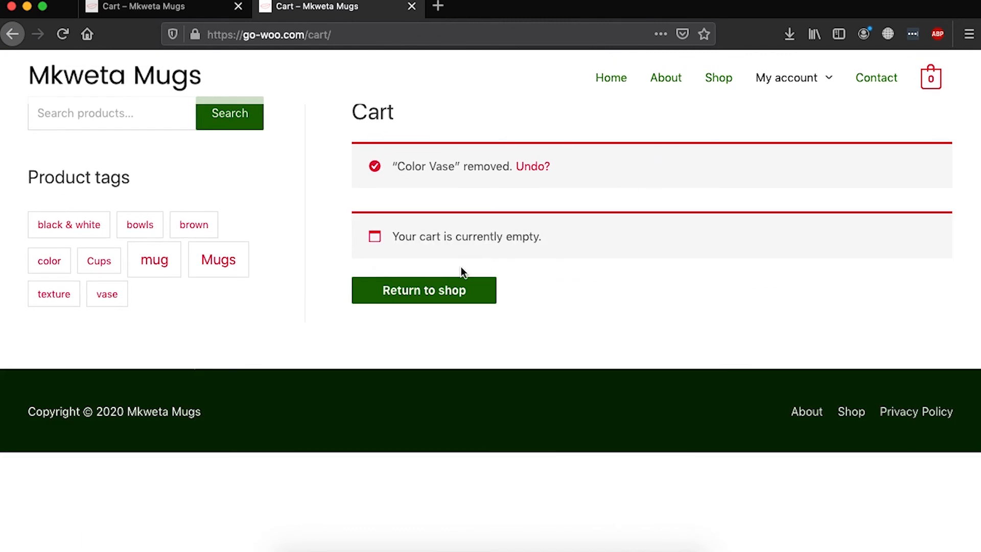
pyautogui.click(423, 290)
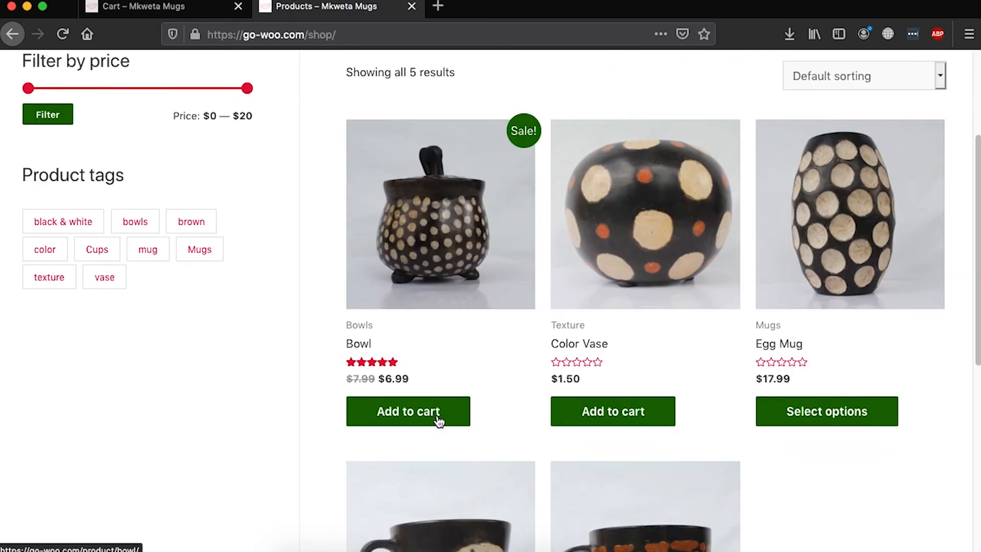
pyautogui.click(408, 411)
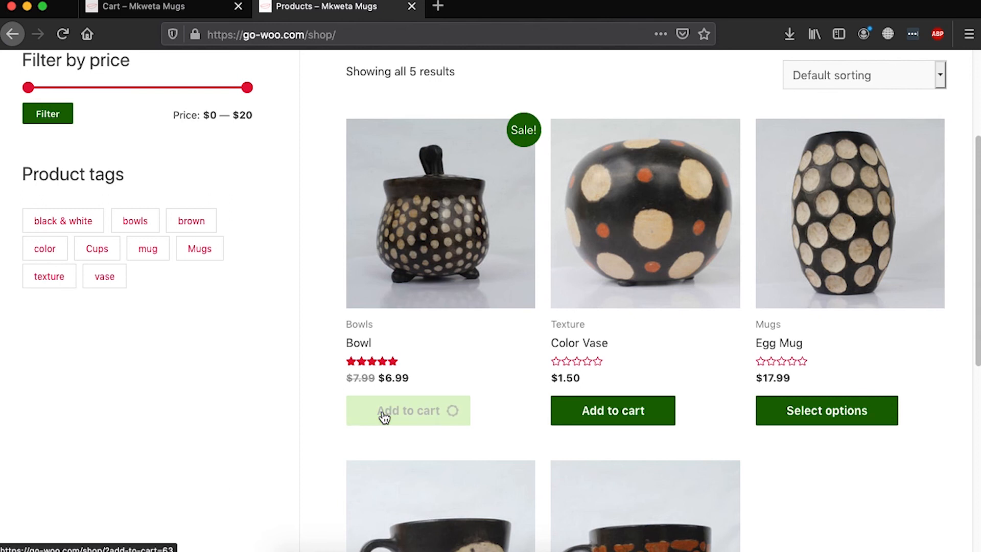
pyautogui.click(407, 410)
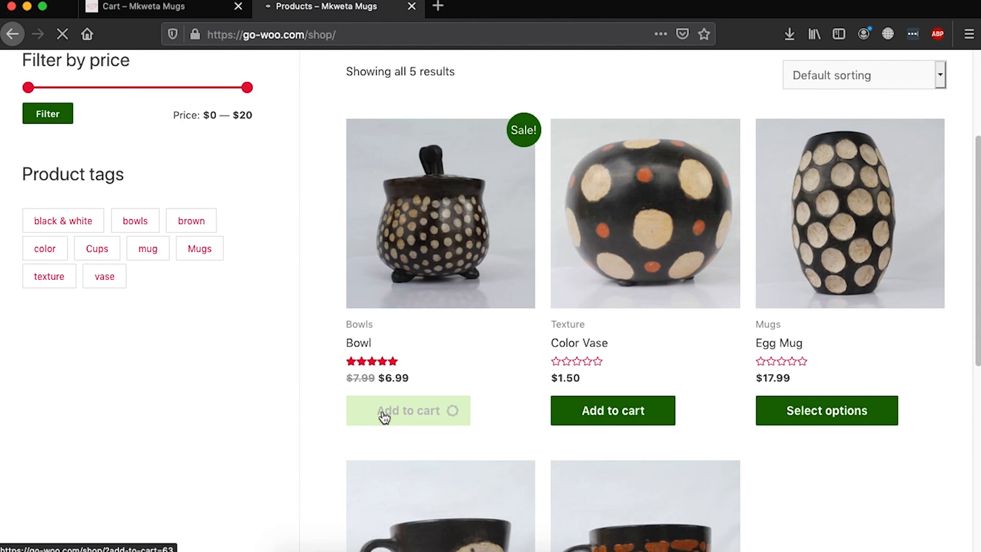
pyautogui.click(407, 410)
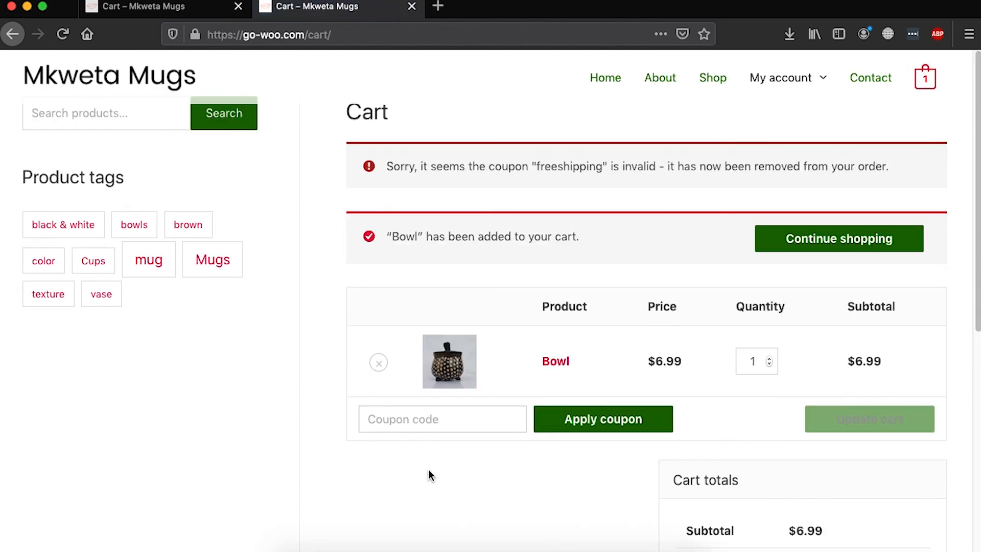
pyautogui.scroll(-3)
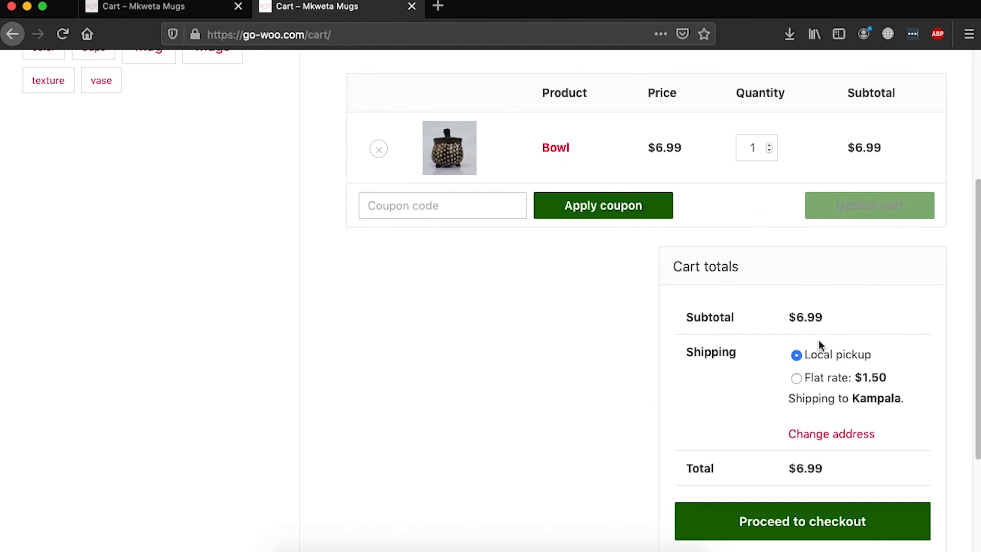
pyautogui.moveTo(798, 332)
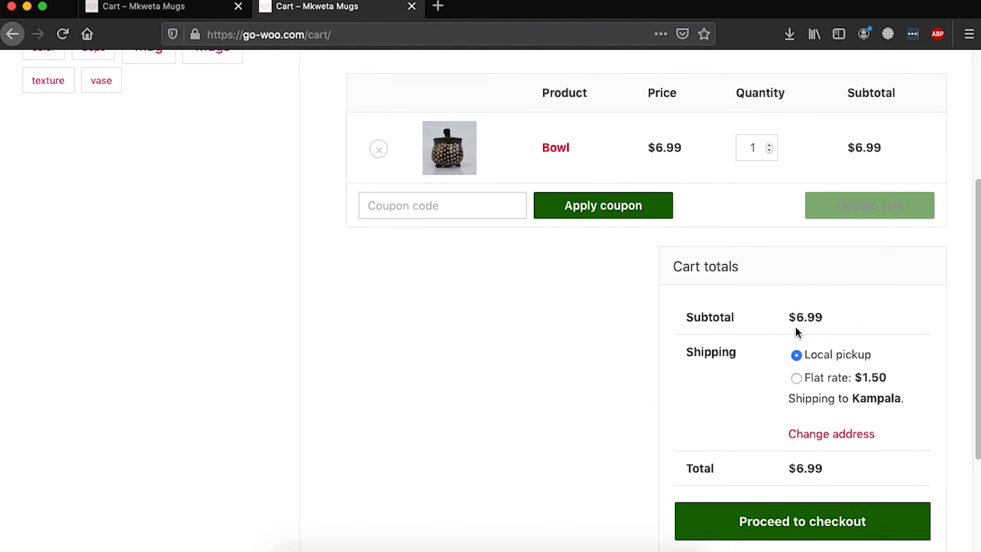
pyautogui.moveTo(771, 375)
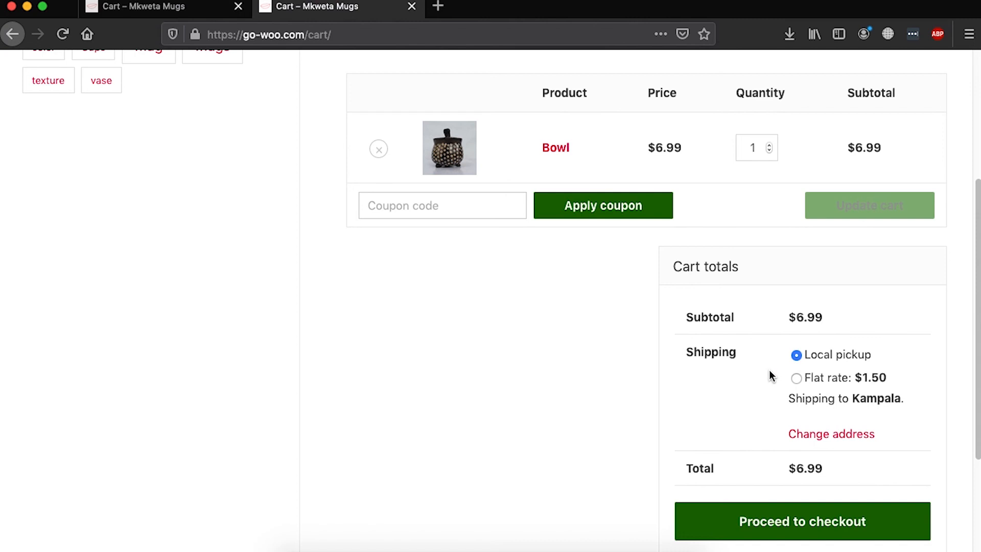
pyautogui.moveTo(878, 380)
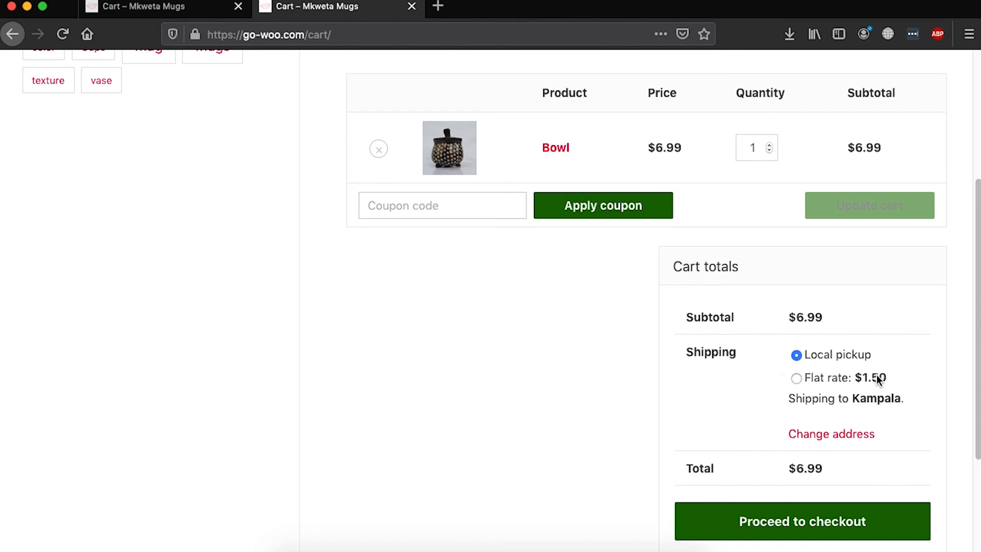
pyautogui.moveTo(855, 412)
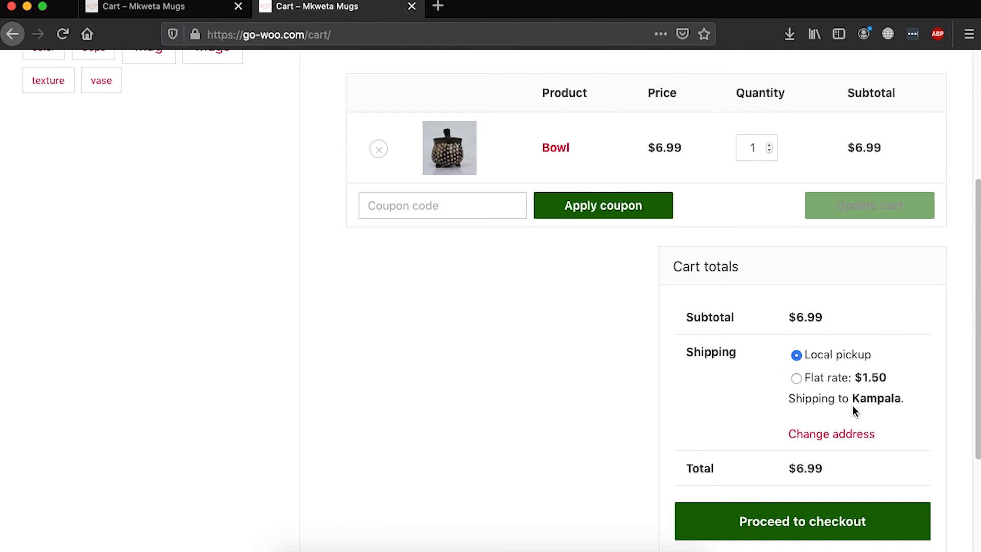
# Apply 'freeshipping' to the Bowl-only cart and see it rejected as not applicable.
pyautogui.click(602, 205)
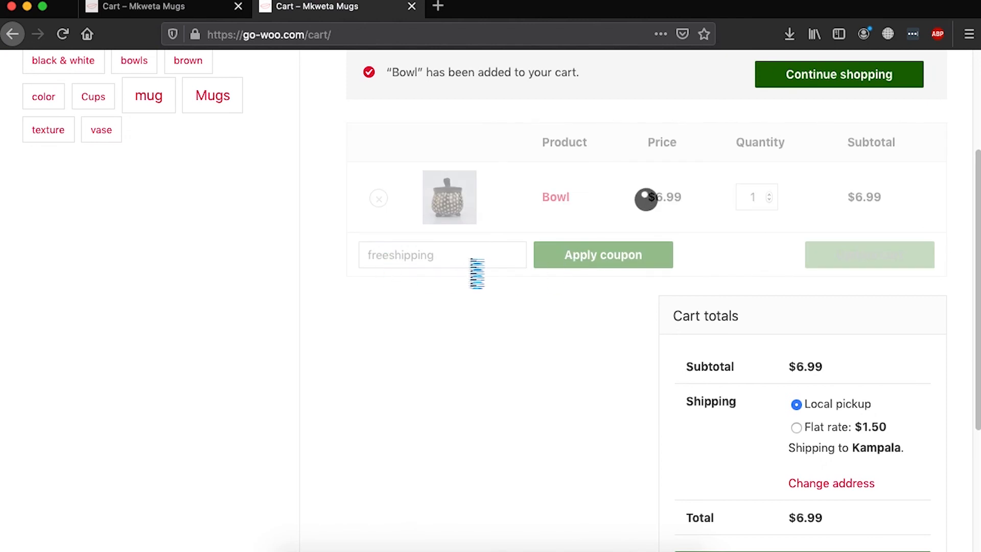
pyautogui.click(602, 254)
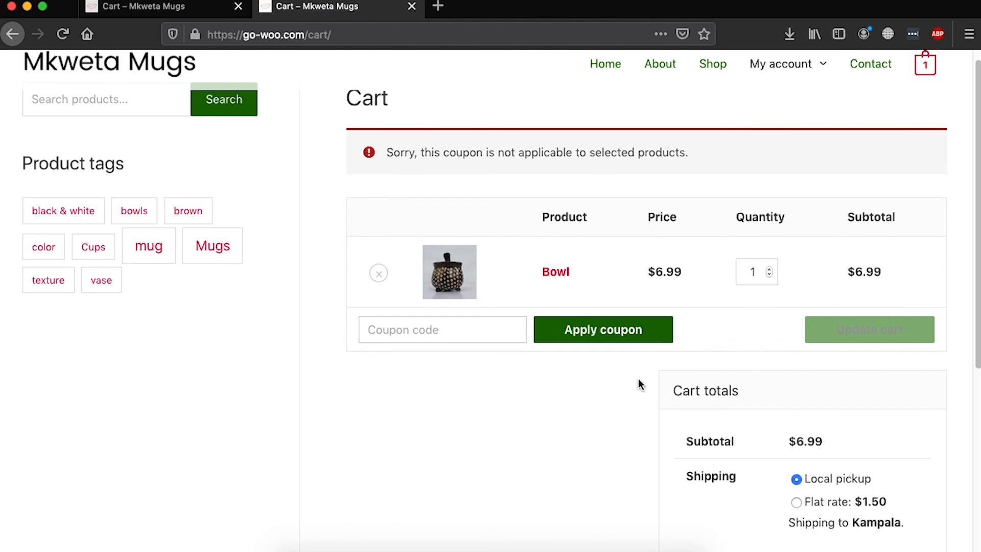
pyautogui.scroll(-3)
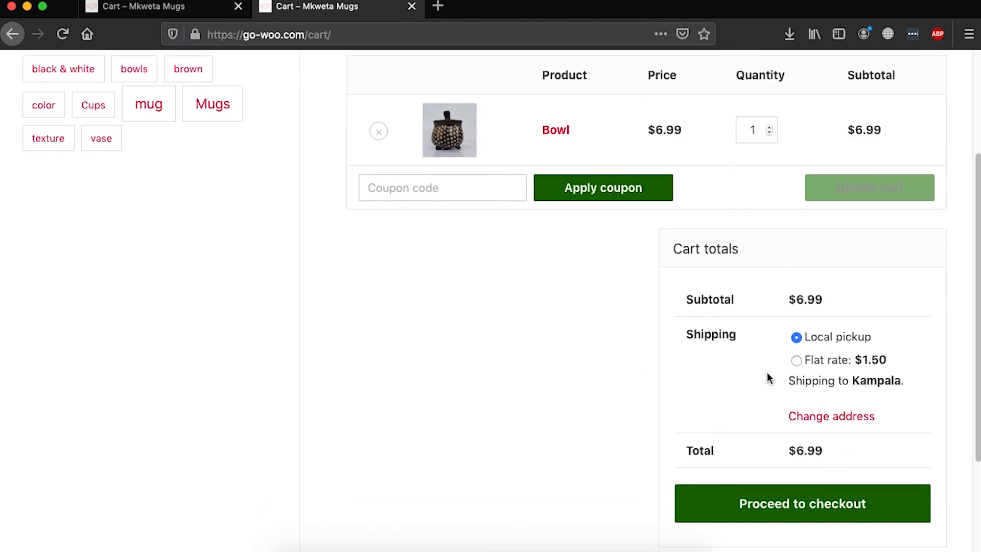
pyautogui.moveTo(535, 380)
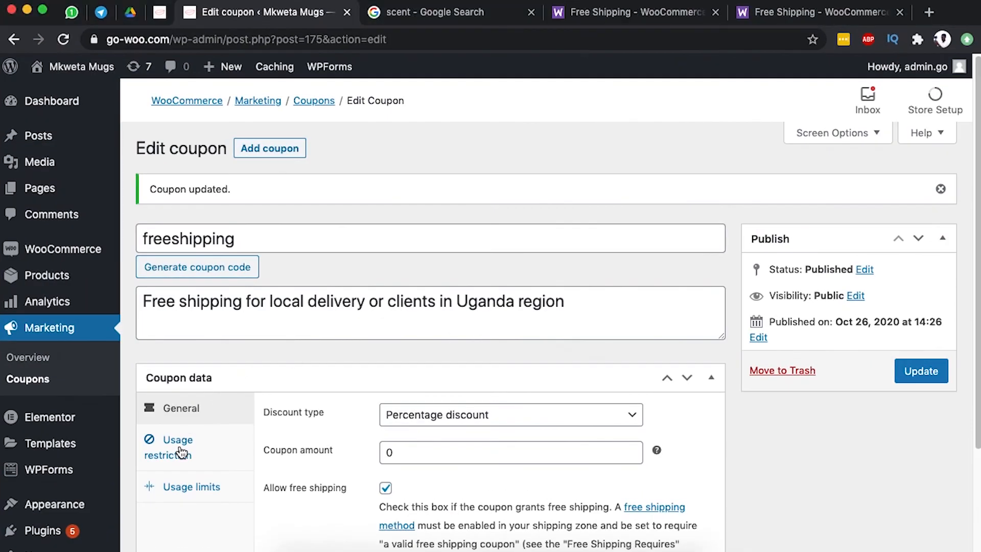
# Review the coupon's Usage restriction tab and its Exclude sale items setting, then return to the cart.
pyautogui.click(176, 446)
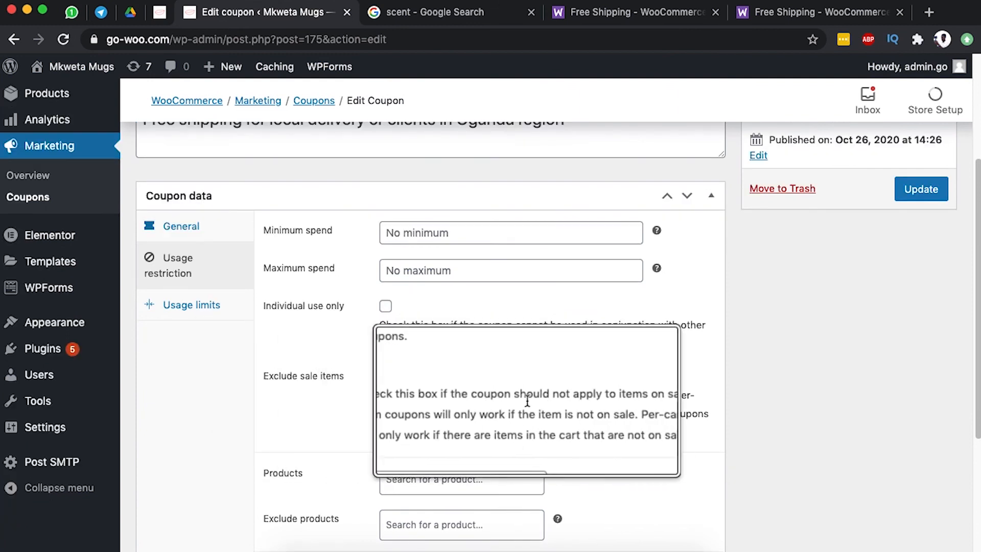
pyautogui.click(385, 376)
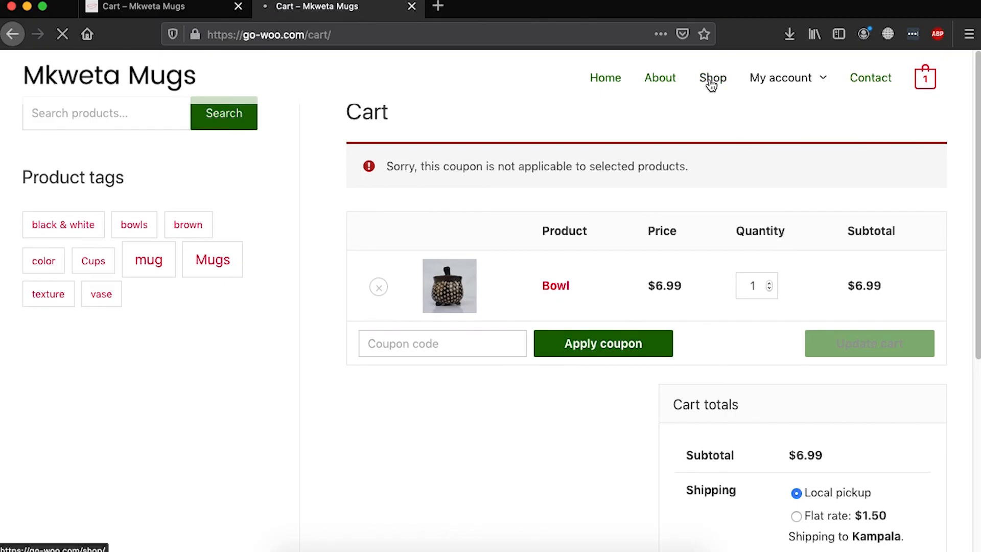
# Add the non-sale Color Vase beside the Bowl, bringing the cart subtotal to $8.49.
pyautogui.click(713, 78)
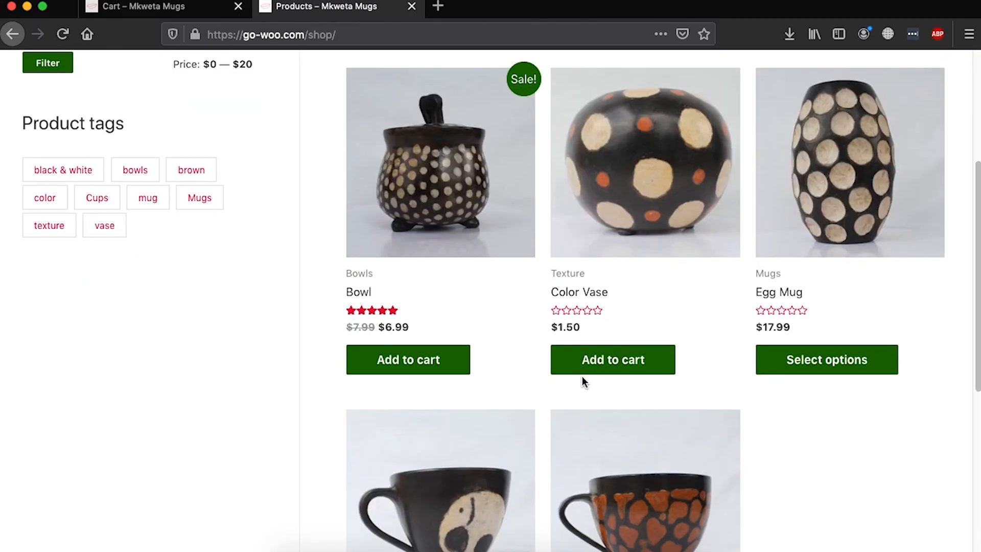
pyautogui.click(611, 359)
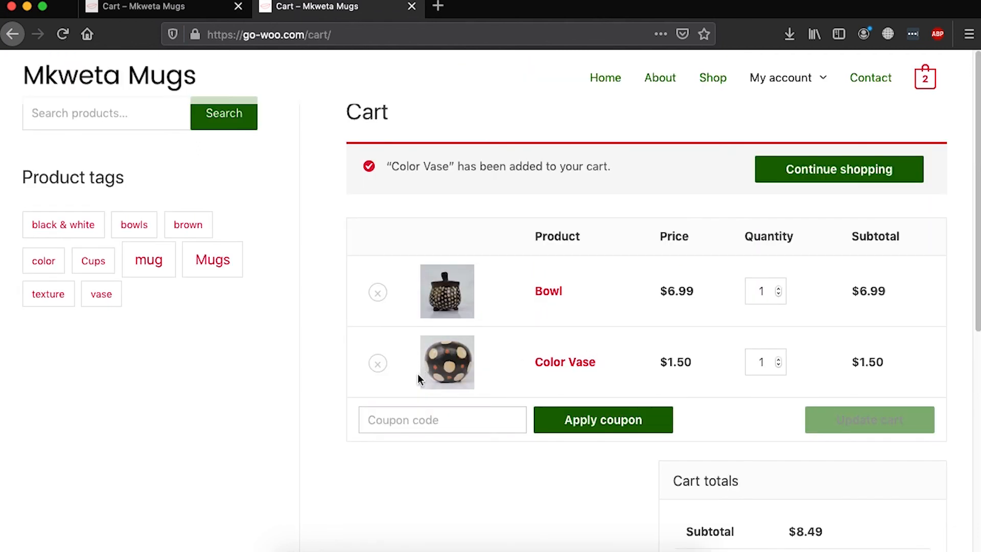
pyautogui.scroll(-3)
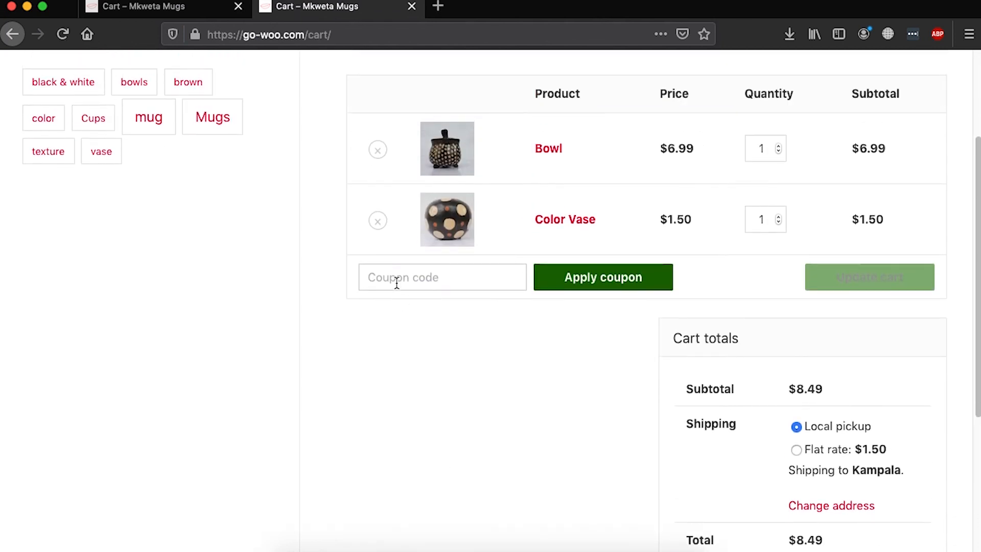
pyautogui.click(602, 277)
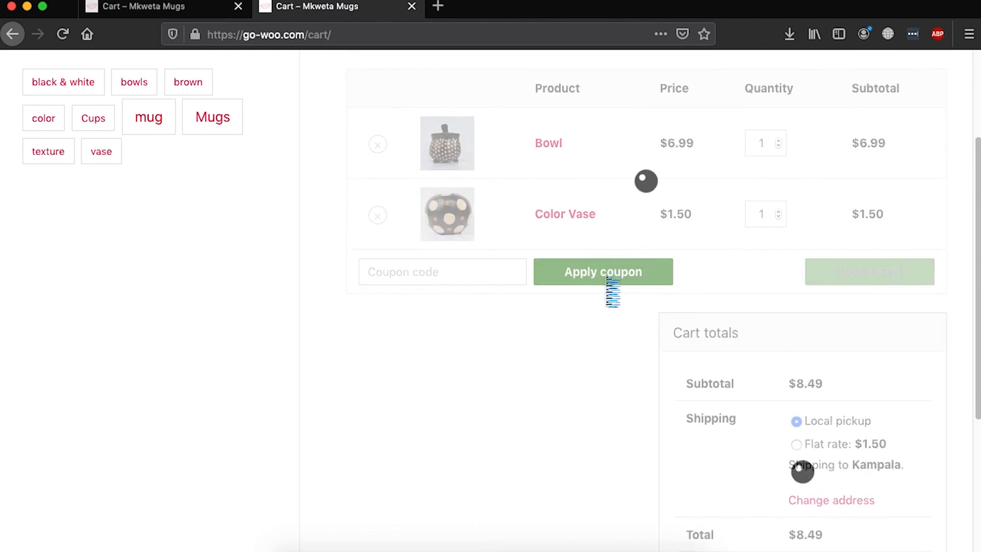
# Apply the freeshipping coupon and confirm Free shipping with an $8.49 cart total.
pyautogui.click(602, 271)
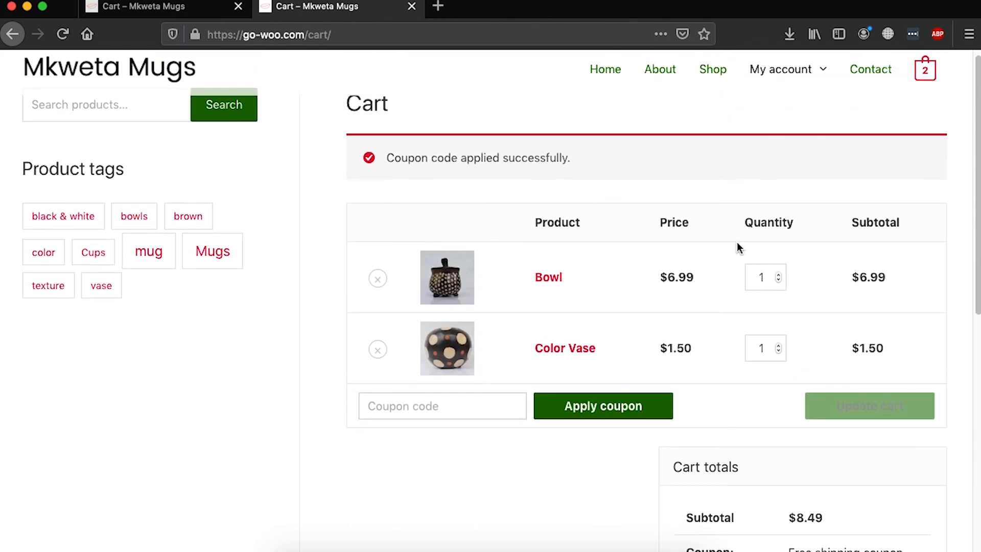
pyautogui.scroll(-3)
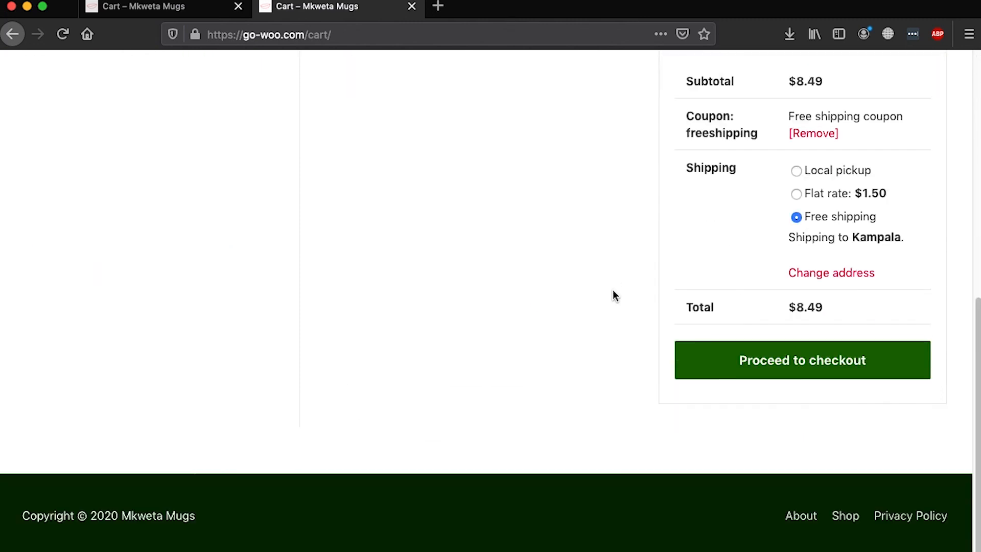
pyautogui.scroll(3)
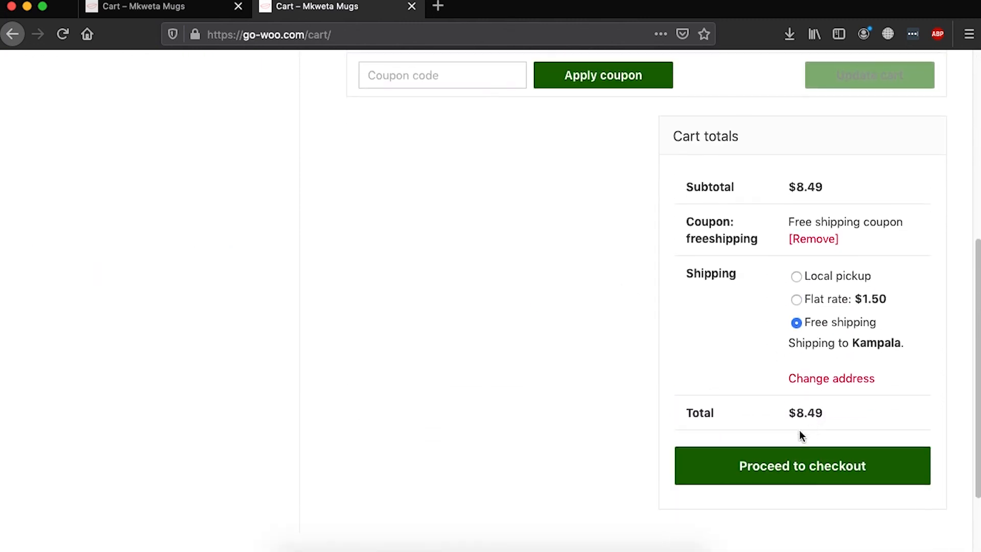
pyautogui.moveTo(738, 356)
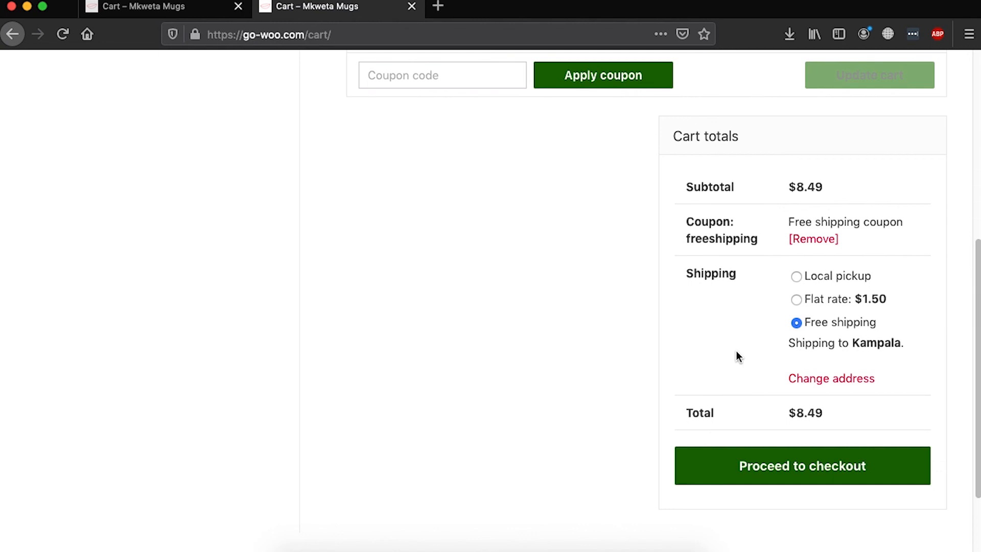
pyautogui.scroll(3)
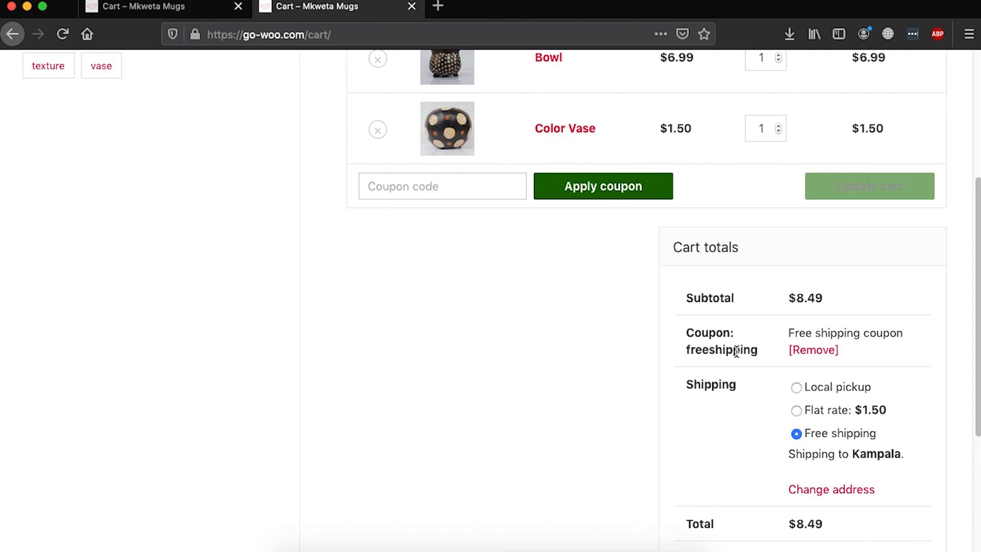
pyautogui.scroll(3)
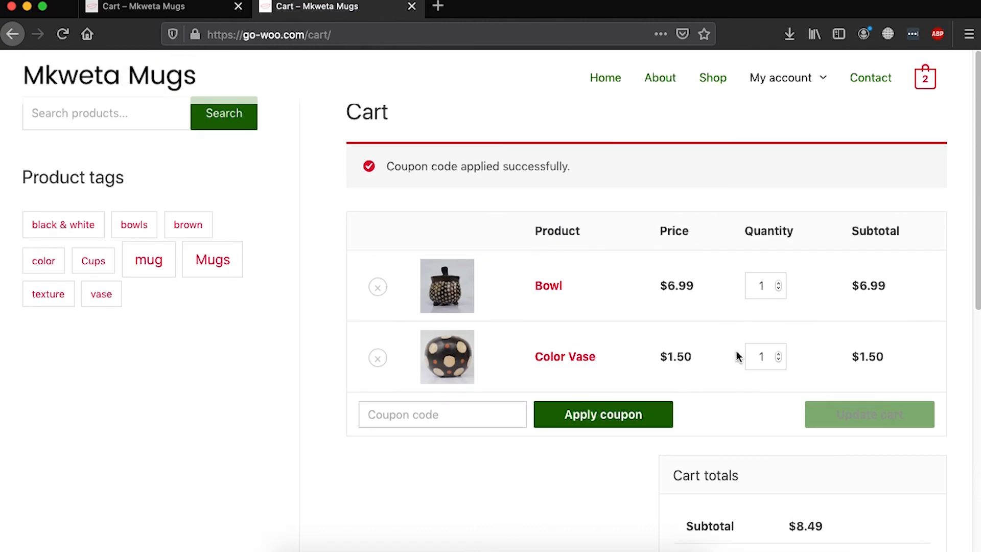